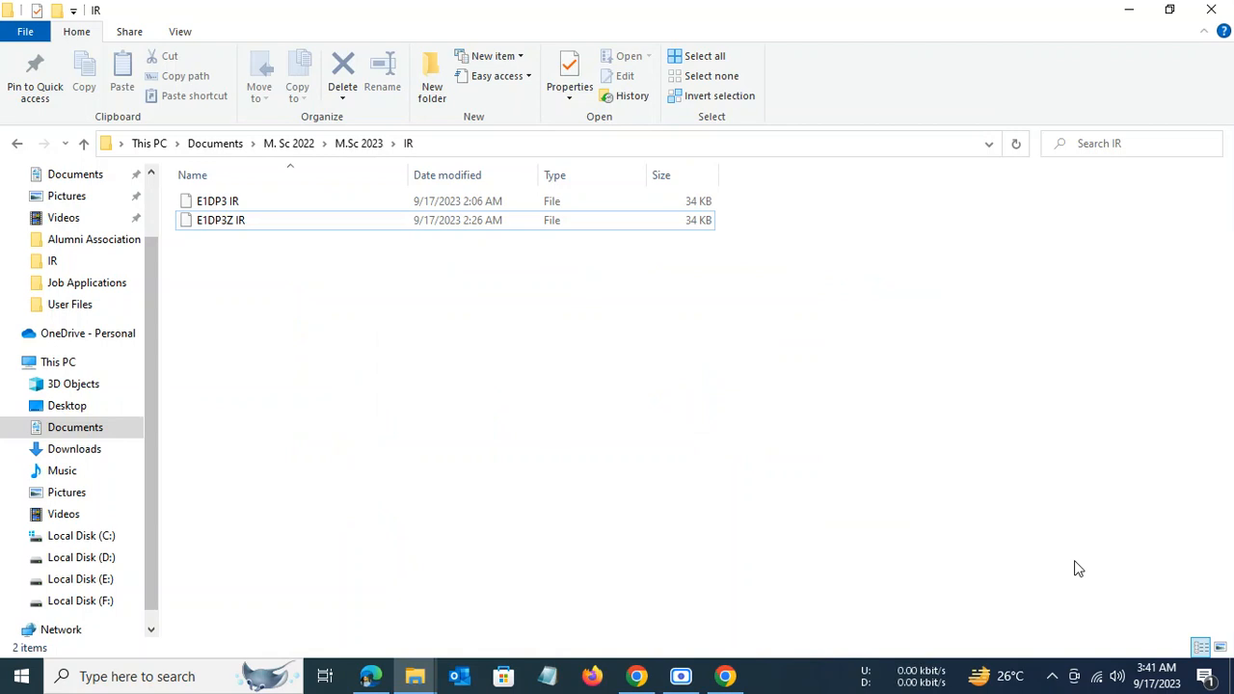
mouse_move(264, 446)
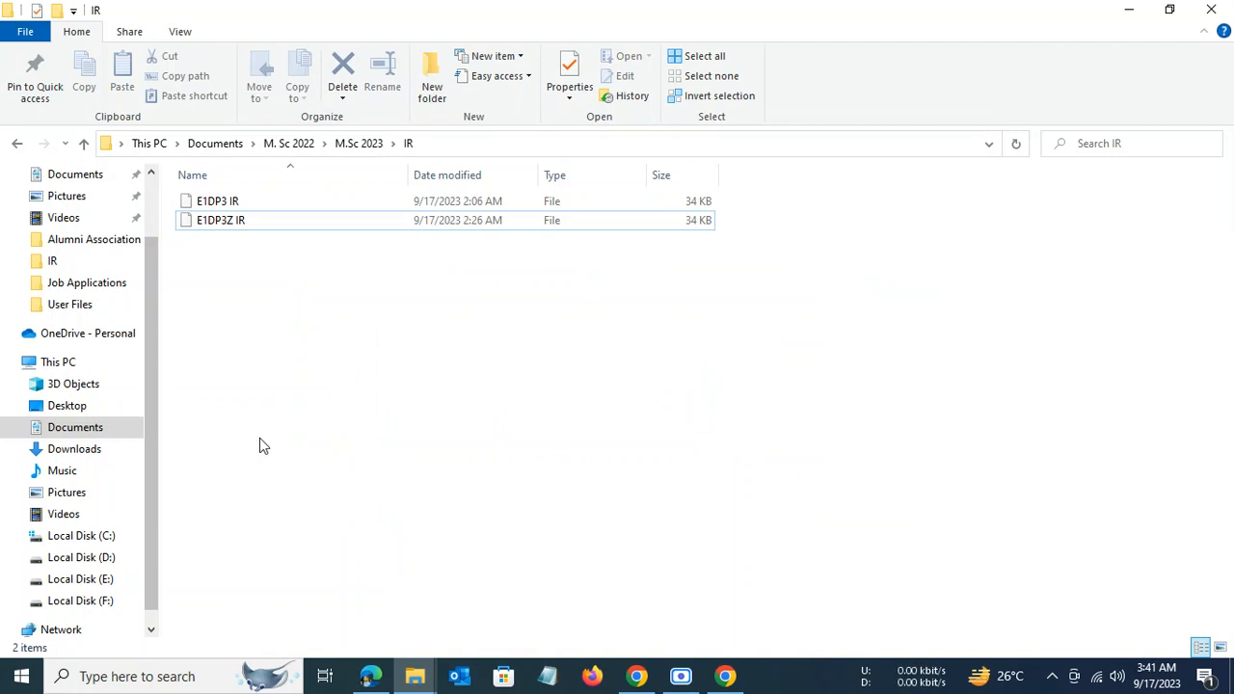
mouse_move(279, 317)
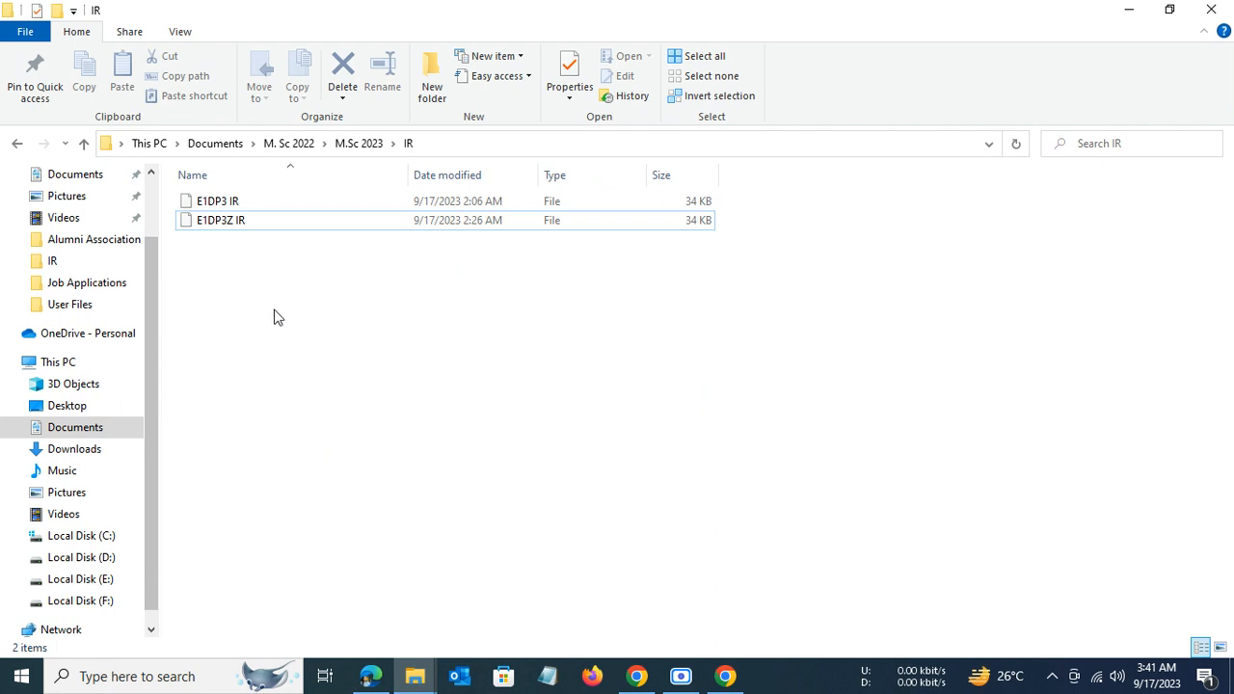
mouse_move(288, 322)
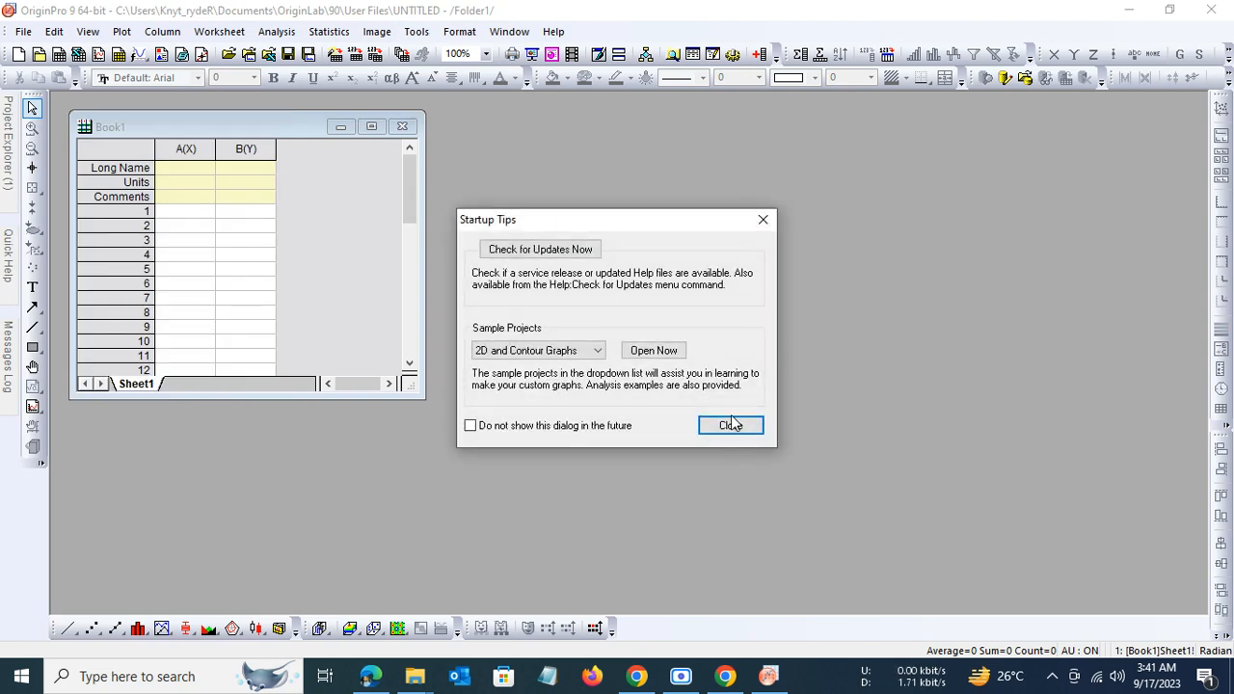
Step: Dismiss OriginPro's Startup Tips and bring the IR folder window back in File Explorer
click(730, 426)
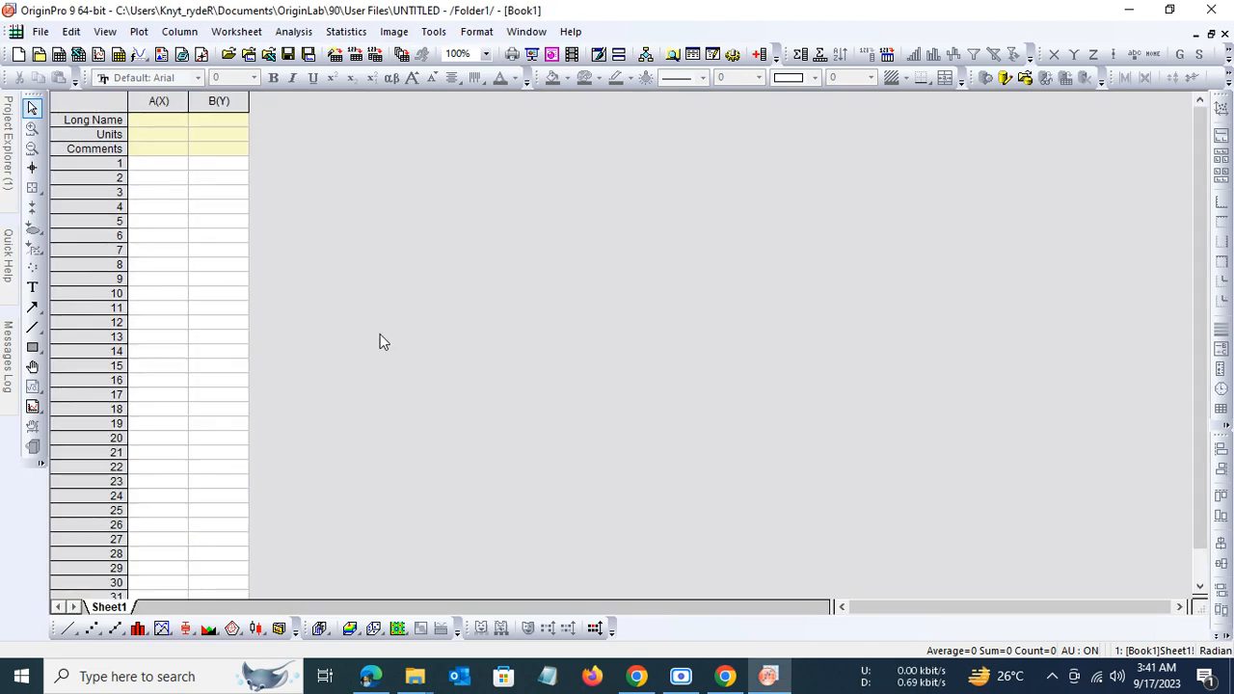
click(414, 676)
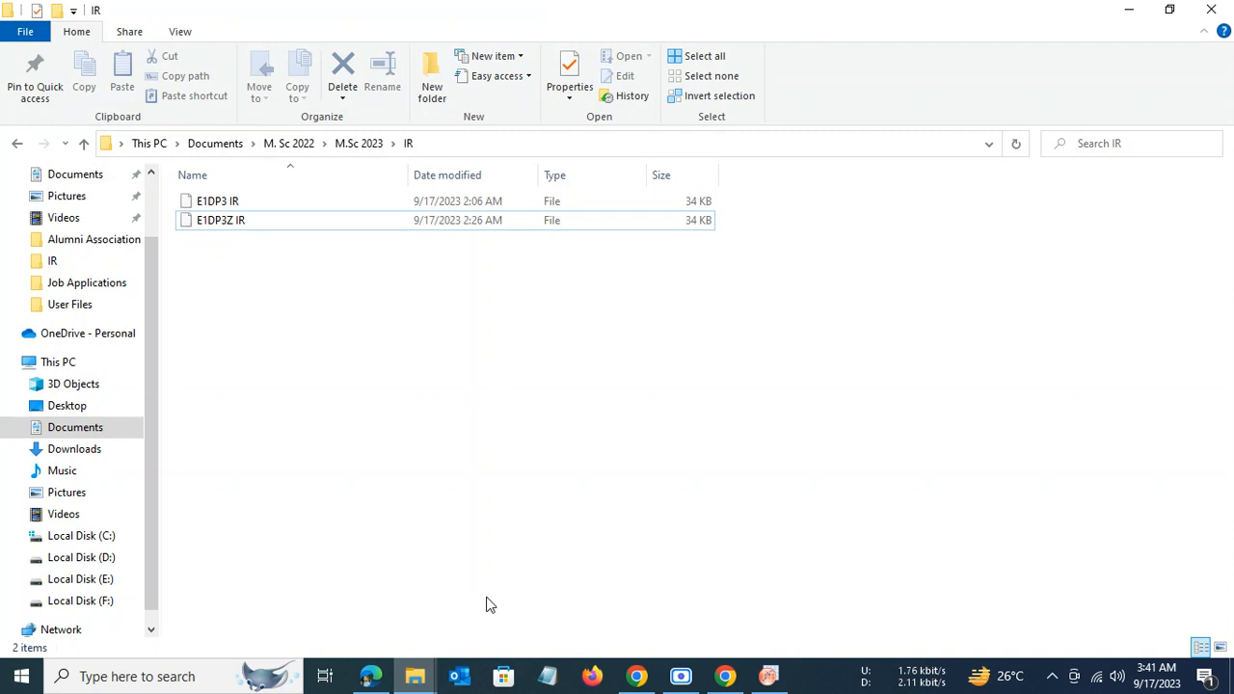
Step: View the E1DP3Z IR file's comma-separated data in Notepad, then return to OriginPro
right_click(220, 220)
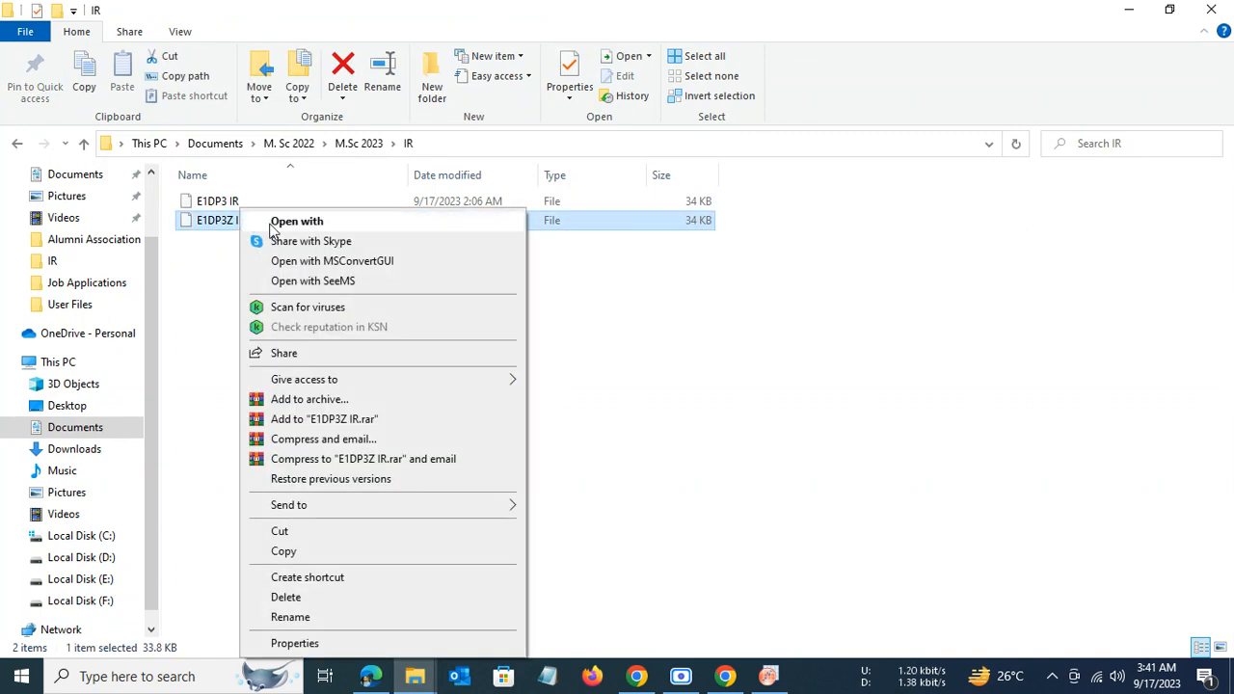
click(297, 220)
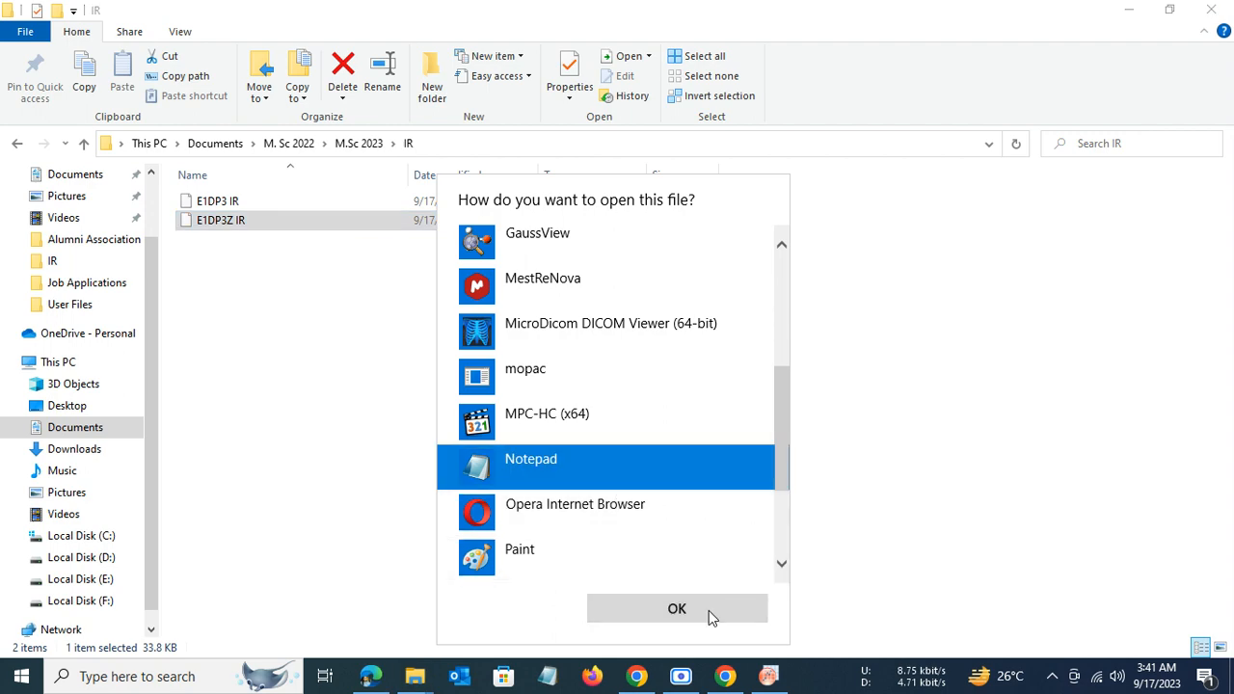
click(675, 608)
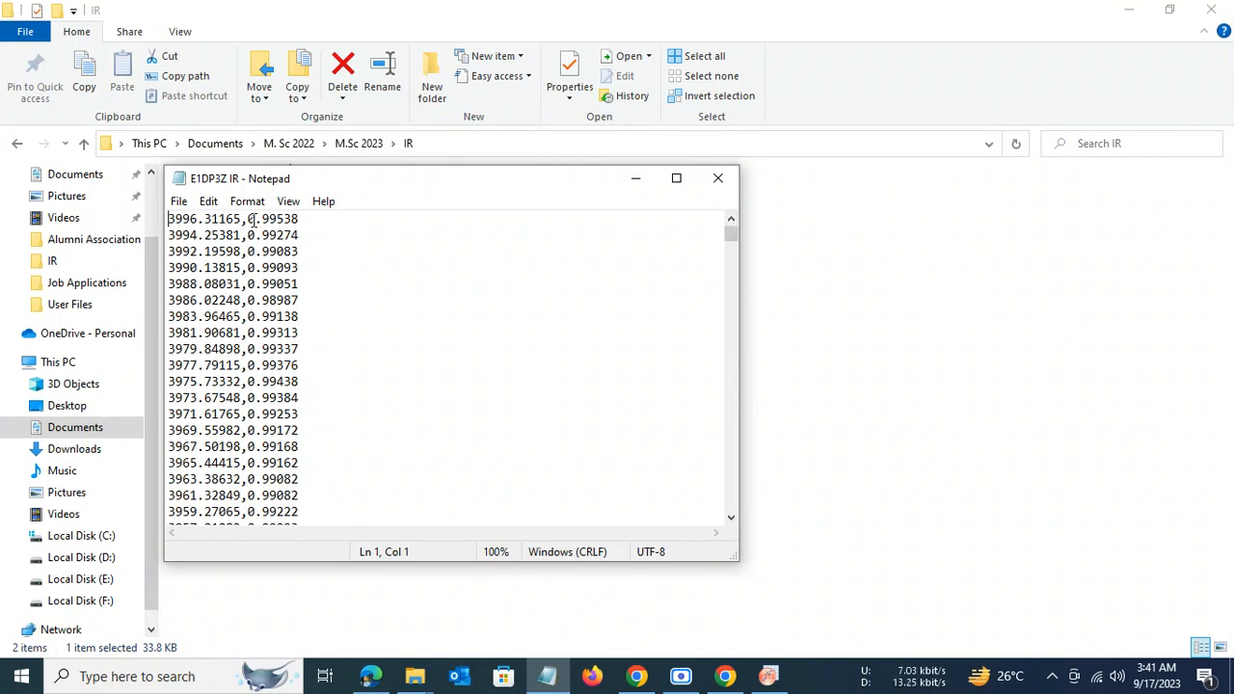
click(243, 219)
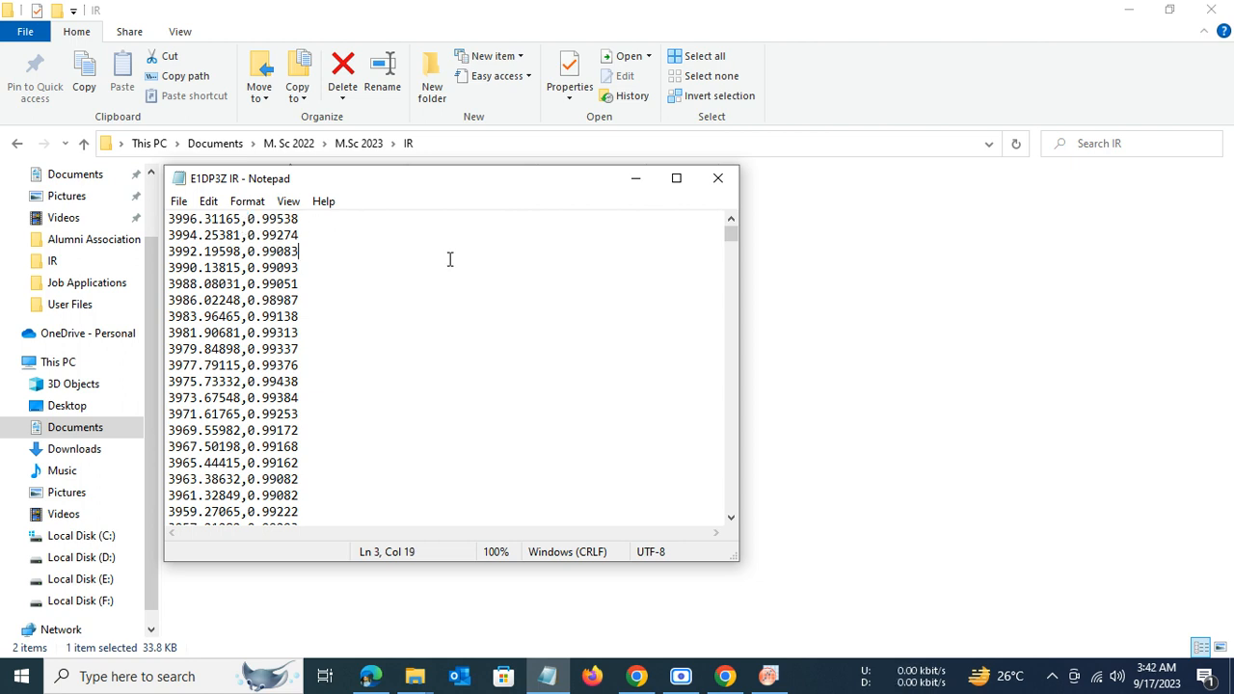
click(247, 236)
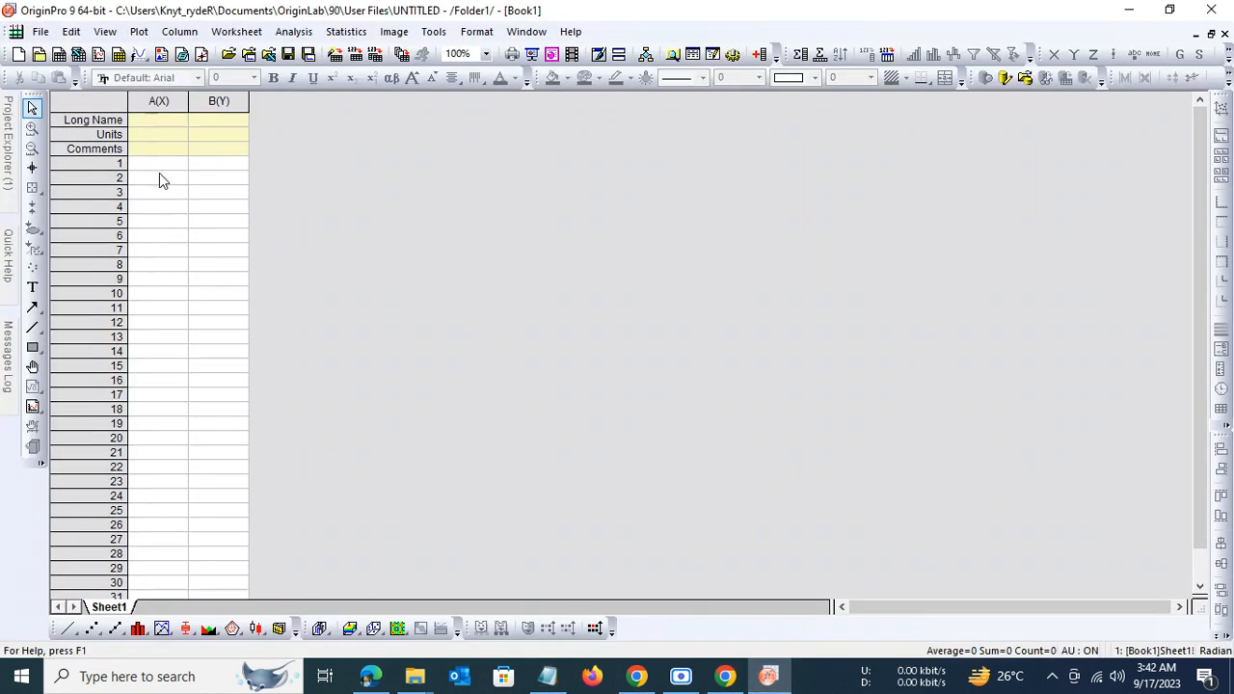
Step: Select cells A1 and B1 in the empty worksheet, then bring up Windows search
click(159, 163)
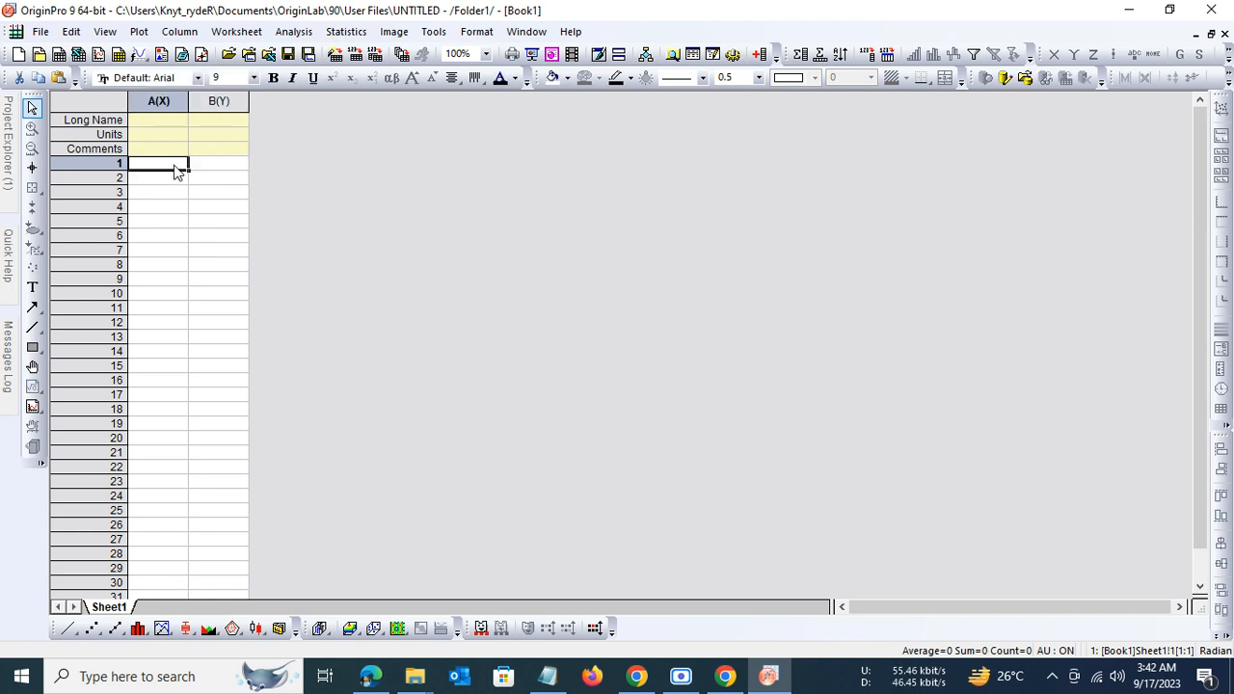
click(219, 162)
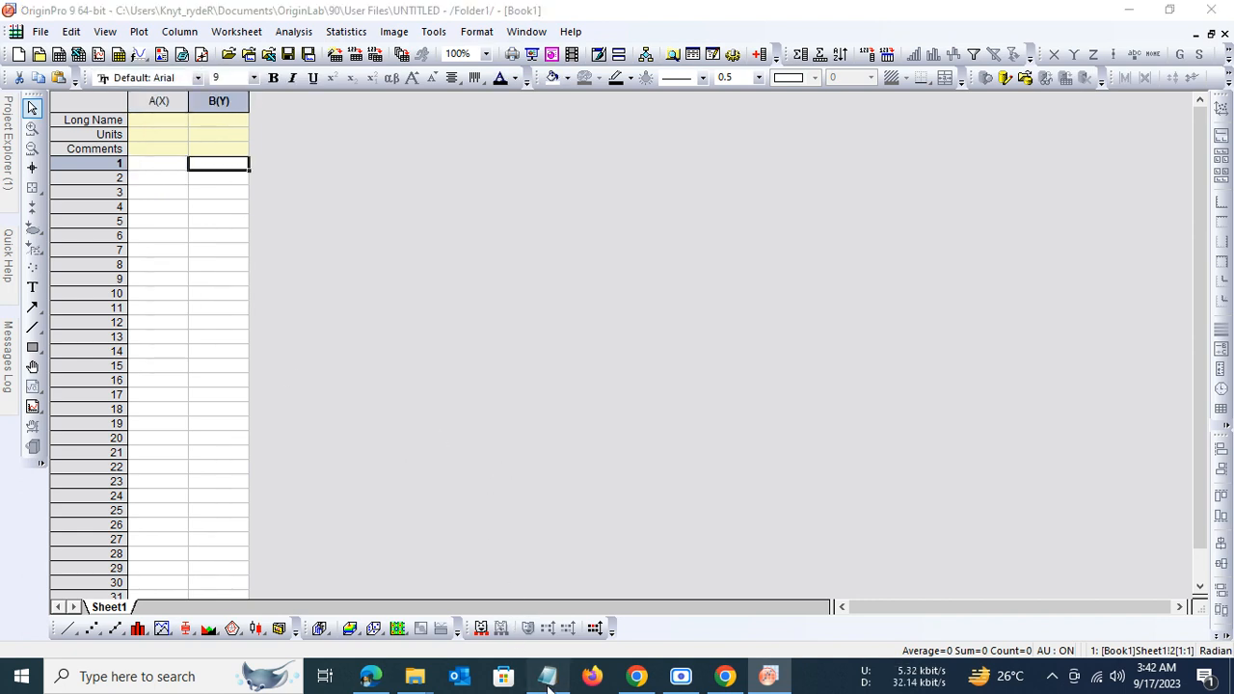
click(546, 675)
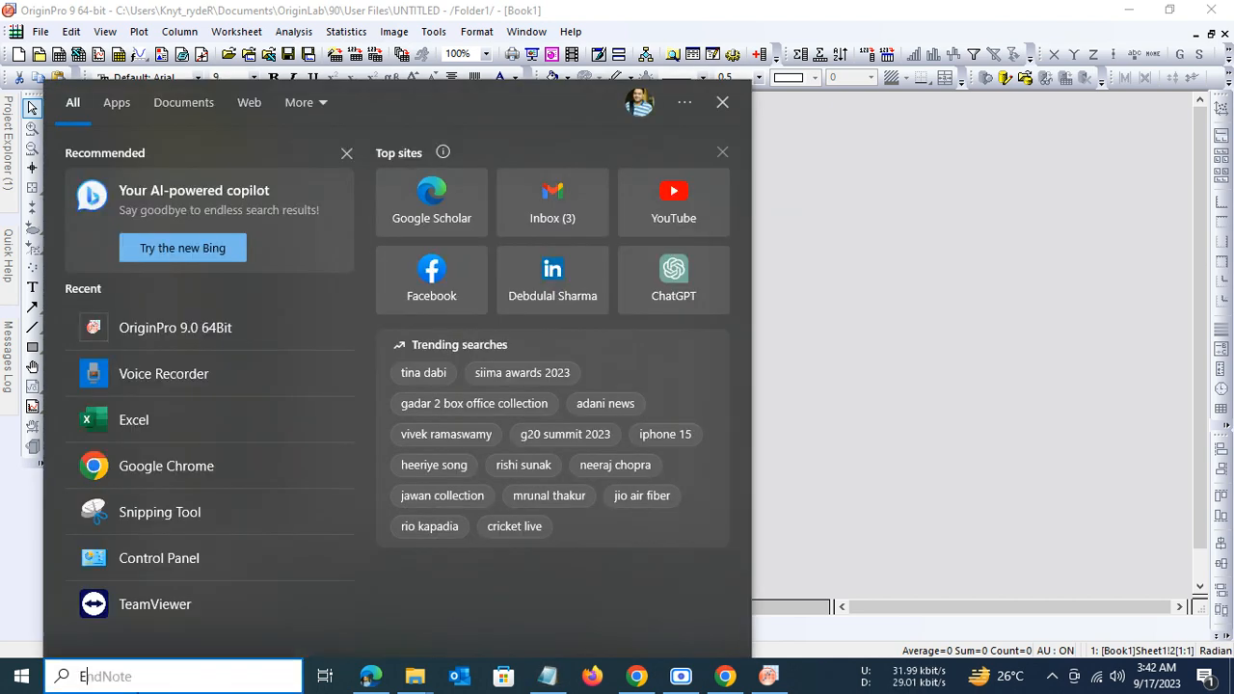
Step: Launch Excel into a blank workbook and select the spectrum data in Notepad
text(Excel)
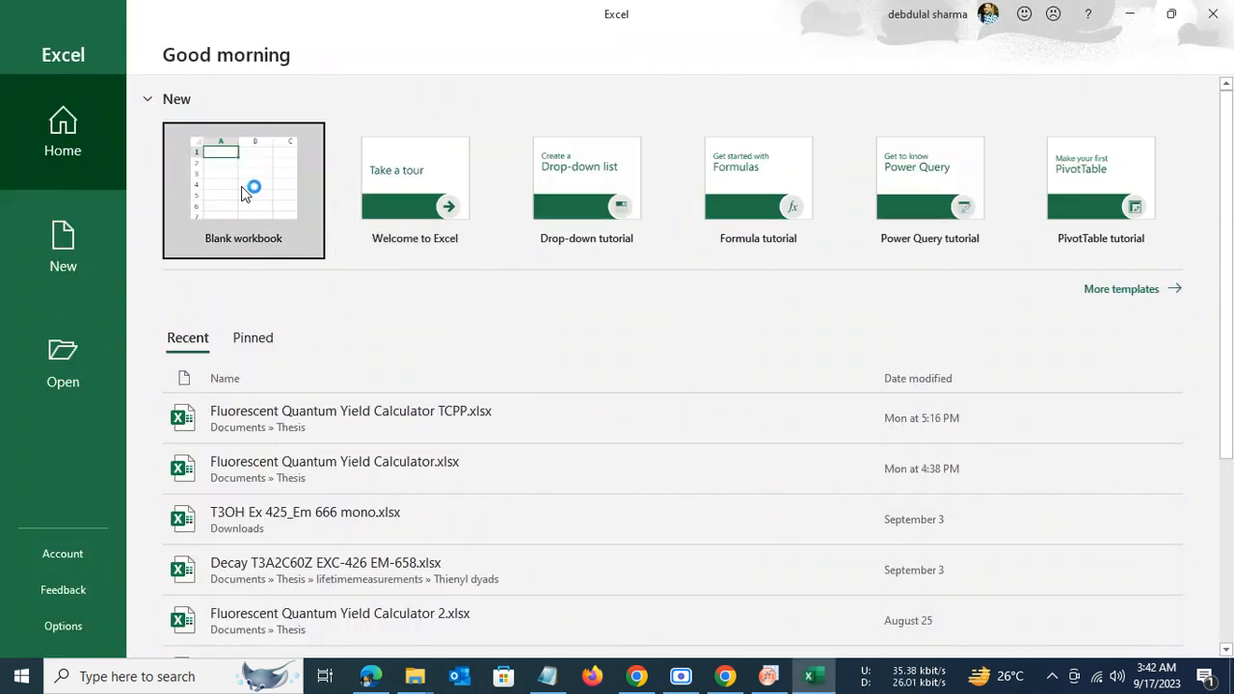
click(243, 190)
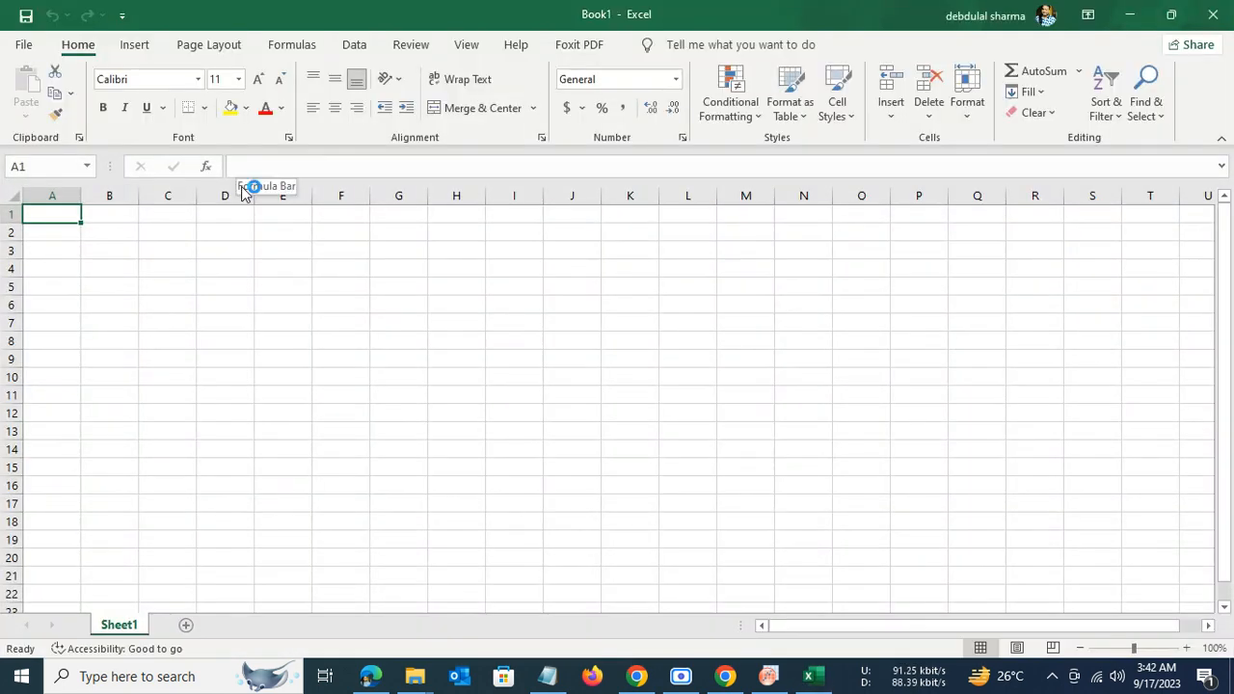
mouse_move(916, 687)
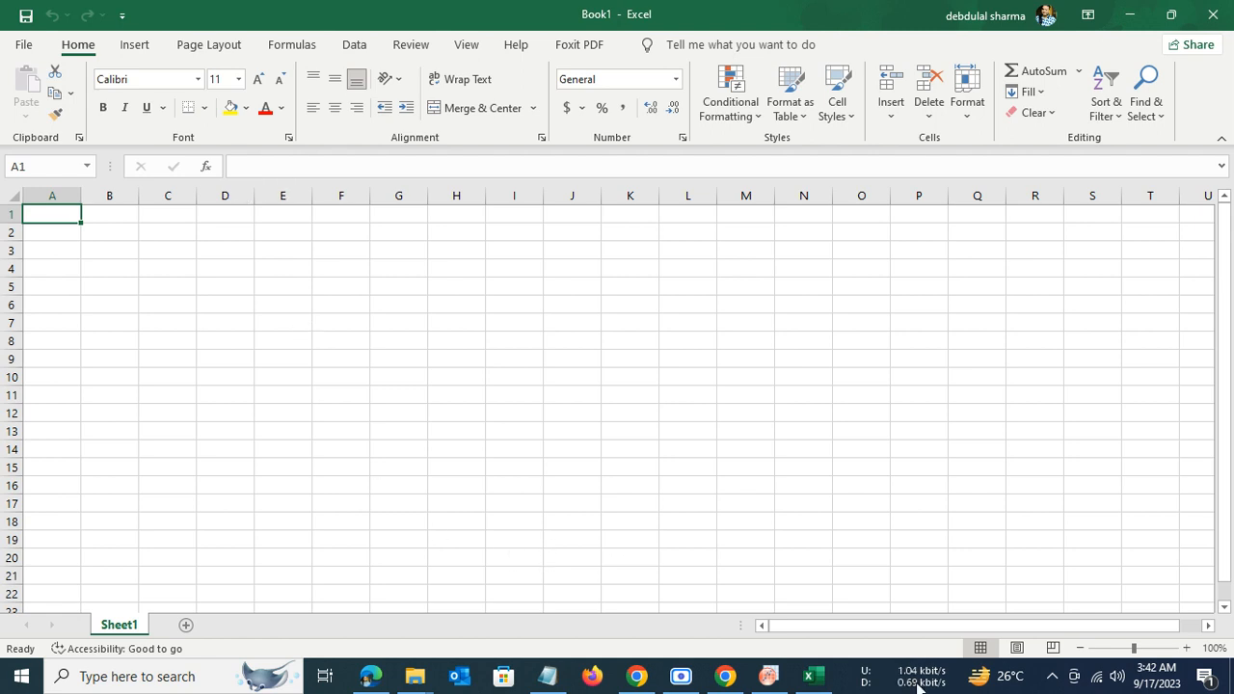
mouse_move(680, 675)
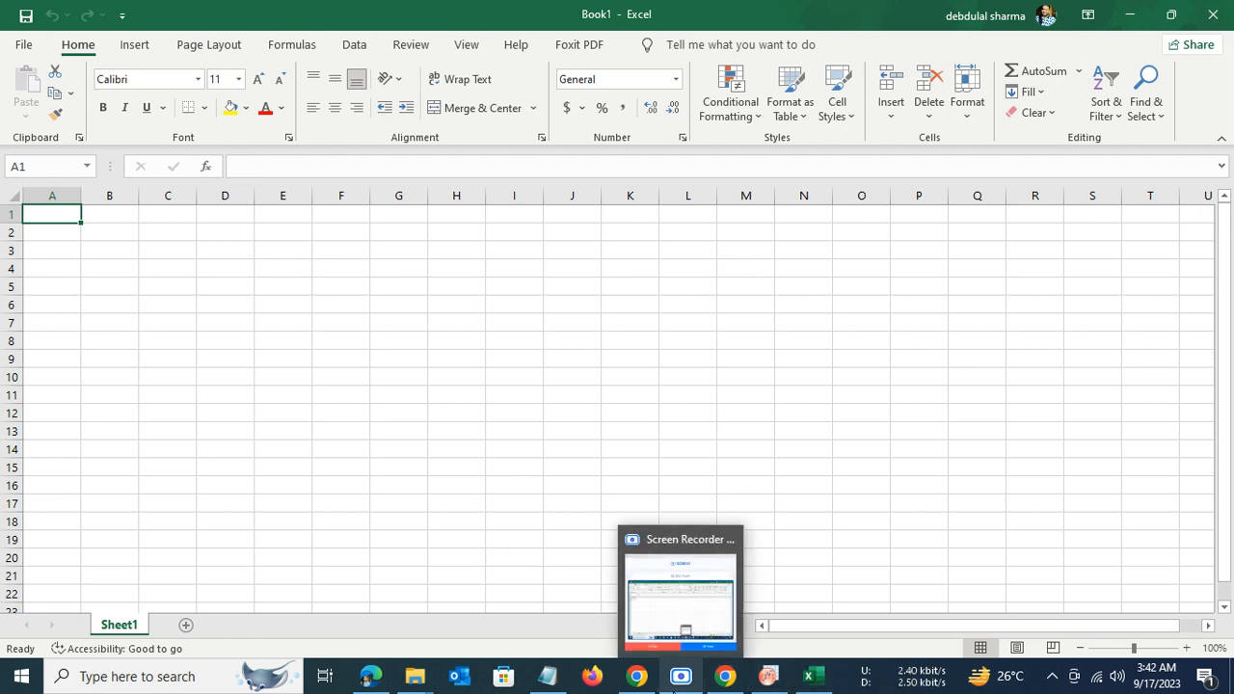
mouse_move(547, 676)
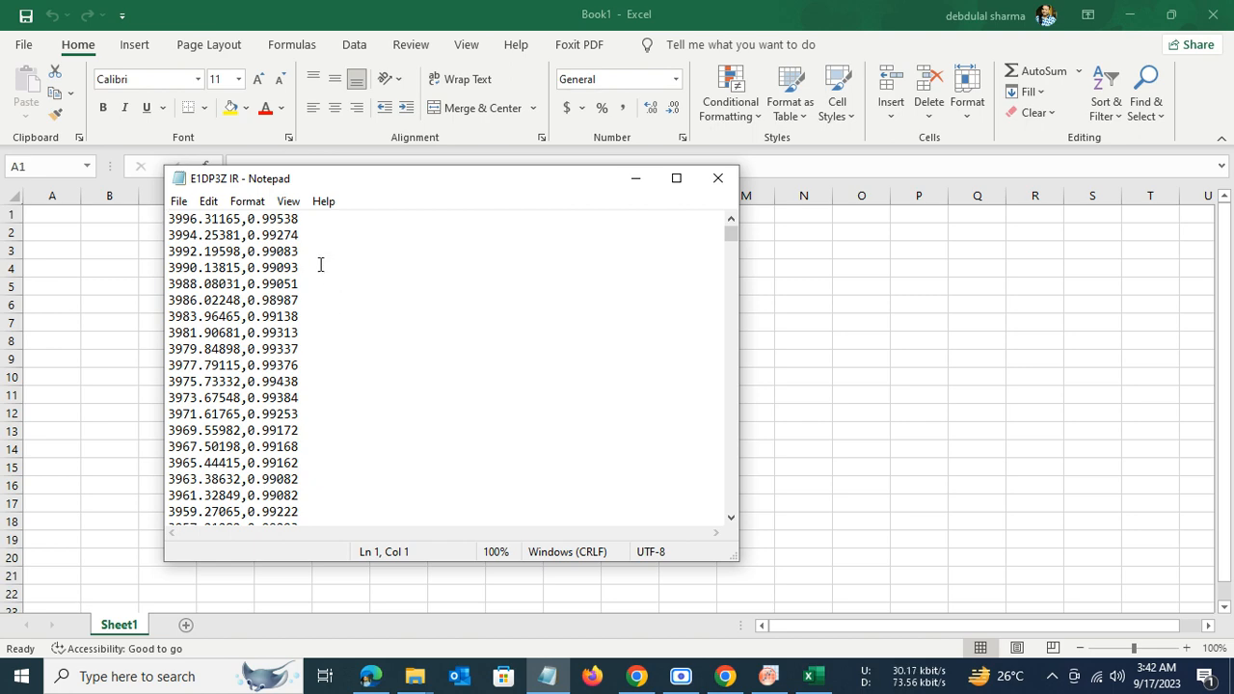
drag(173, 218, 299, 235)
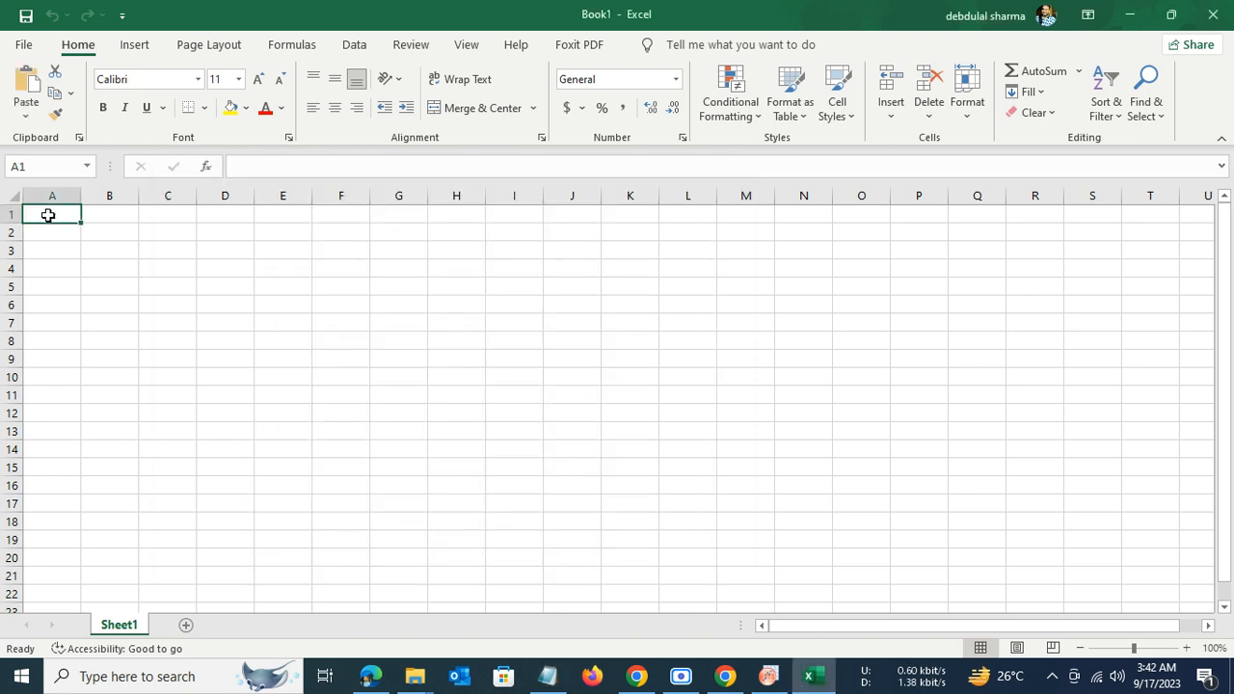
Step: Paste the spectrum rows into column A and show Excel's Data tools
key(ctrl+v)
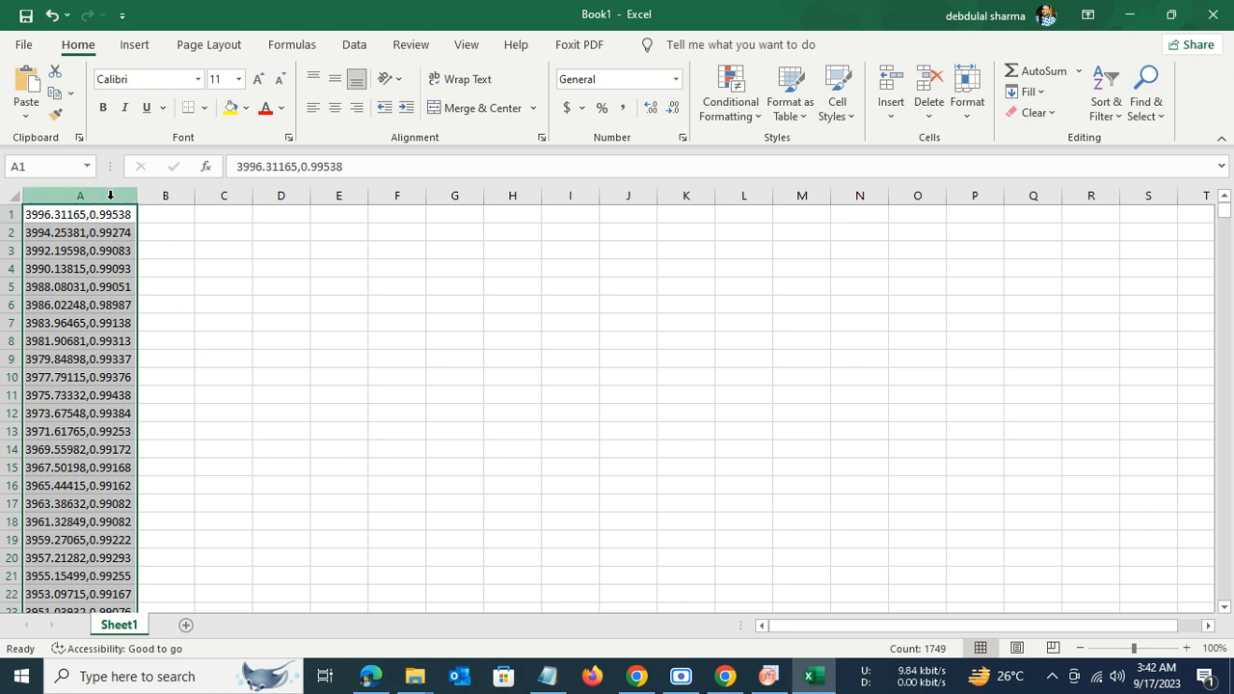
click(353, 44)
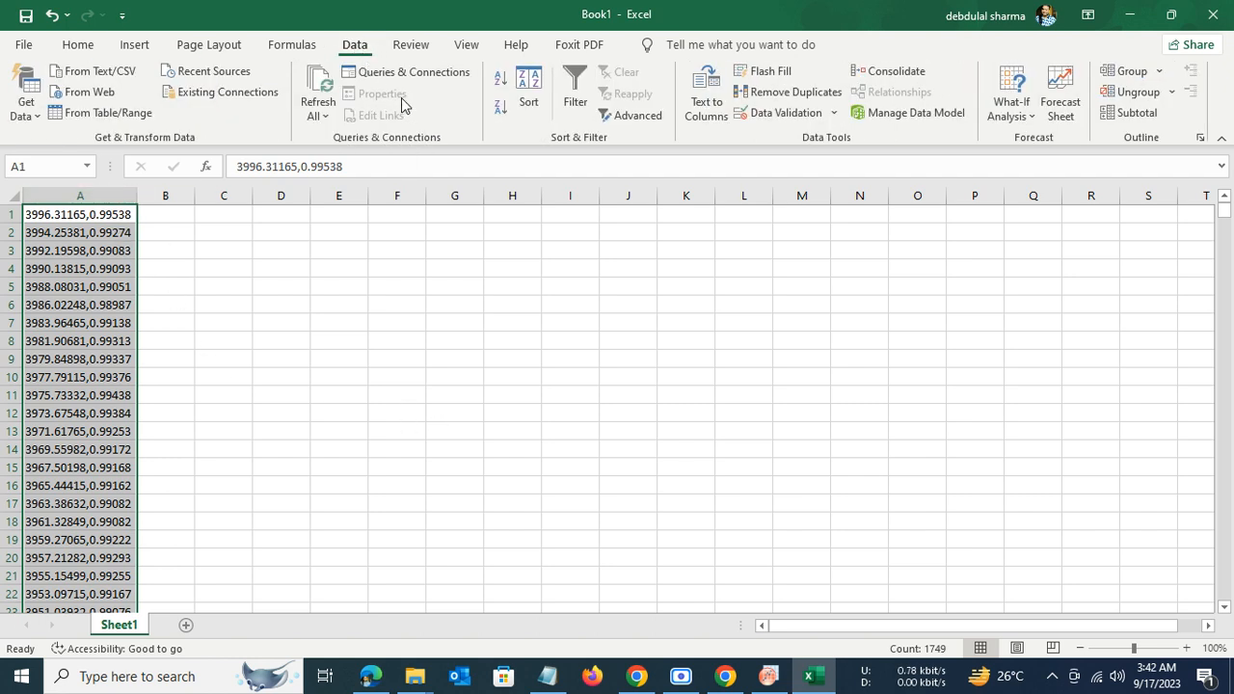
mouse_move(706, 102)
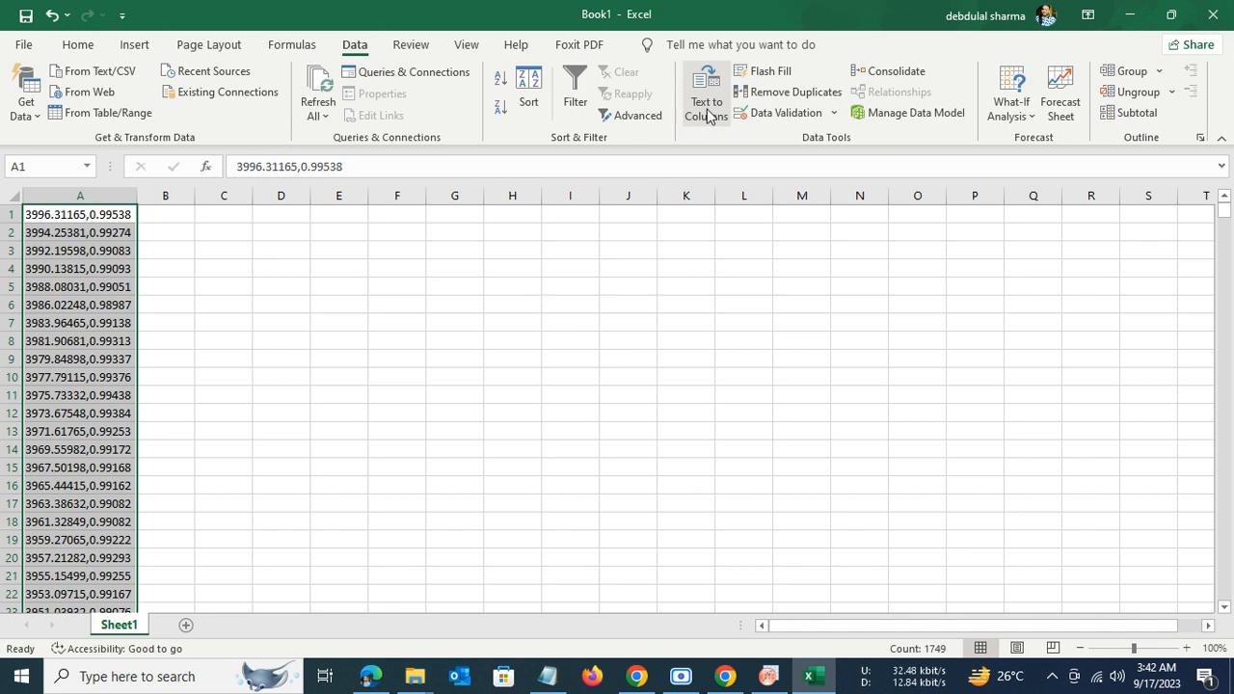
mouse_move(707, 92)
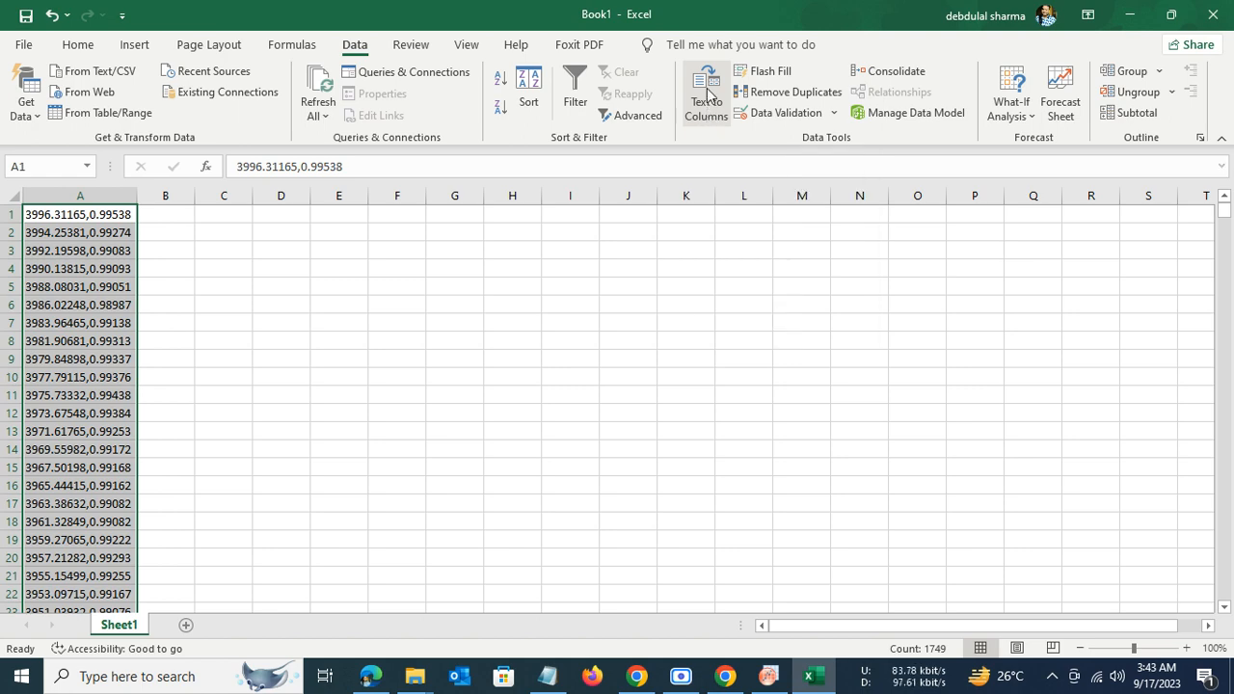
Step: Split column A with Text to Columns, comma delimiter only, output starting at $B$1
click(706, 92)
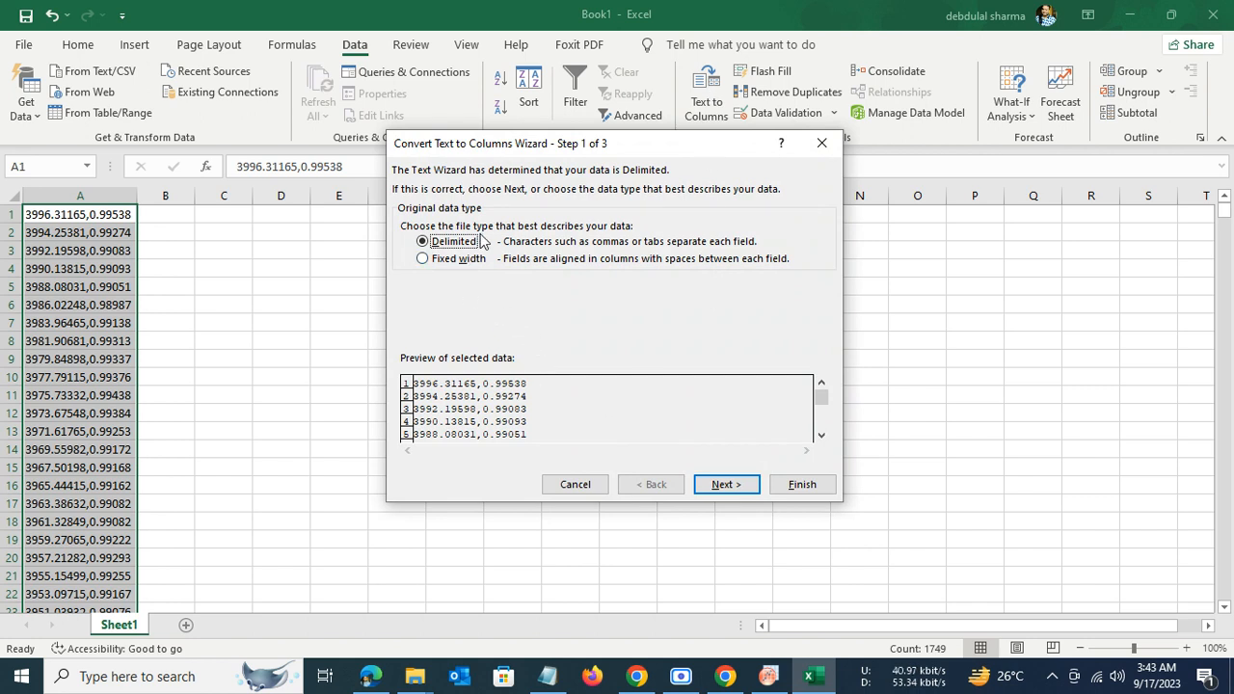
mouse_move(535, 254)
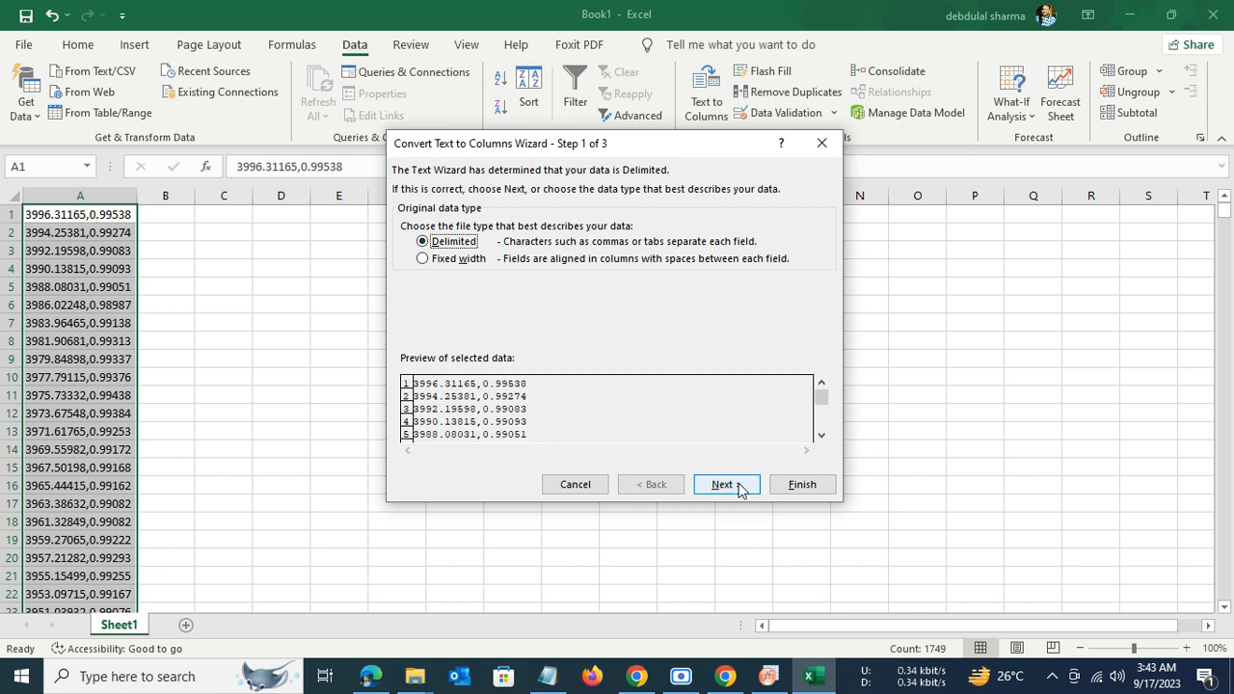
click(721, 484)
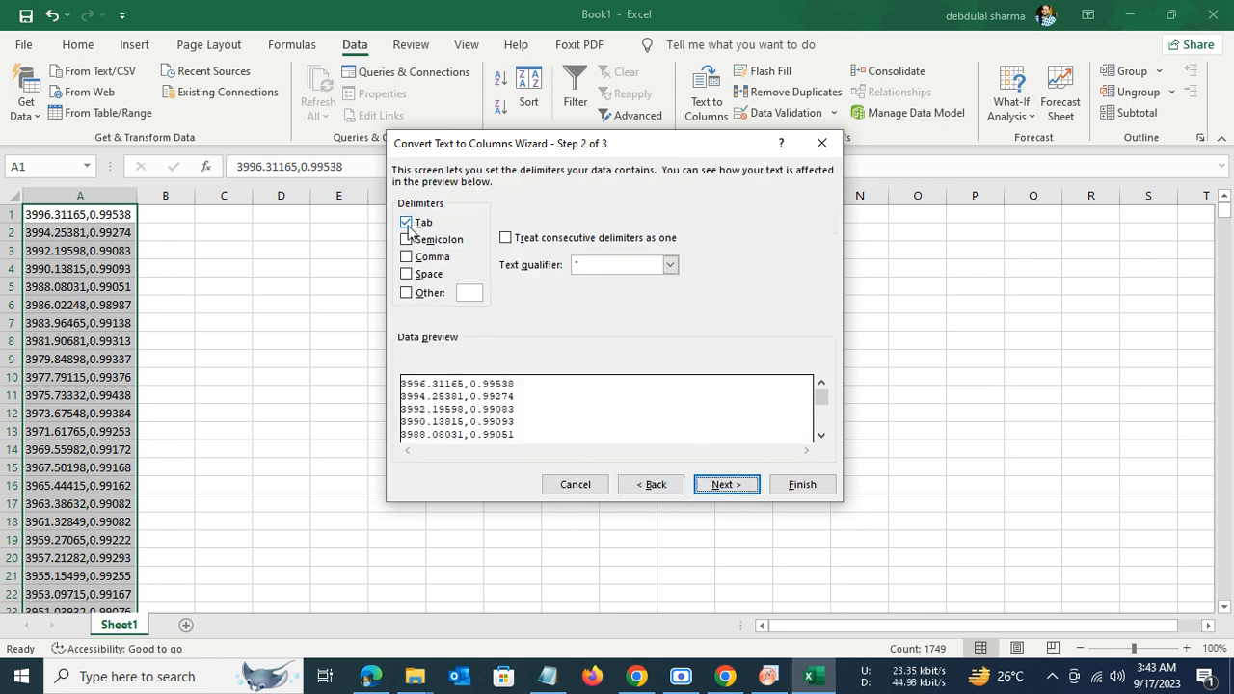
click(406, 223)
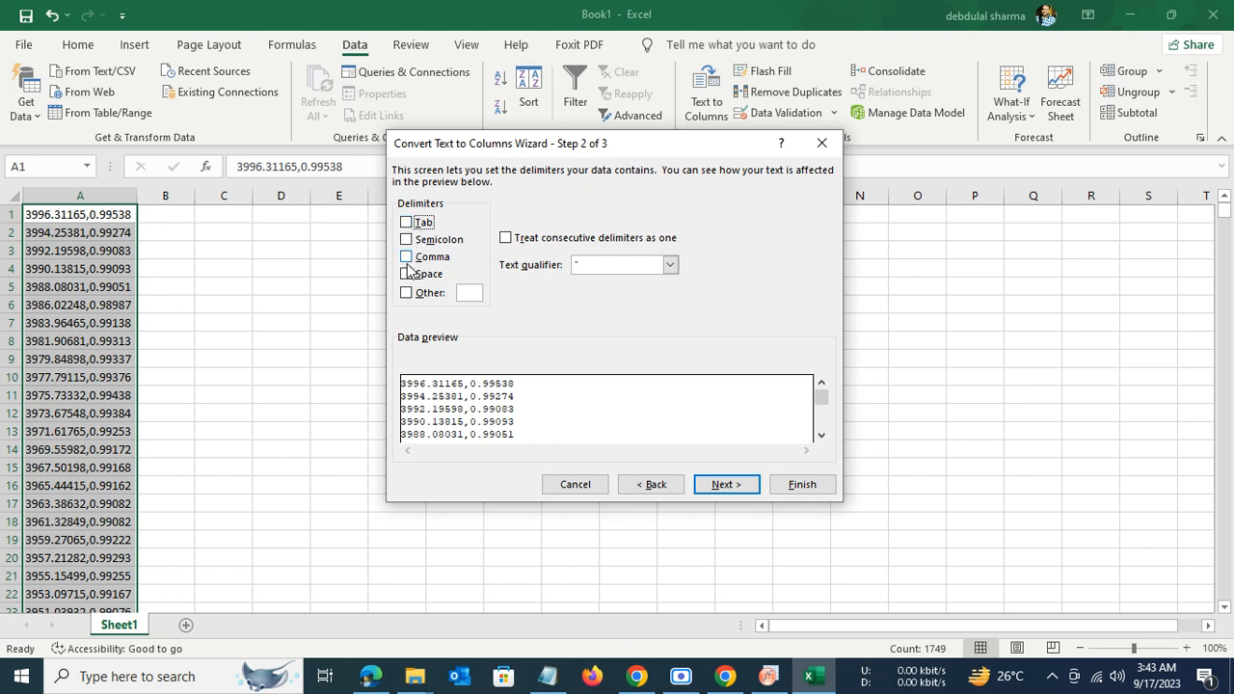
click(406, 256)
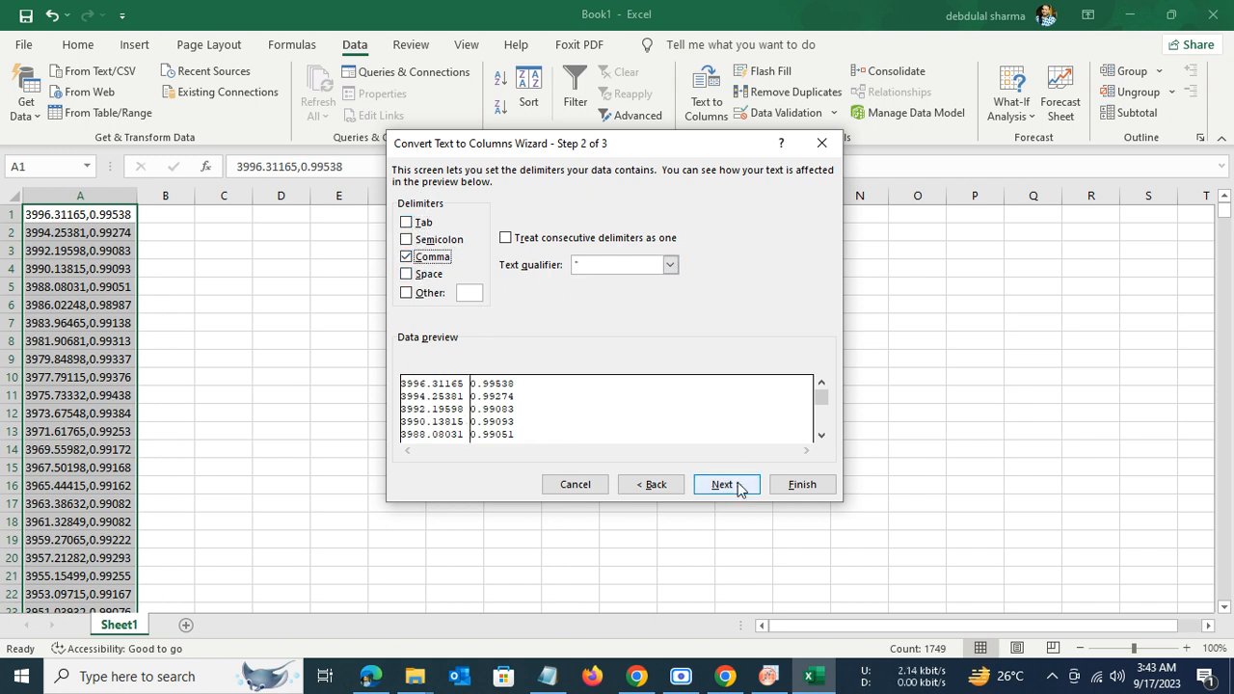
click(722, 483)
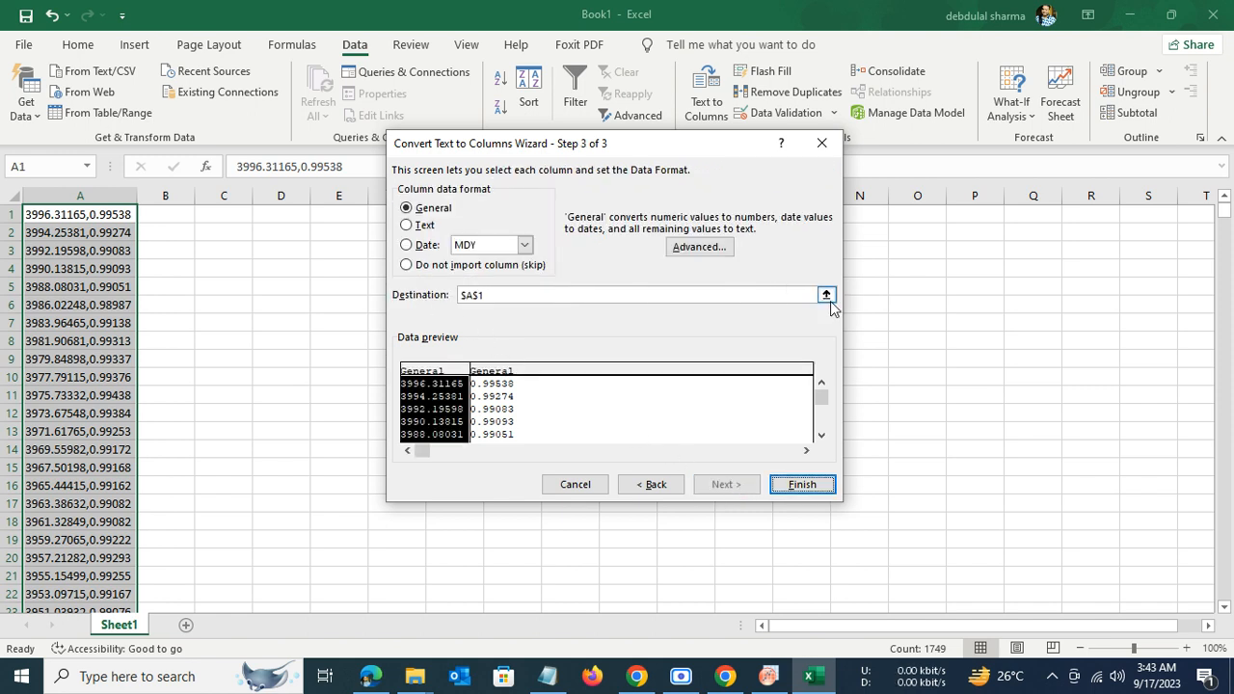
click(826, 295)
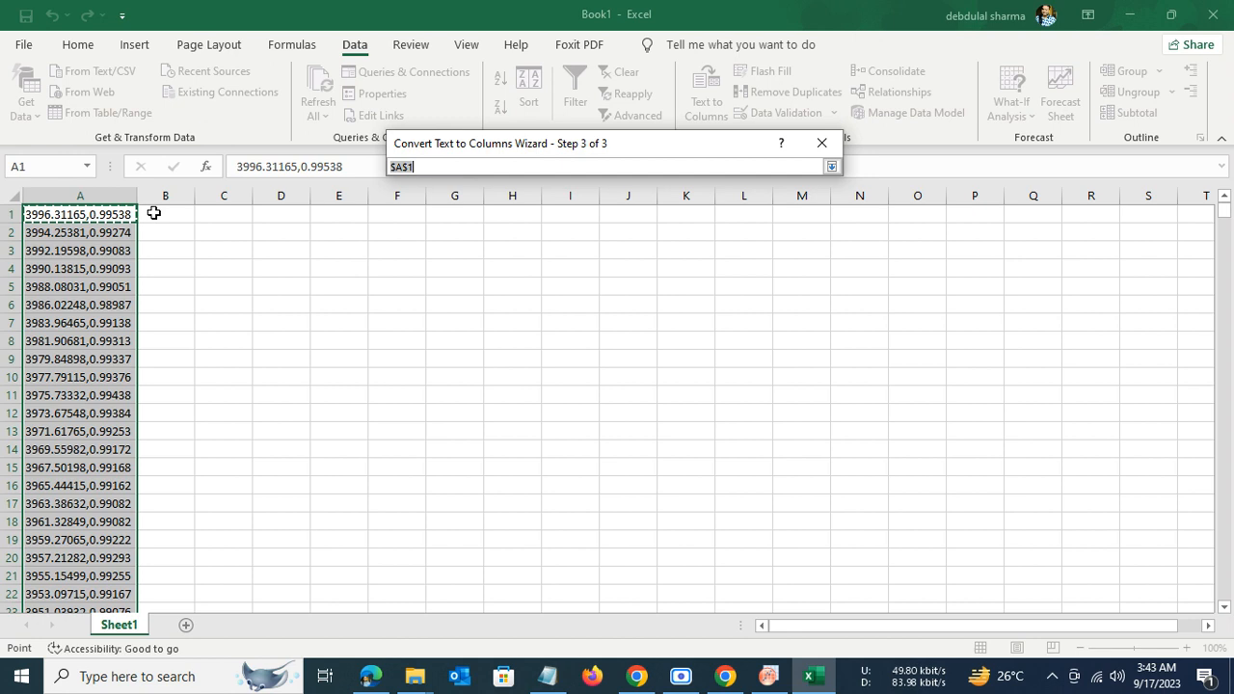
click(165, 214)
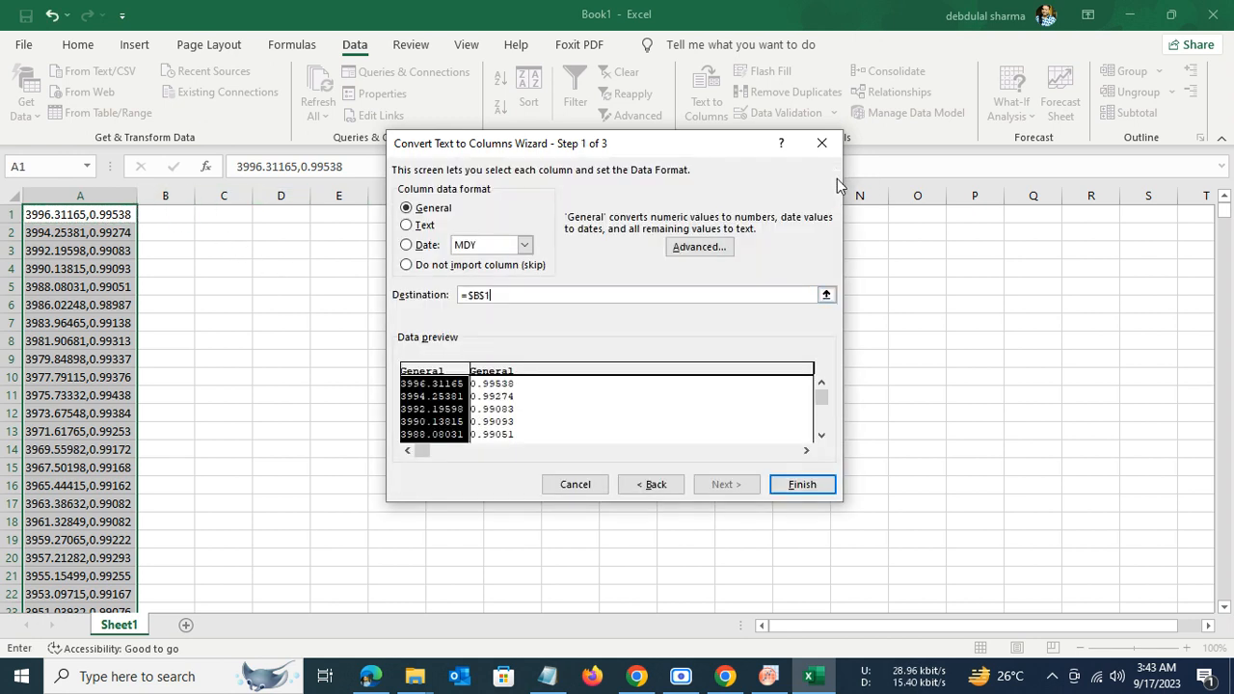
click(801, 484)
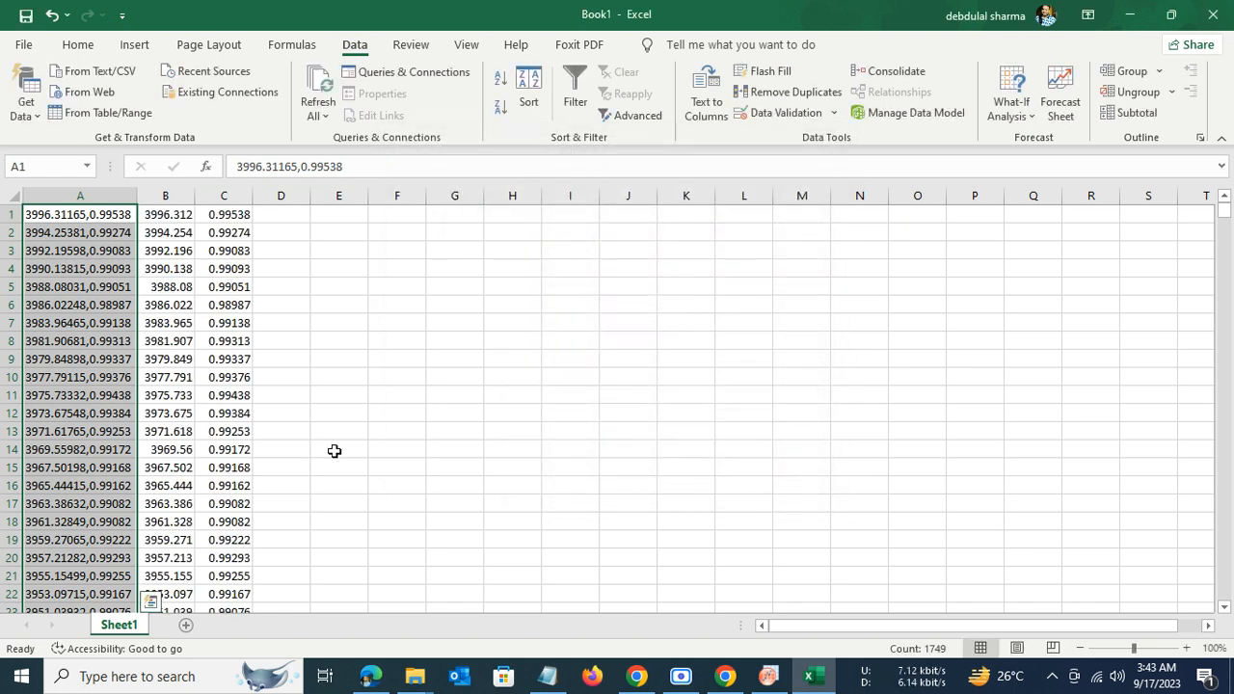
mouse_move(150, 272)
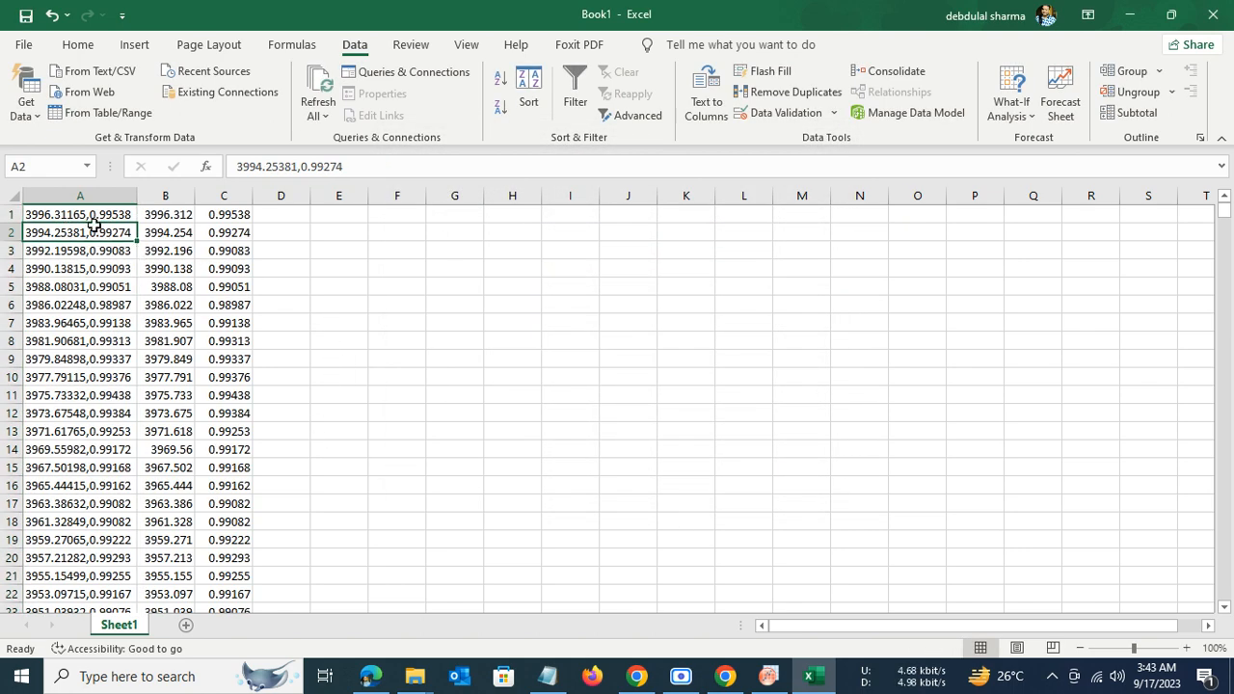
Step: Copy Excel columns B and C and switch to the OriginPro worksheet
click(79, 214)
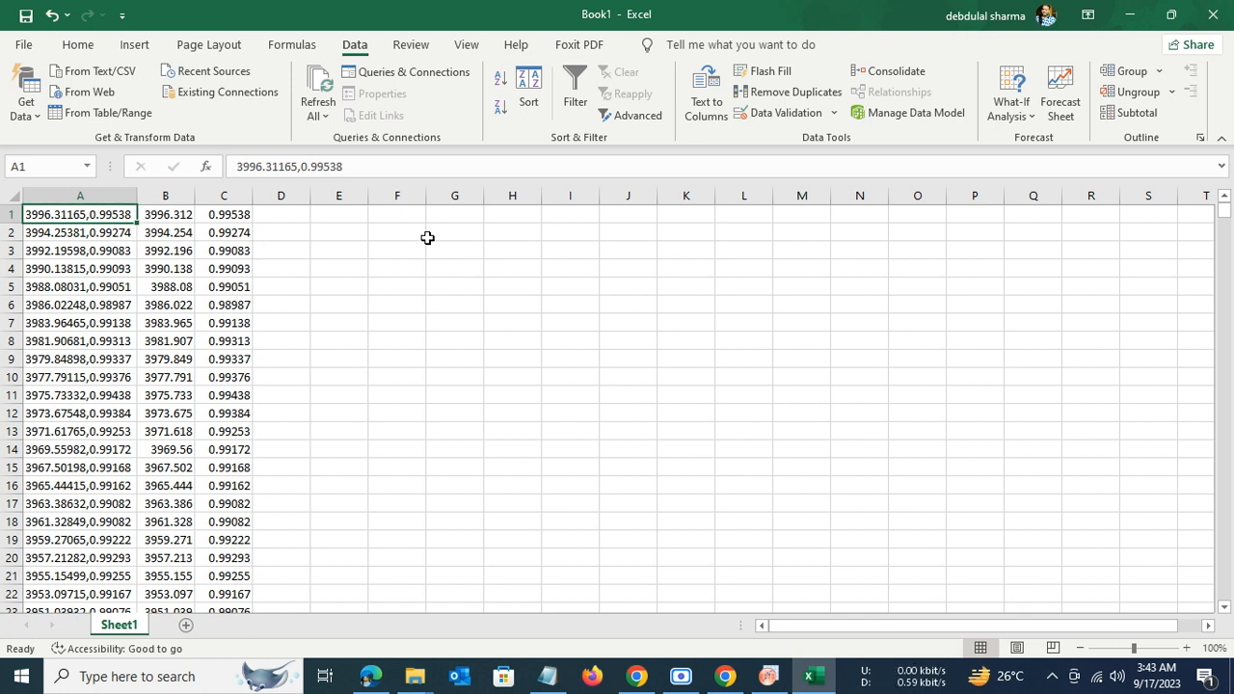
click(165, 195)
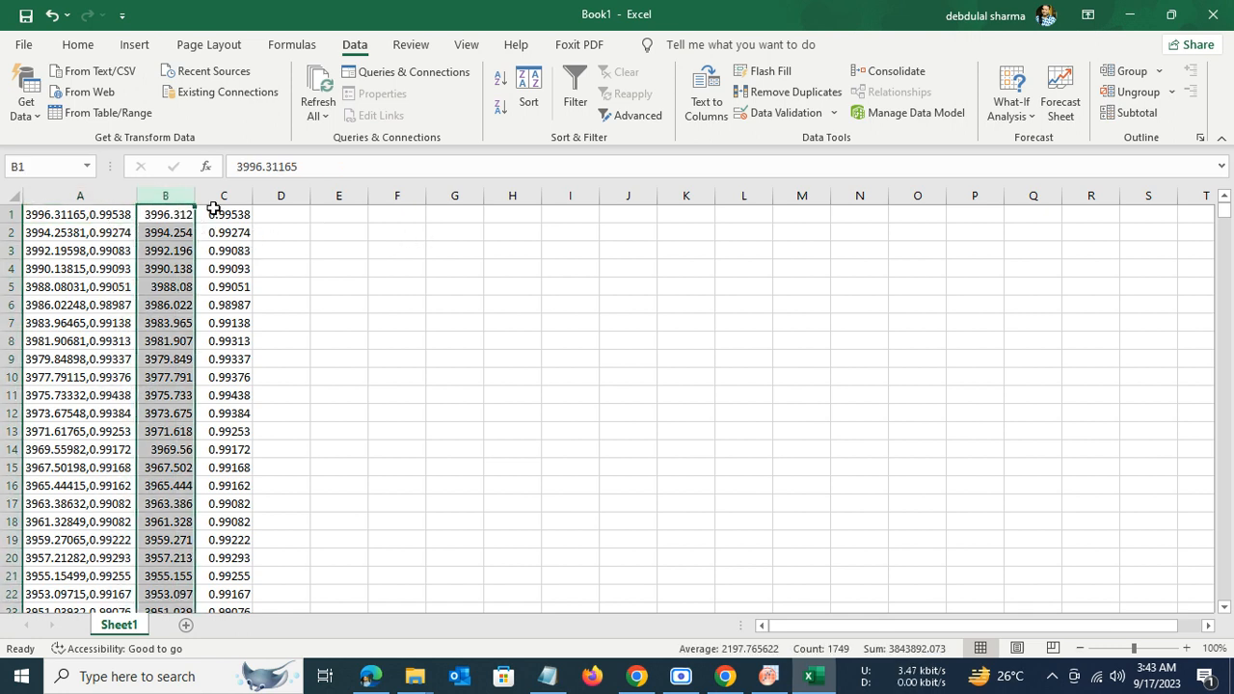
click(224, 214)
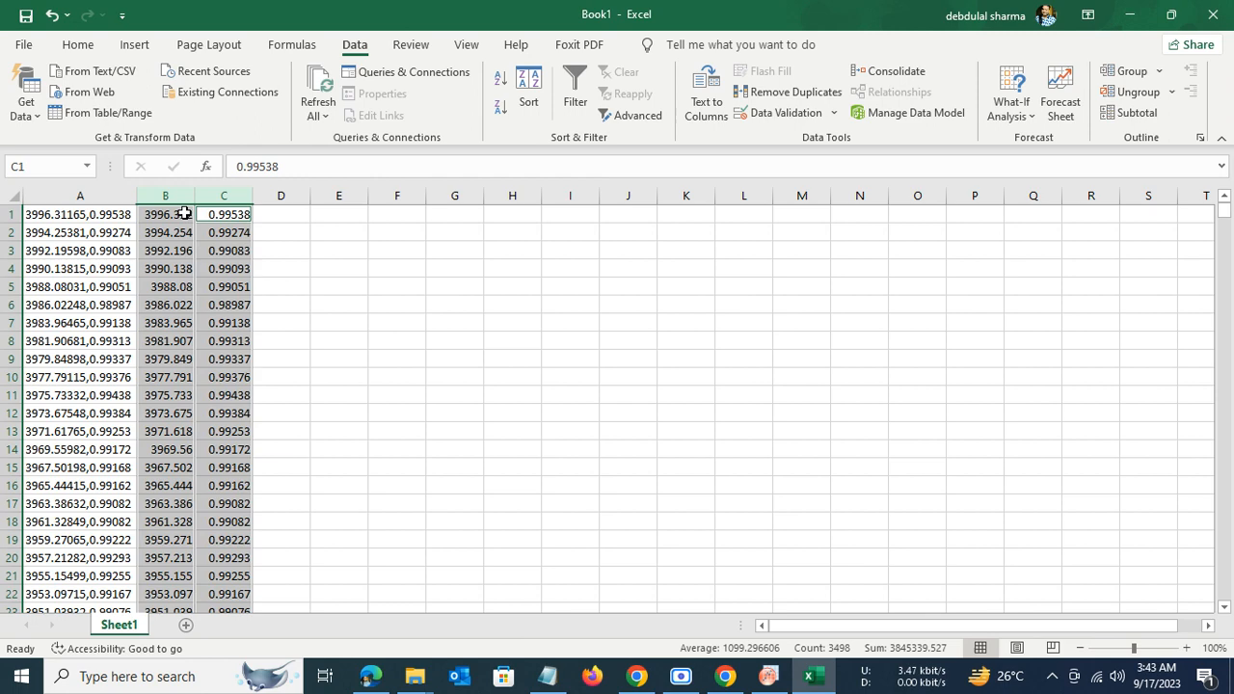
key(ctrl+c)
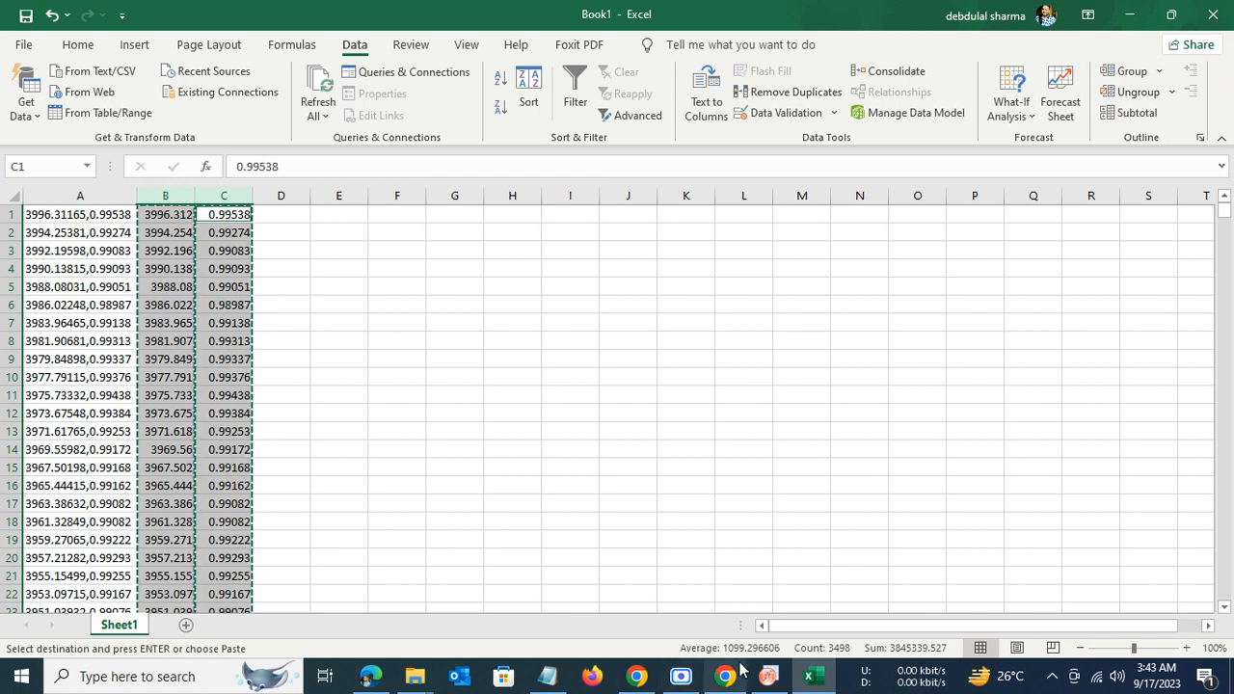
click(767, 675)
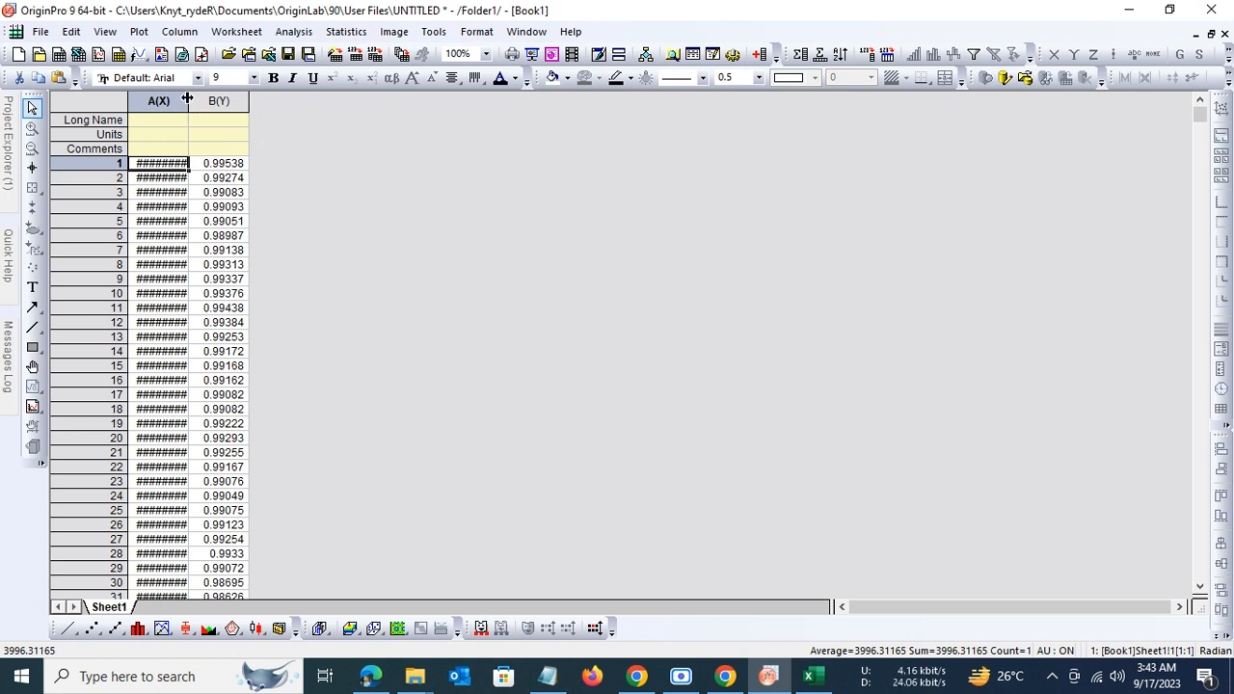
Step: Widen column A and label it Wavenumber with units cm⁻¹
drag(190, 100, 257, 100)
text(W)
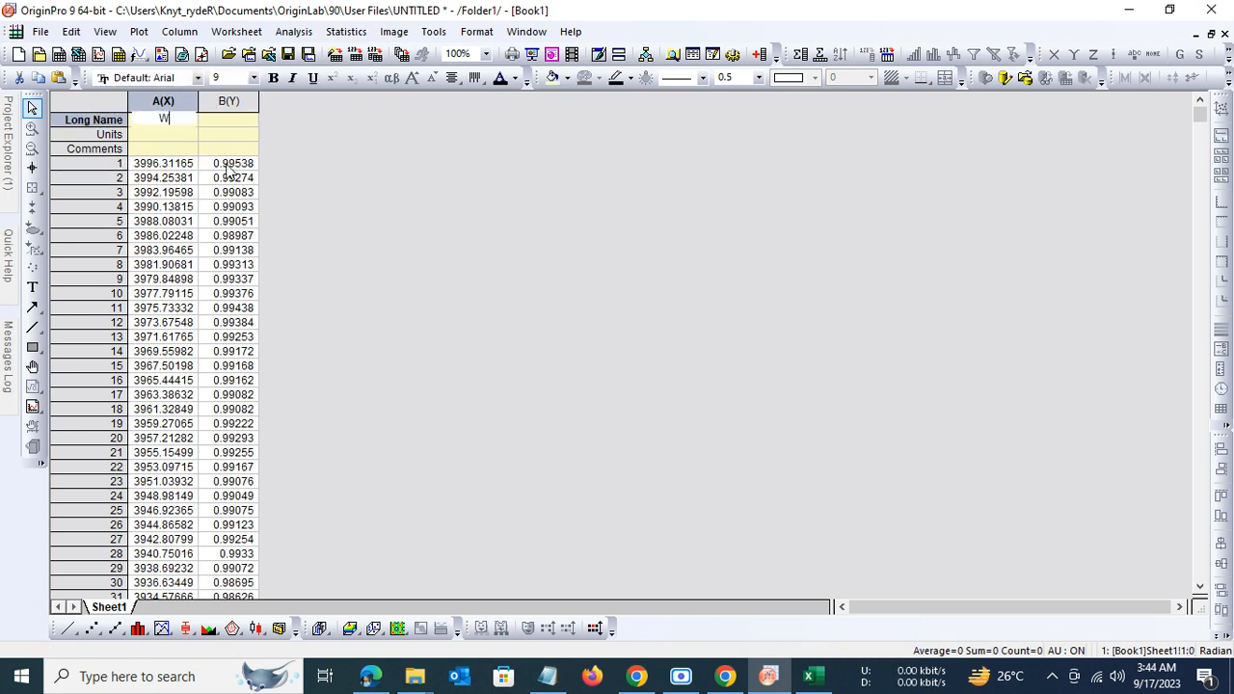
text(avenumber)
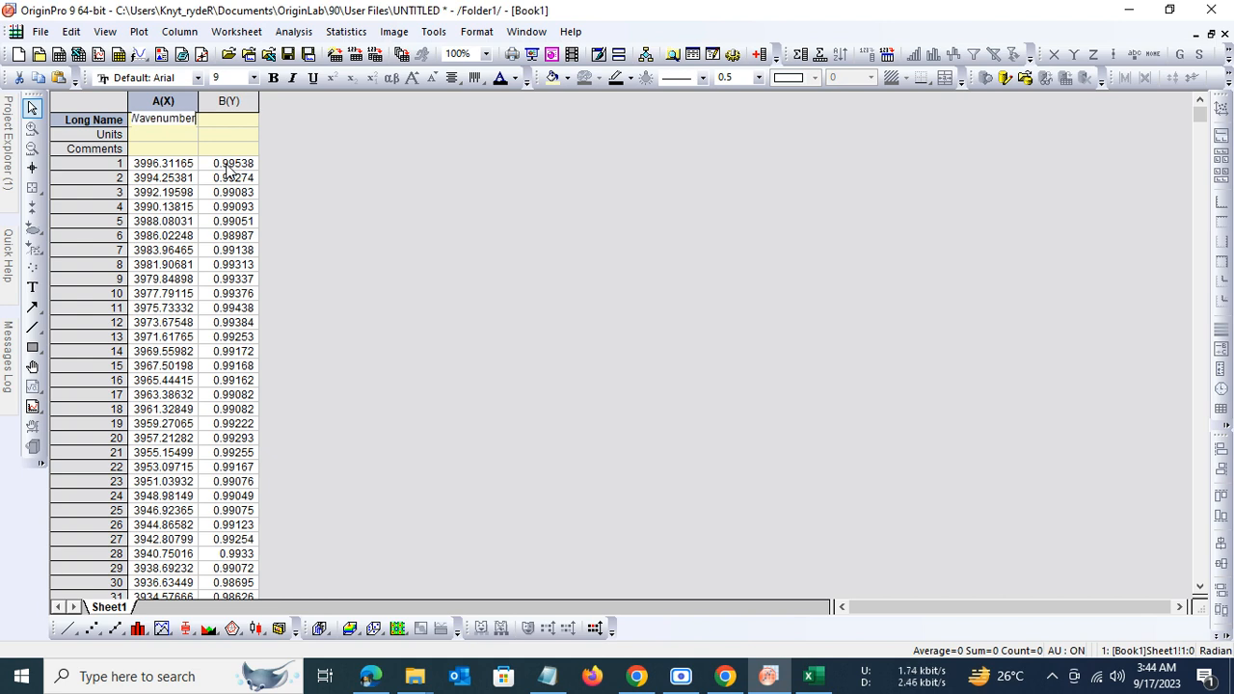
click(162, 134)
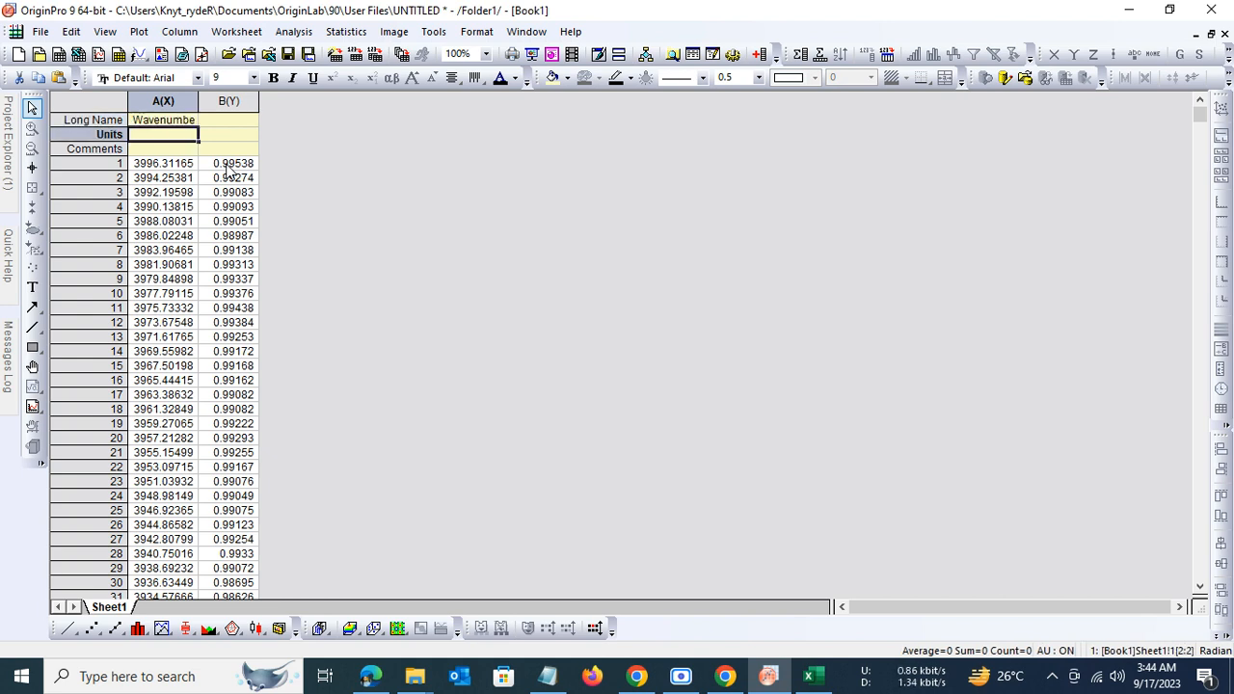
text(cm)
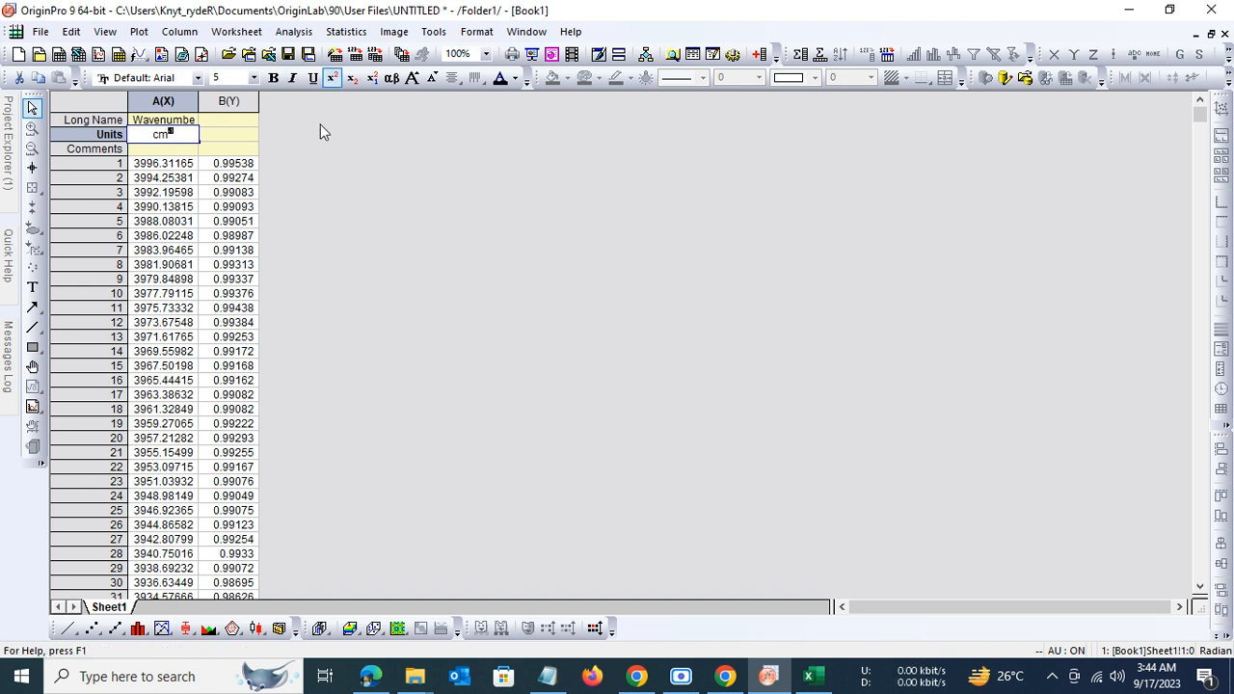
click(229, 120)
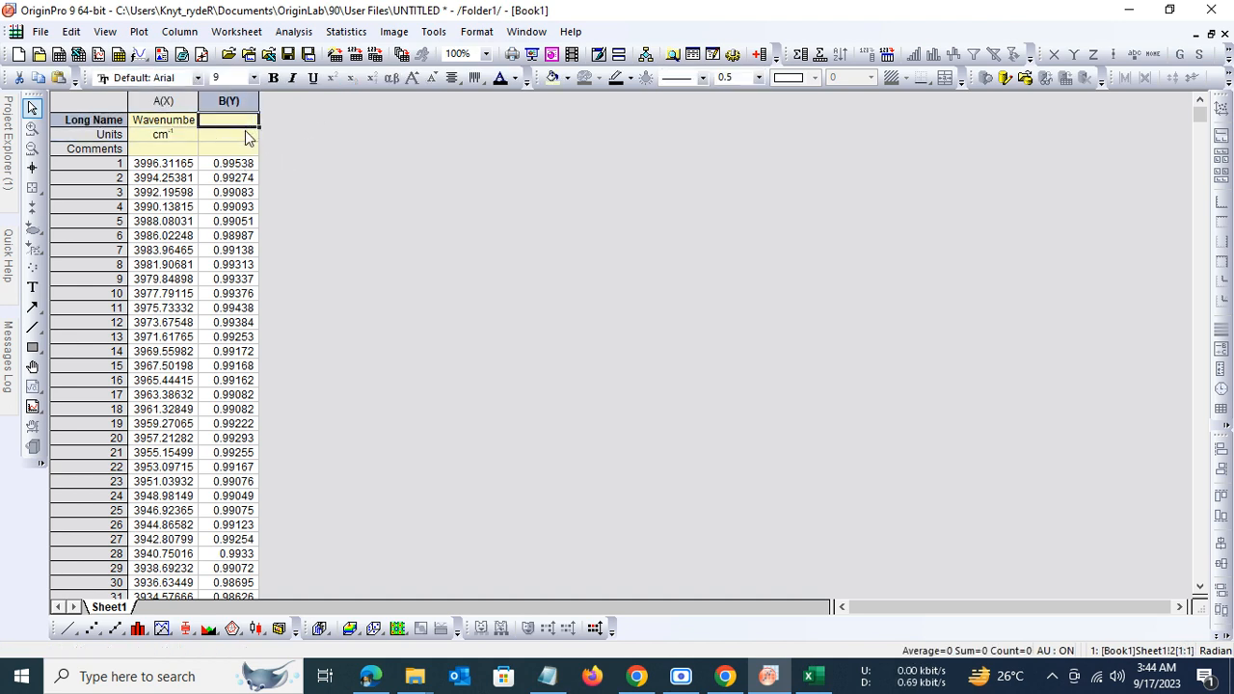
mouse_move(275, 199)
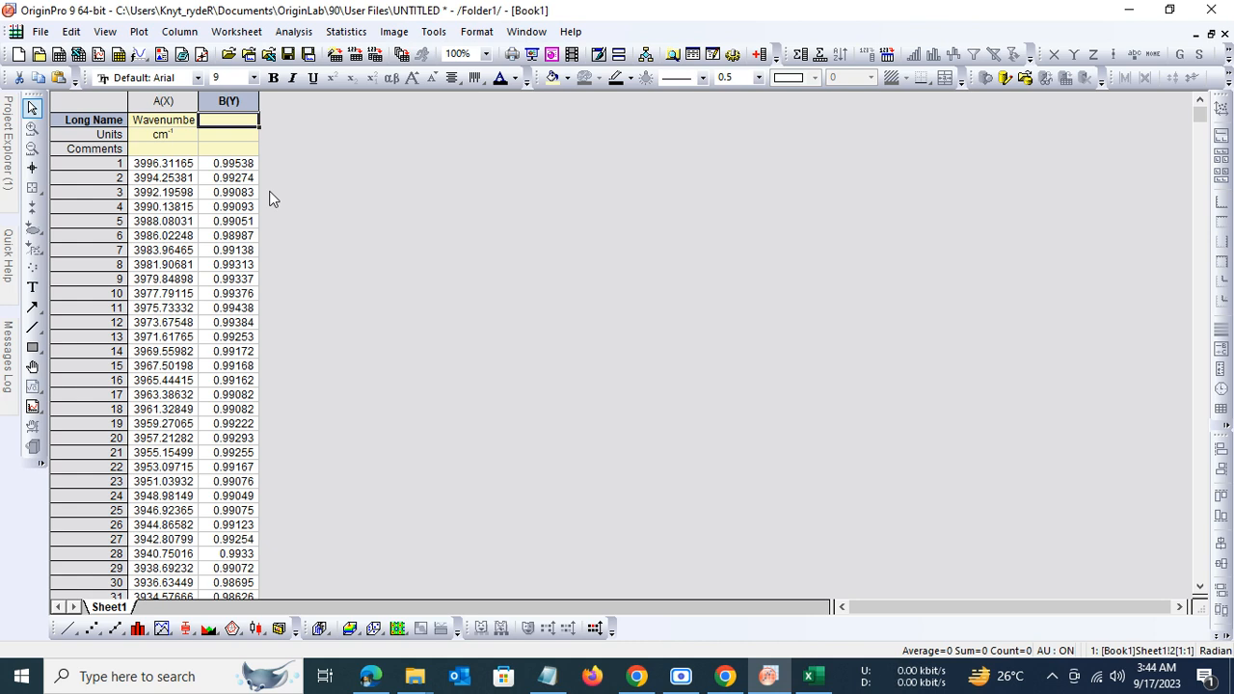
Step: Give column B the long name '% Transmittance' and the comment E1DP3Z
text(% Transmi)
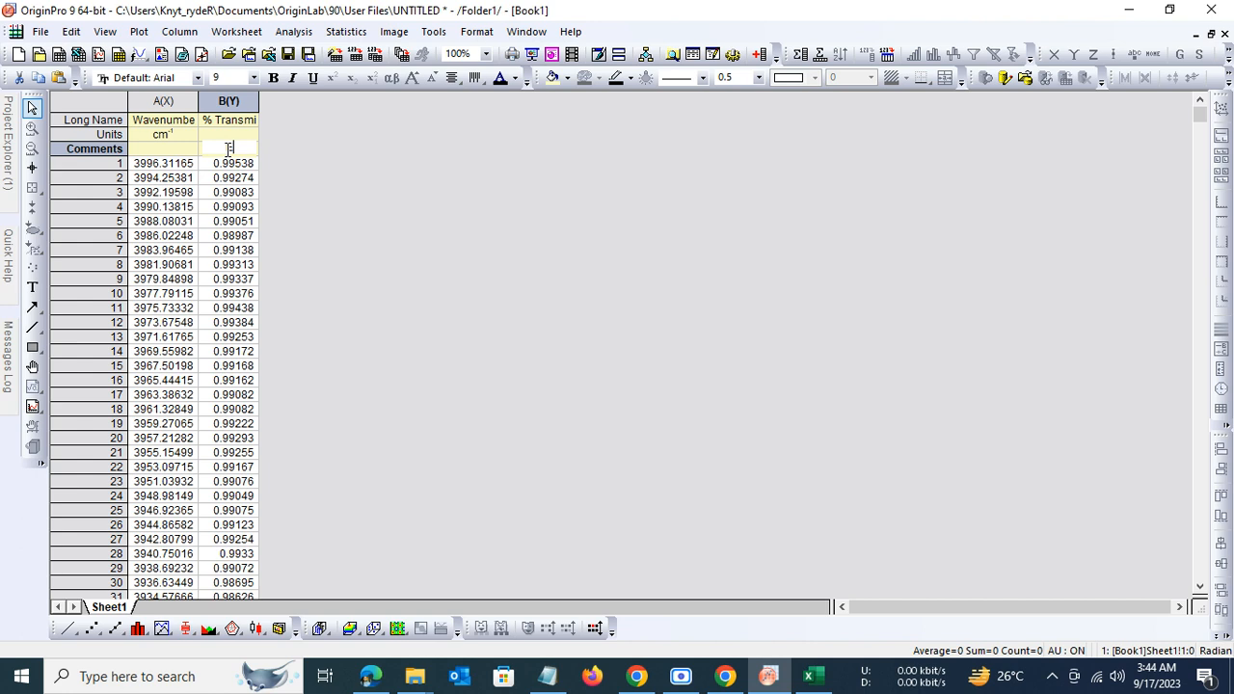
text(E1DP3Z)
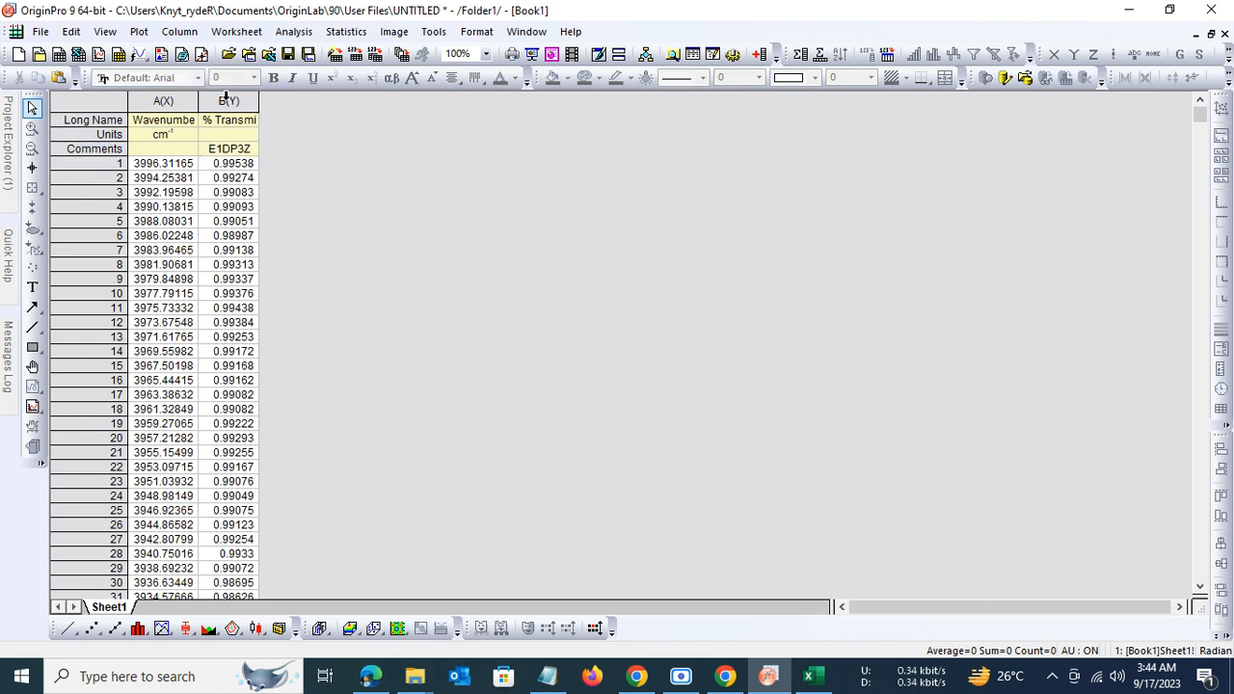
Step: Plot % Transmittance against Wavenumber as a simple line graph
click(139, 32)
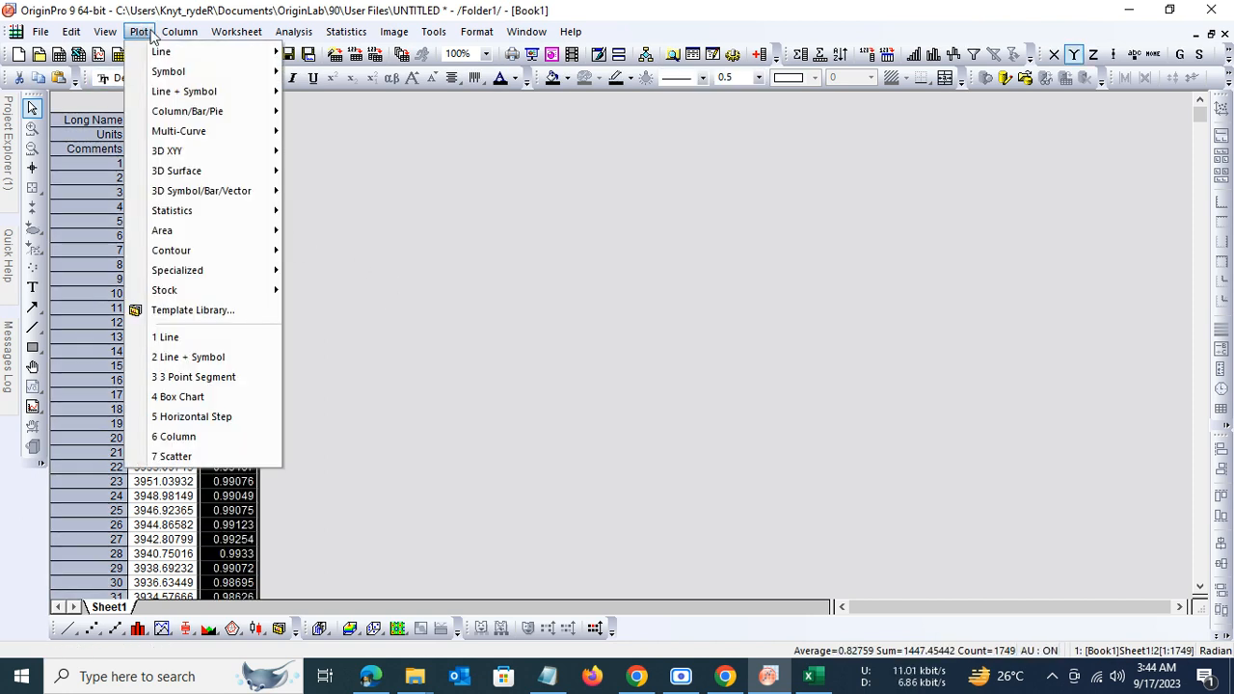
mouse_move(161, 51)
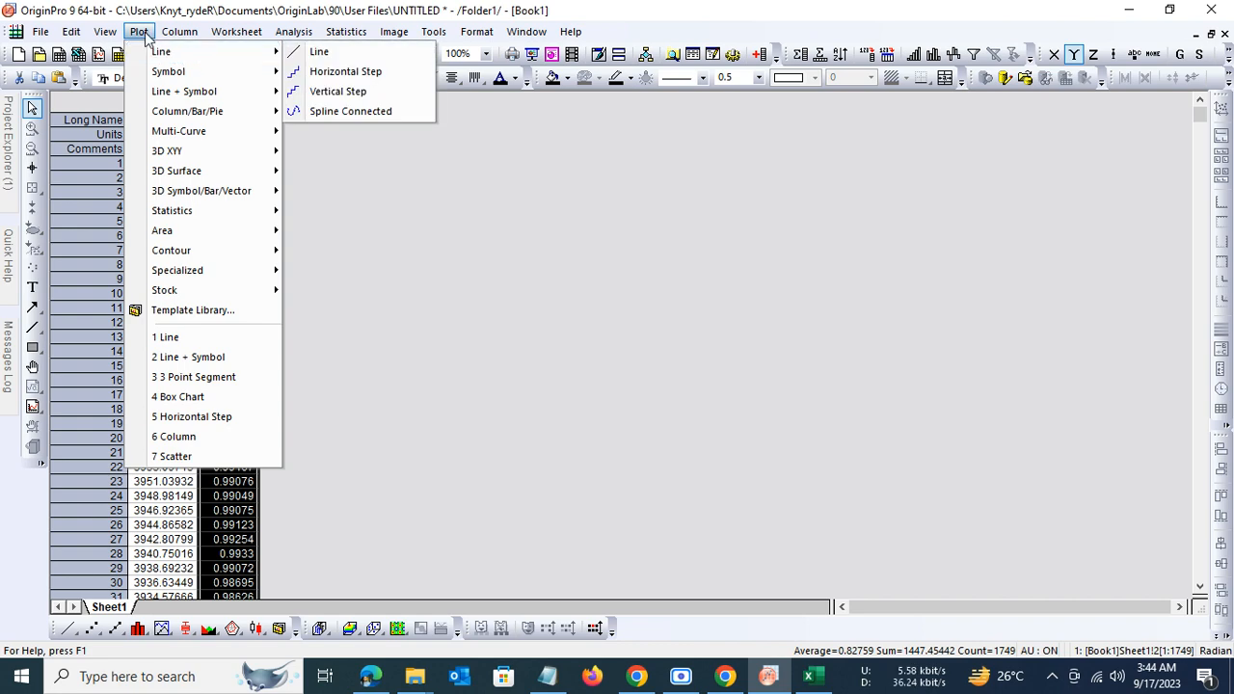
click(180, 31)
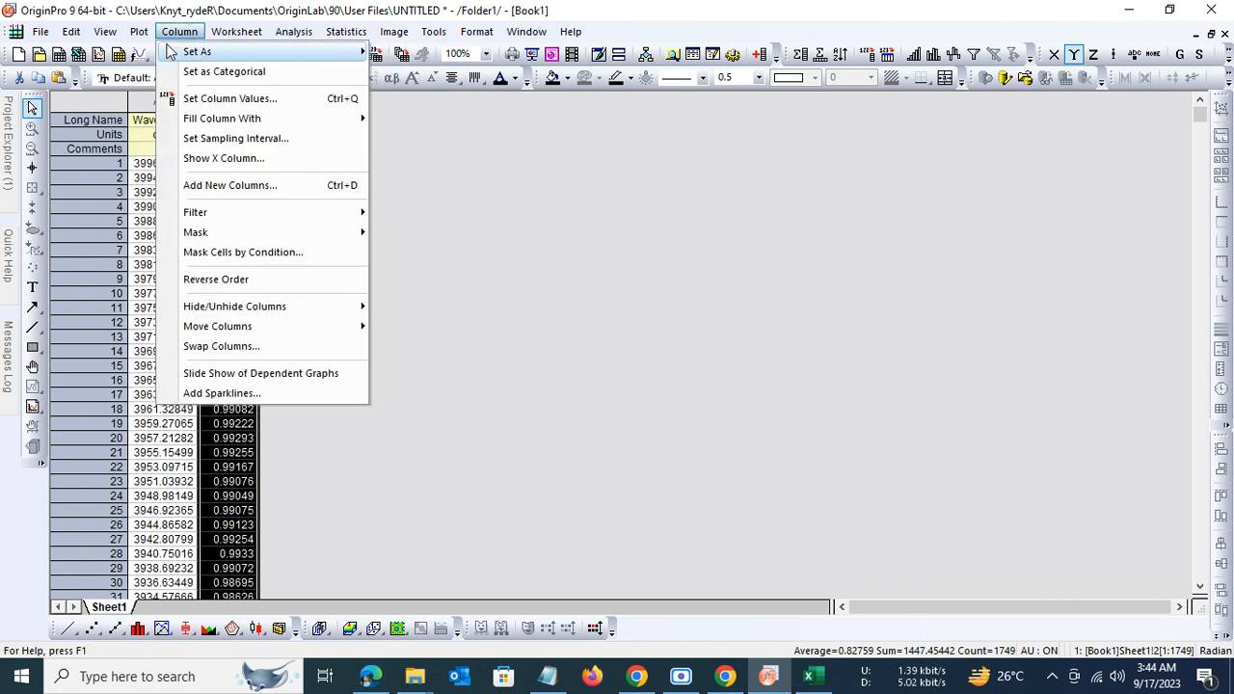
click(139, 31)
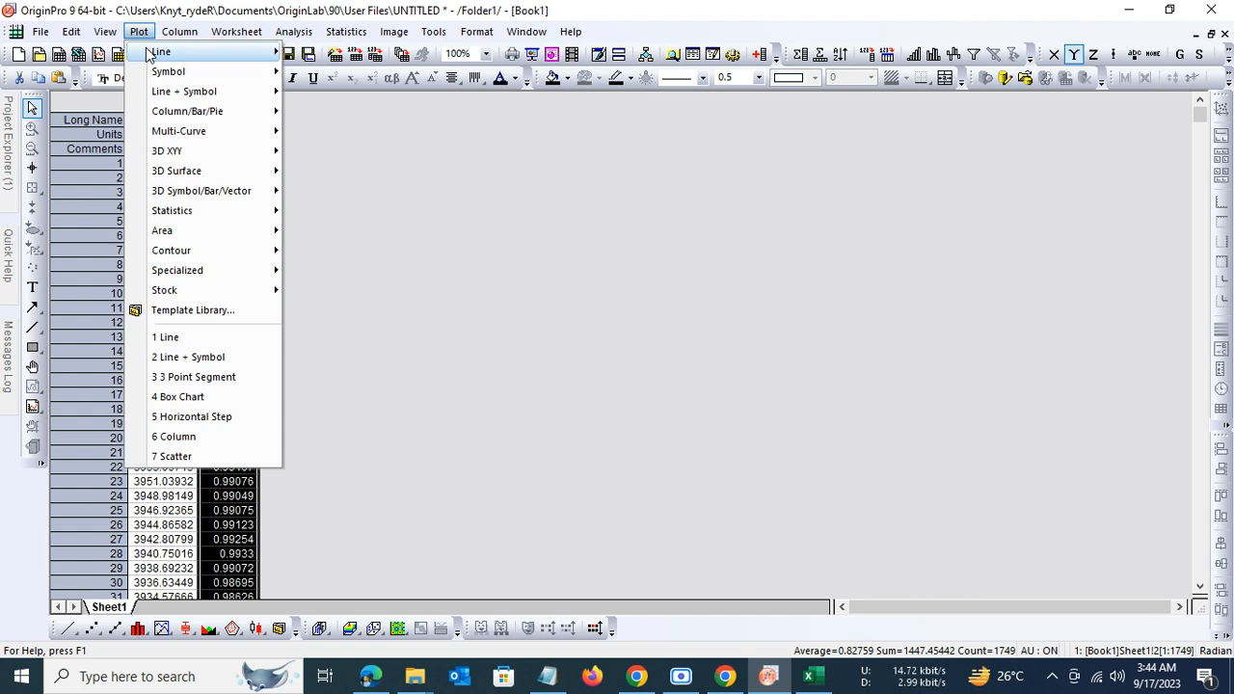
mouse_move(161, 51)
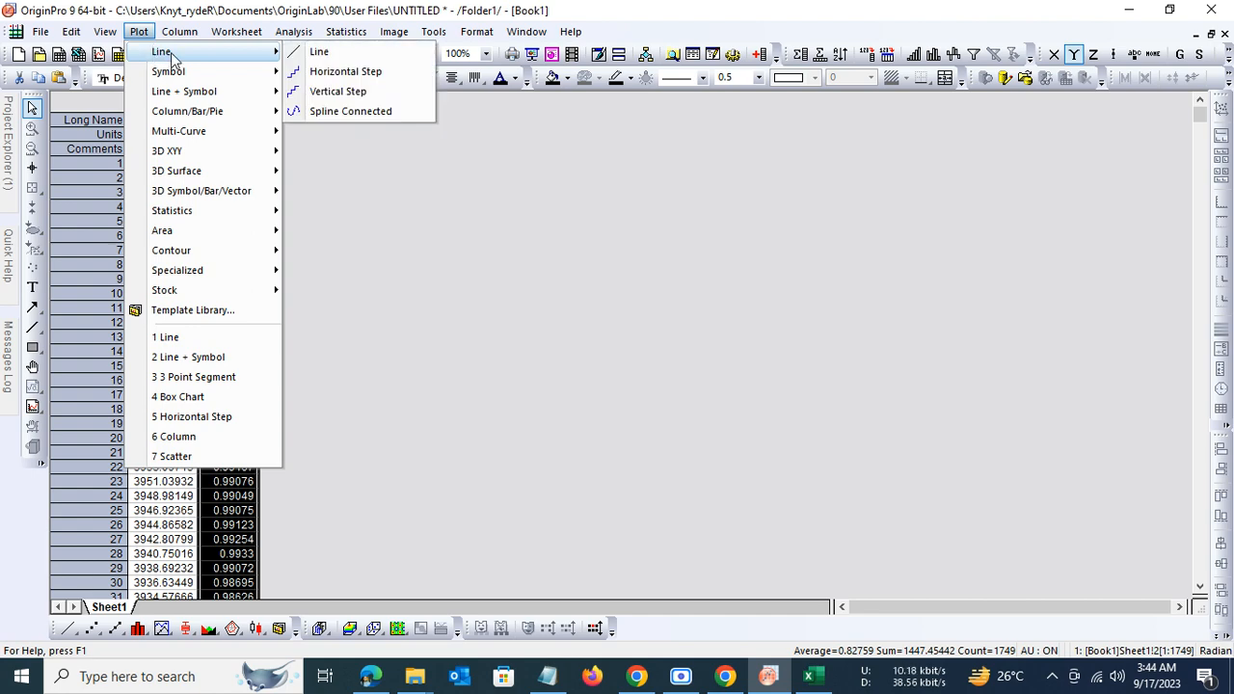
click(319, 51)
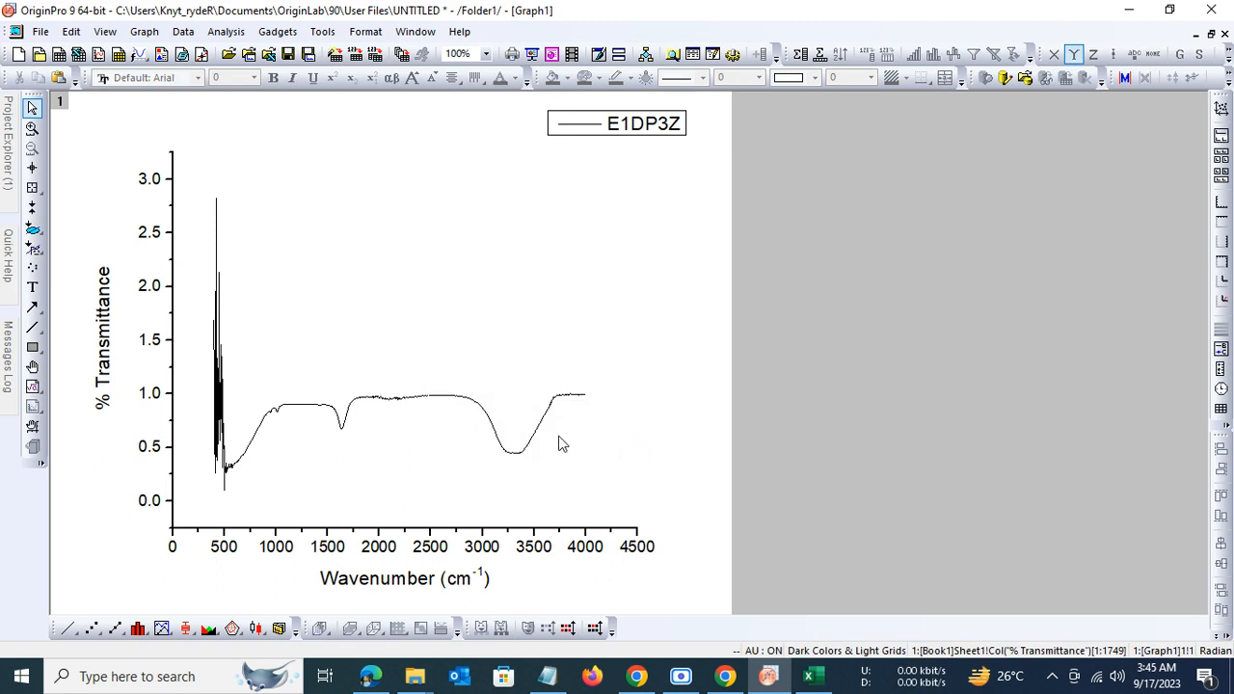
mouse_move(445, 537)
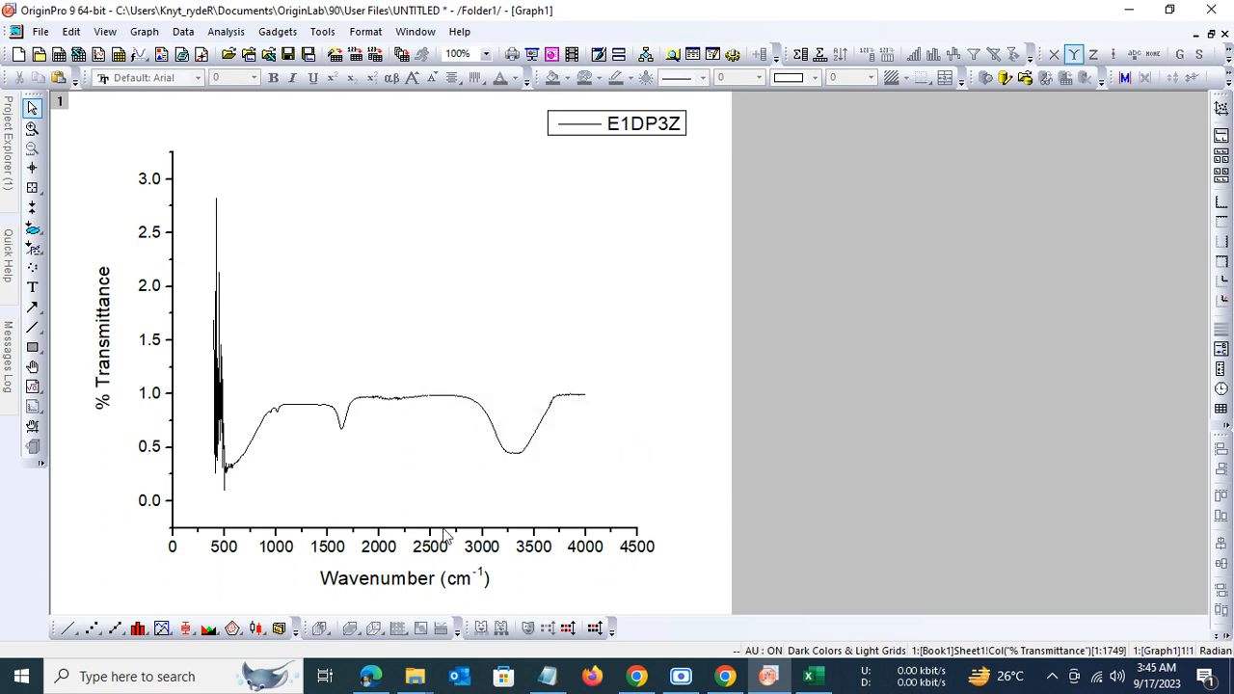
mouse_move(176, 543)
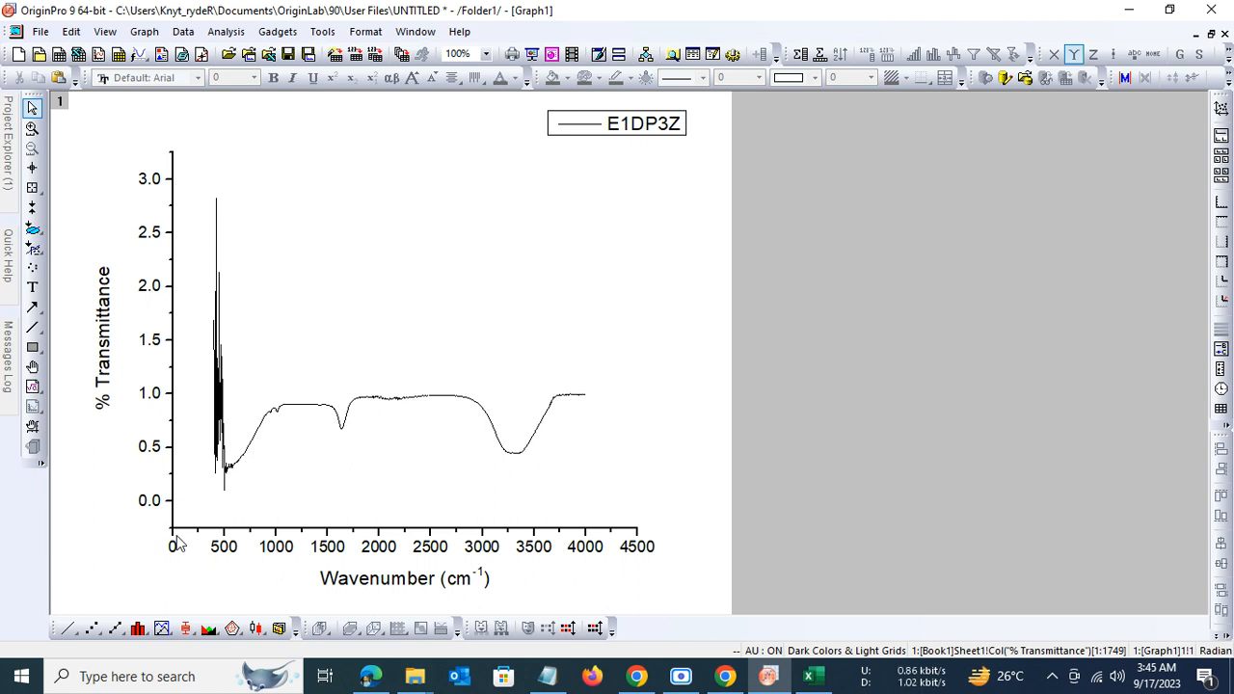
mouse_move(371, 535)
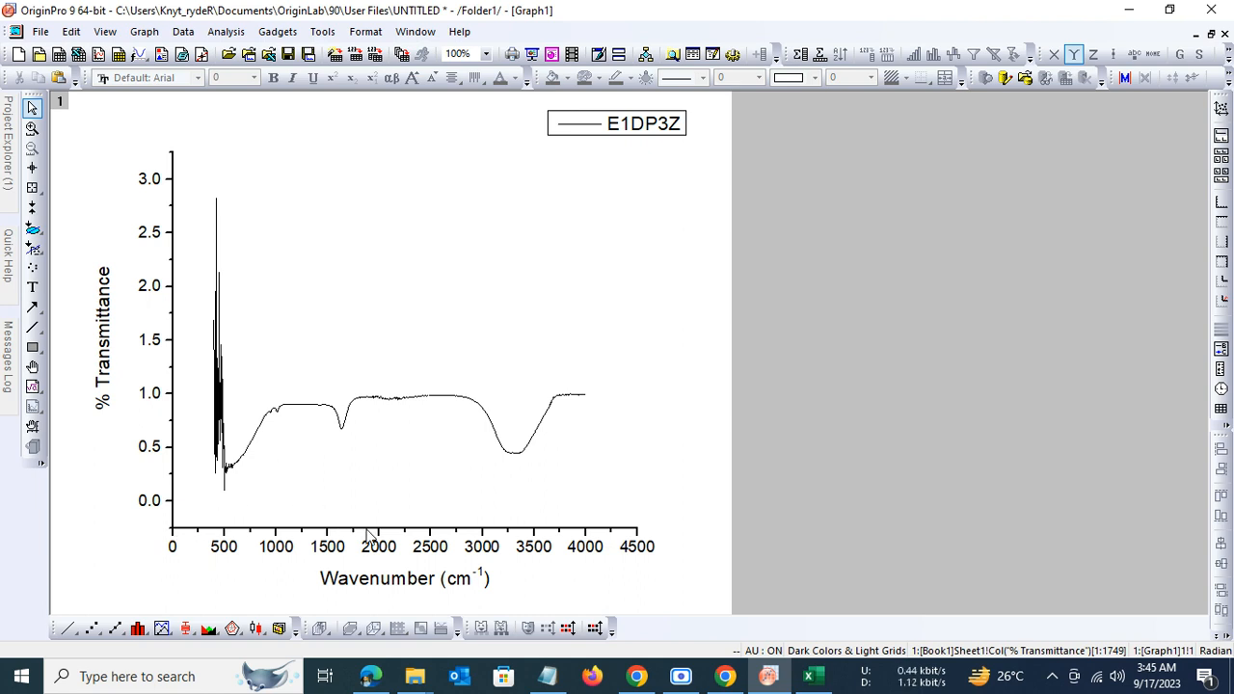
double_click(376, 546)
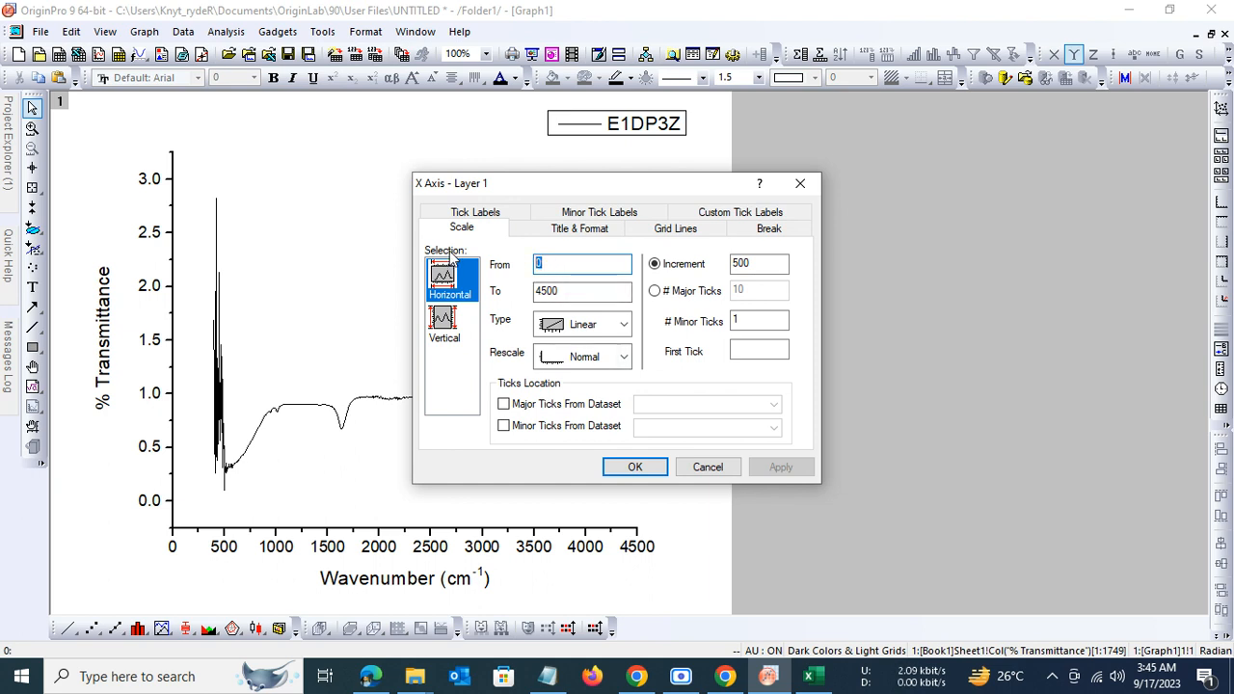
Step: Reverse the X axis scale to run From 4500 To 0, applying and confirming
text(4500)
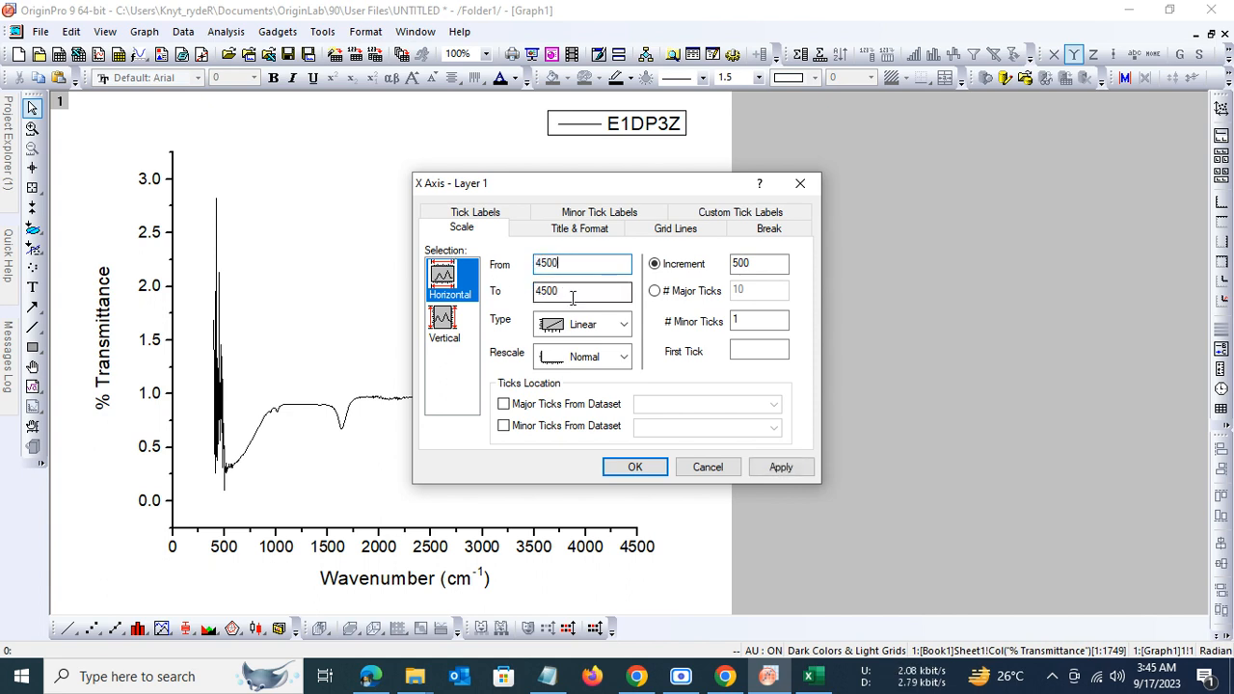
triple_click(582, 291)
text(0)
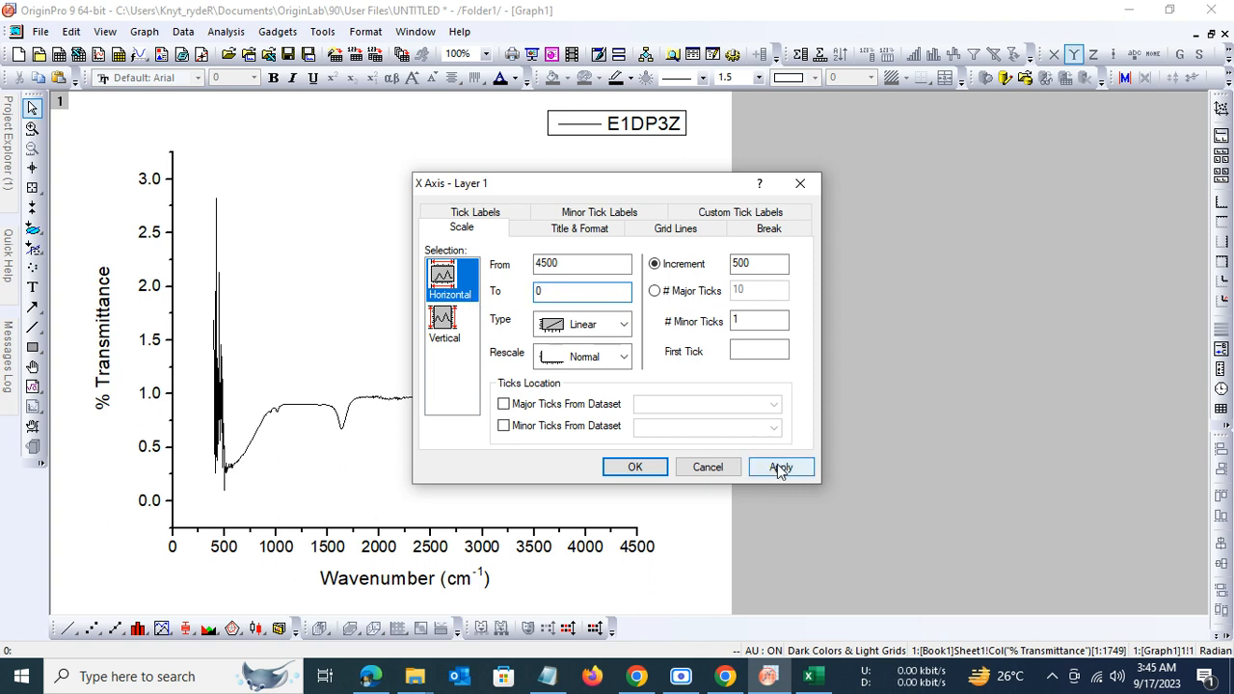
click(780, 467)
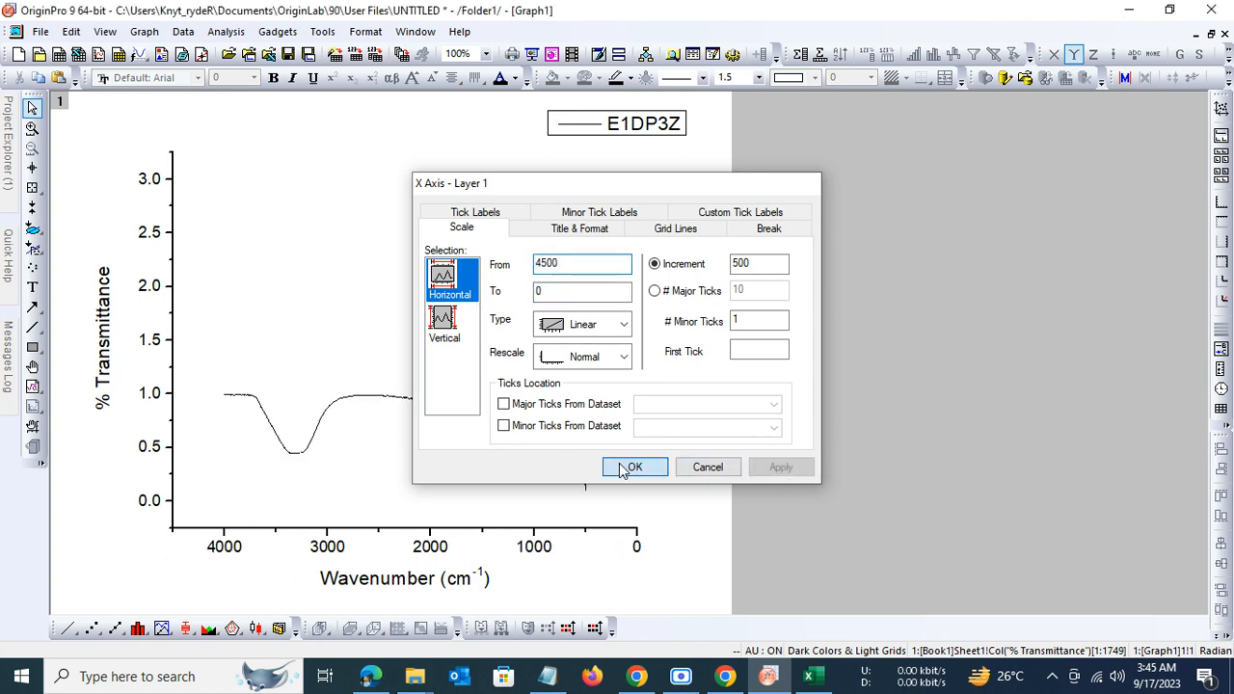
click(635, 466)
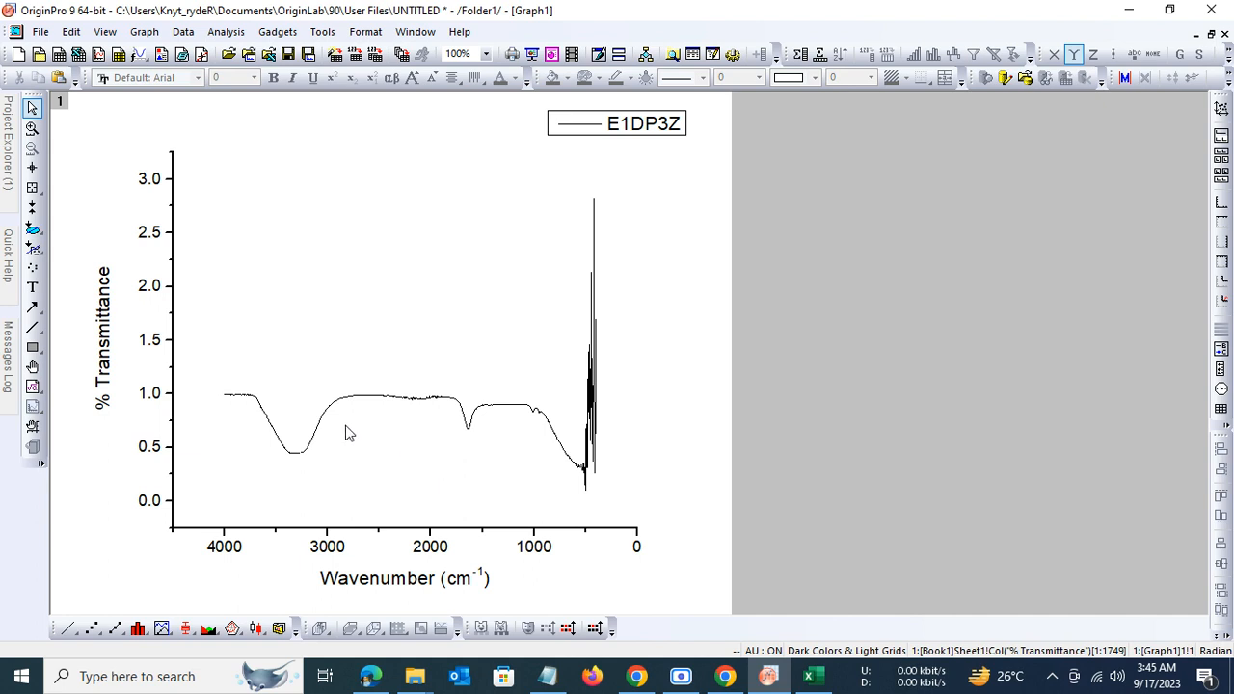
mouse_move(356, 434)
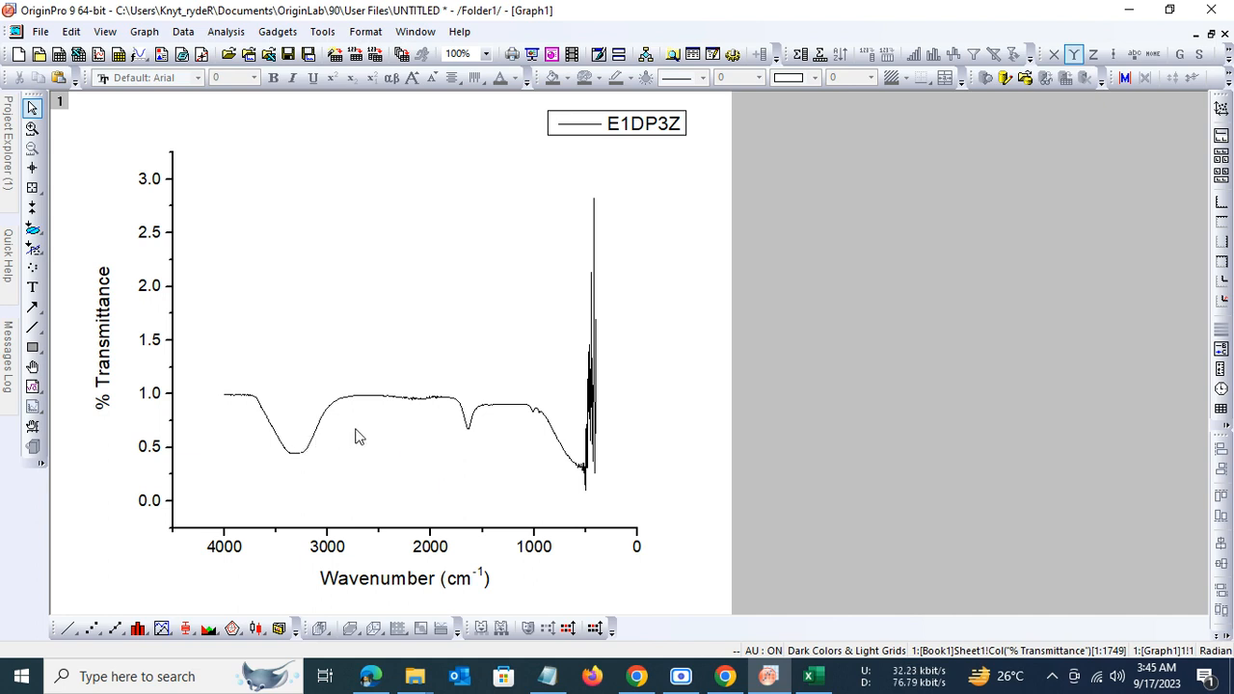
mouse_move(116, 214)
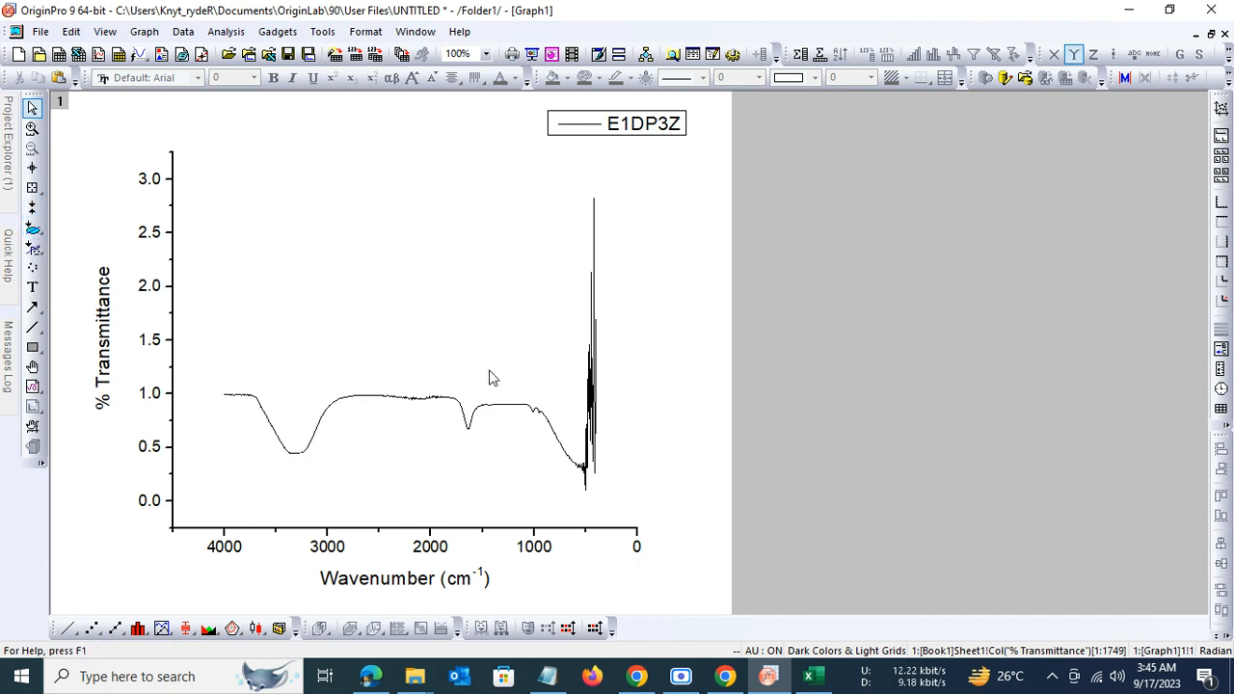
mouse_move(176, 349)
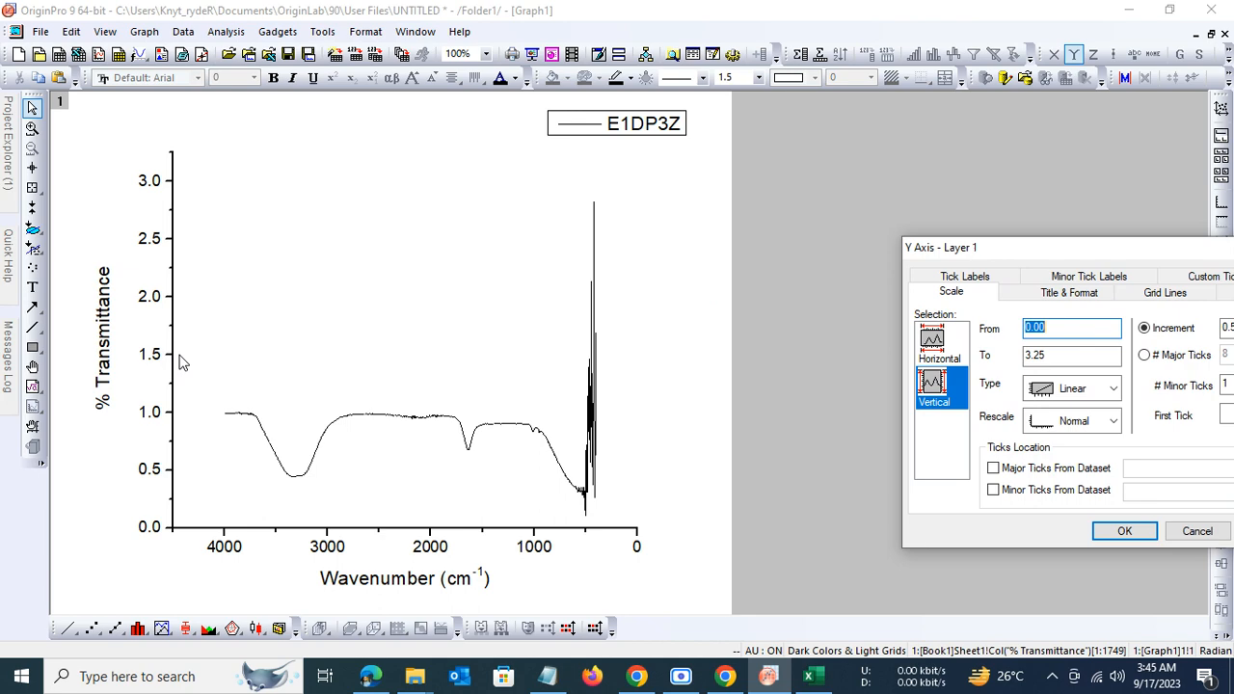
mouse_move(1188, 309)
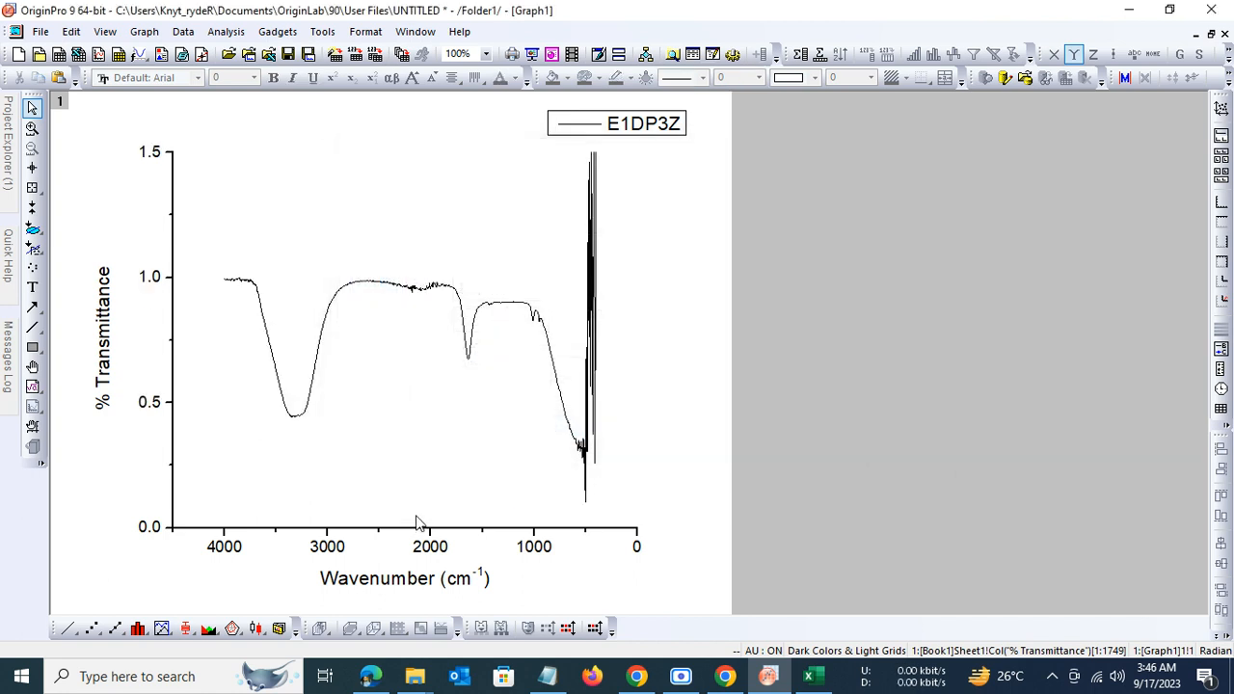
mouse_move(164, 229)
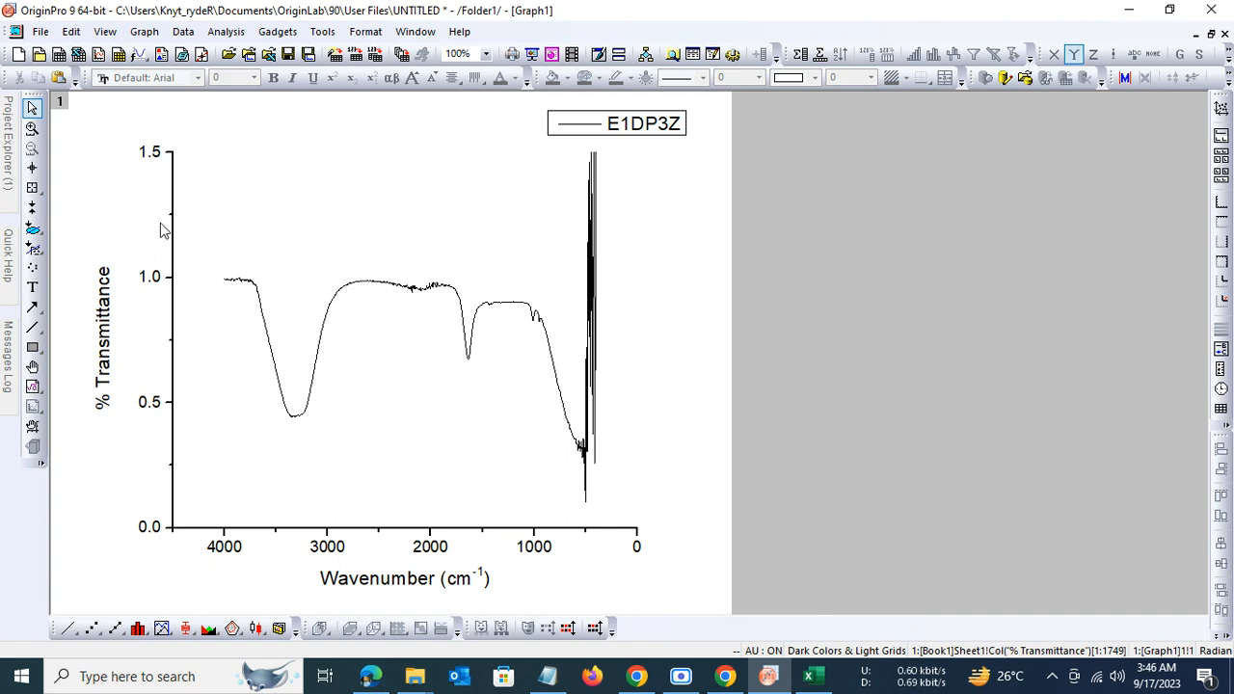
mouse_move(169, 231)
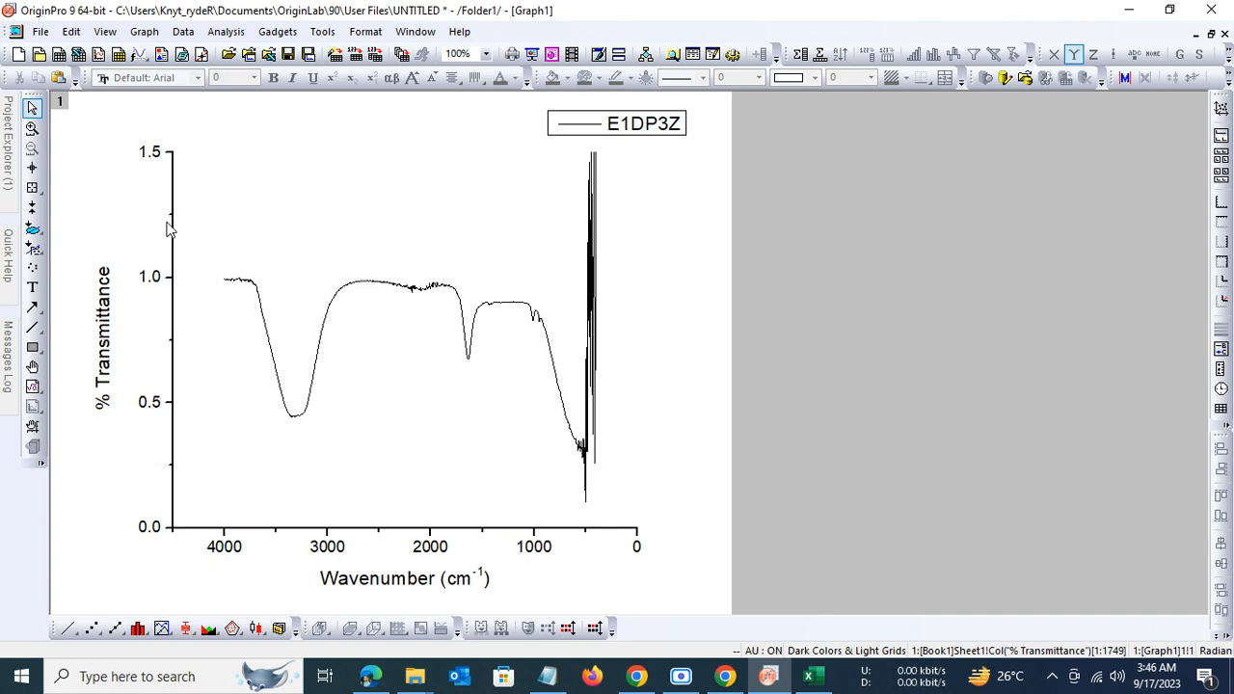
mouse_move(297, 518)
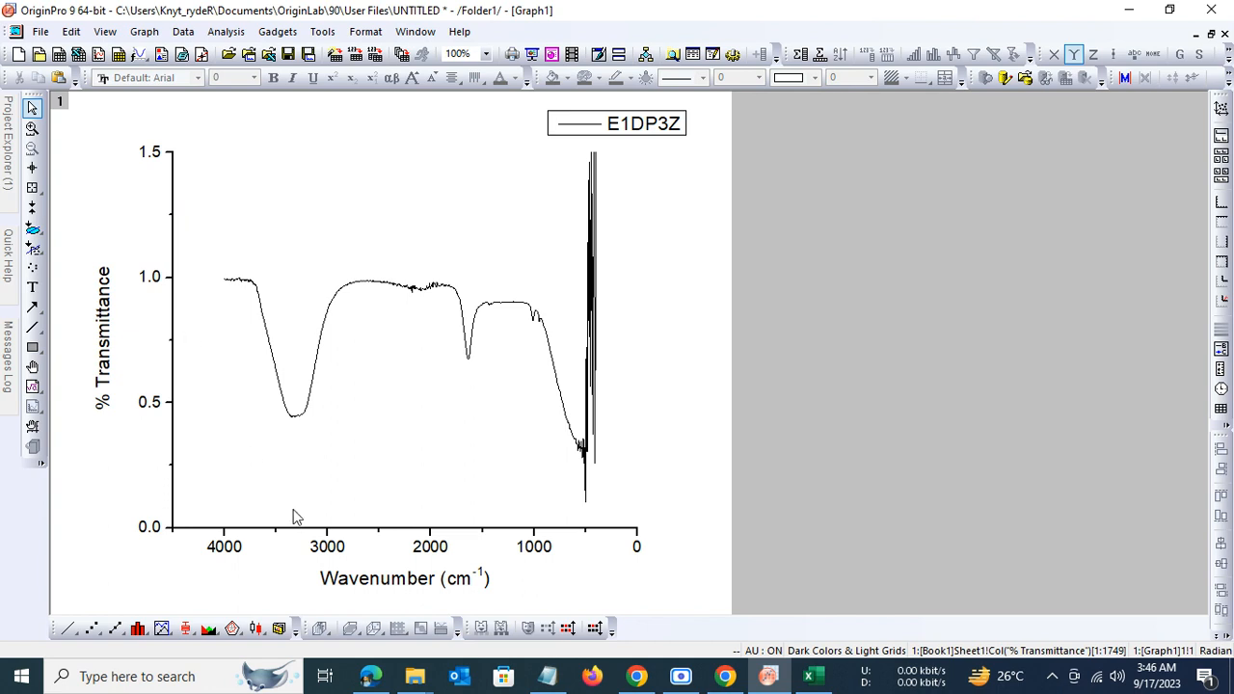
mouse_move(58, 181)
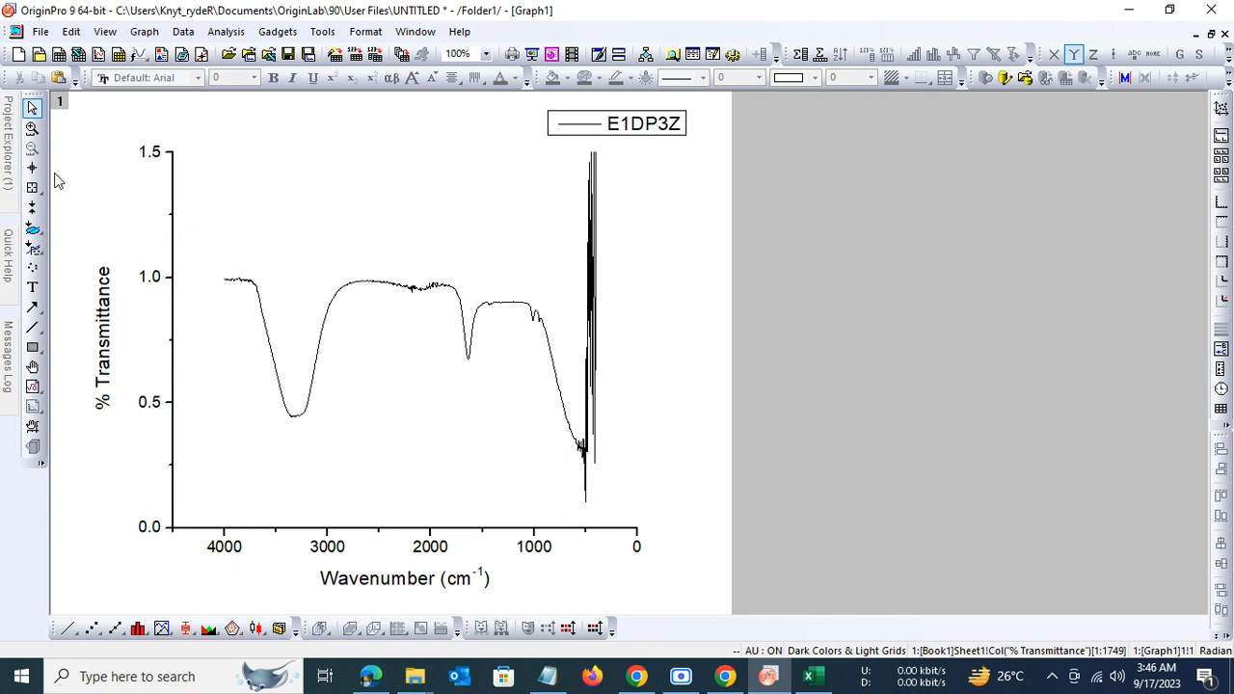
Step: Cap the transmittance axis at 1.25 and start the wavenumber axis at 4000
click(31, 168)
text(1.25)
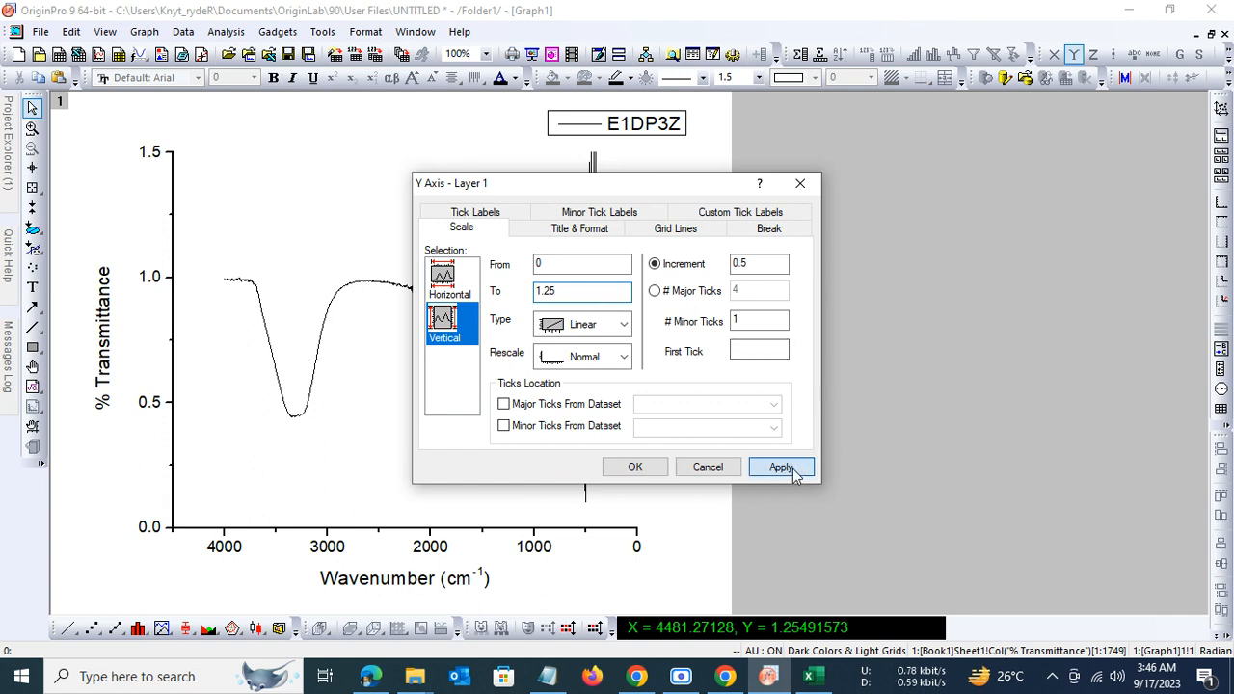
click(451, 280)
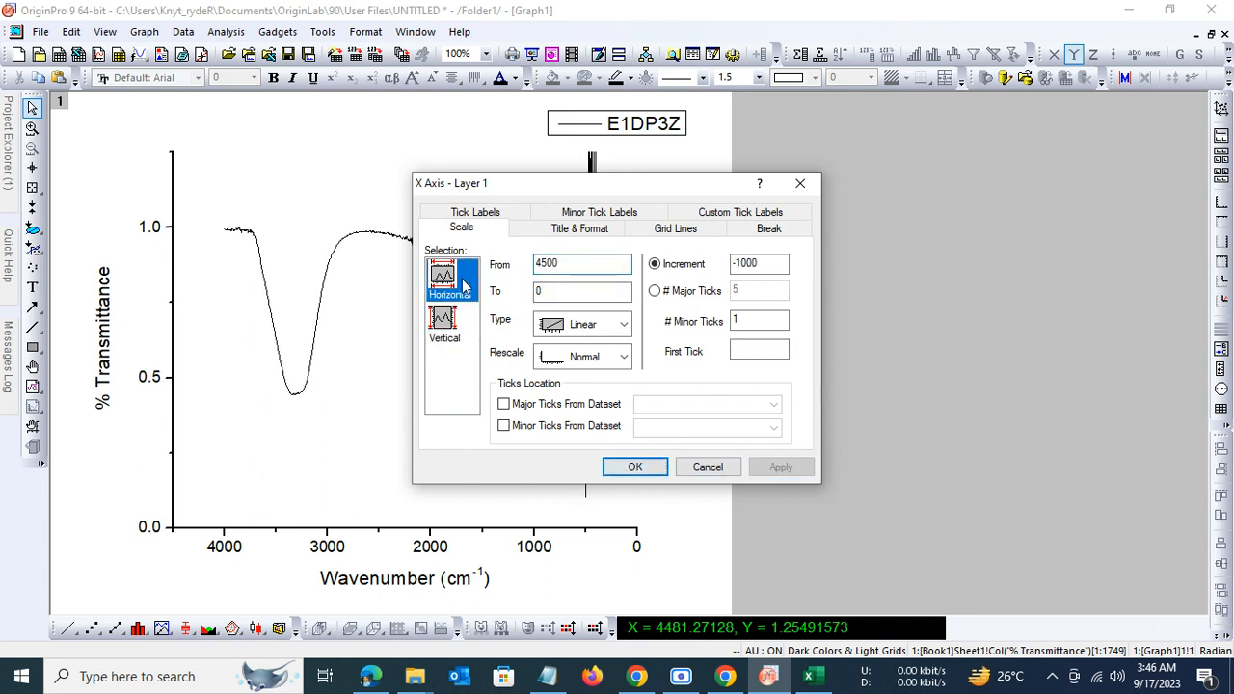
triple_click(581, 263)
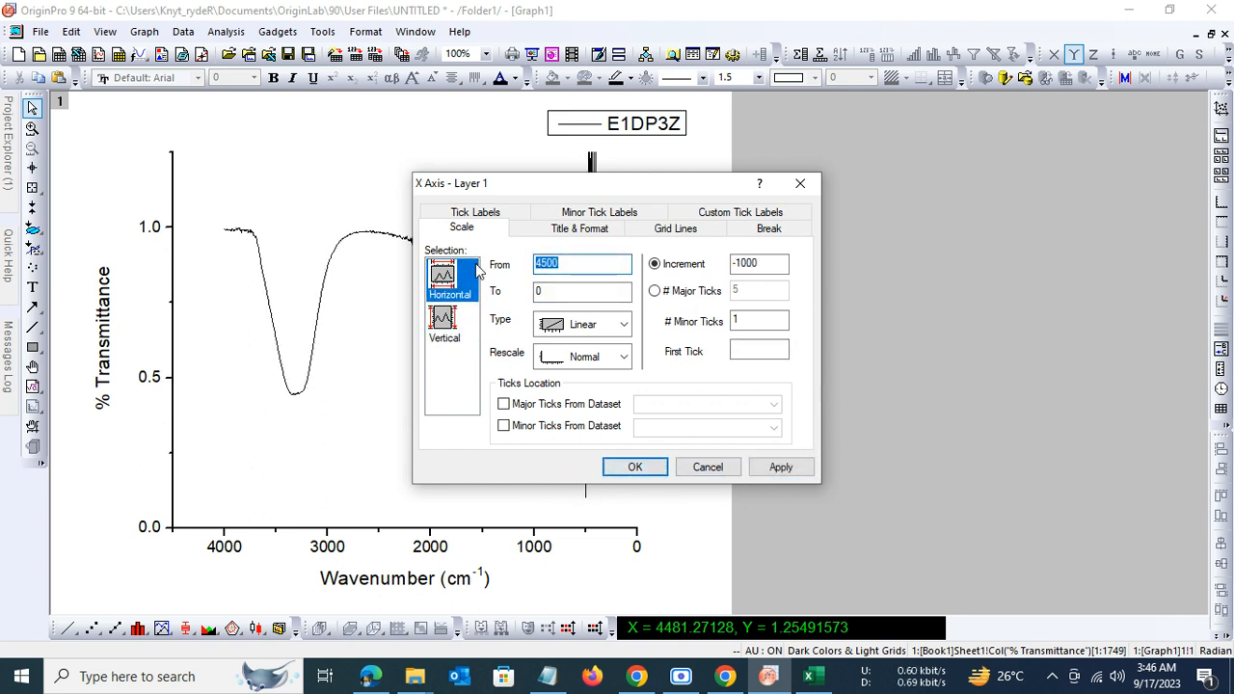
text(4000)
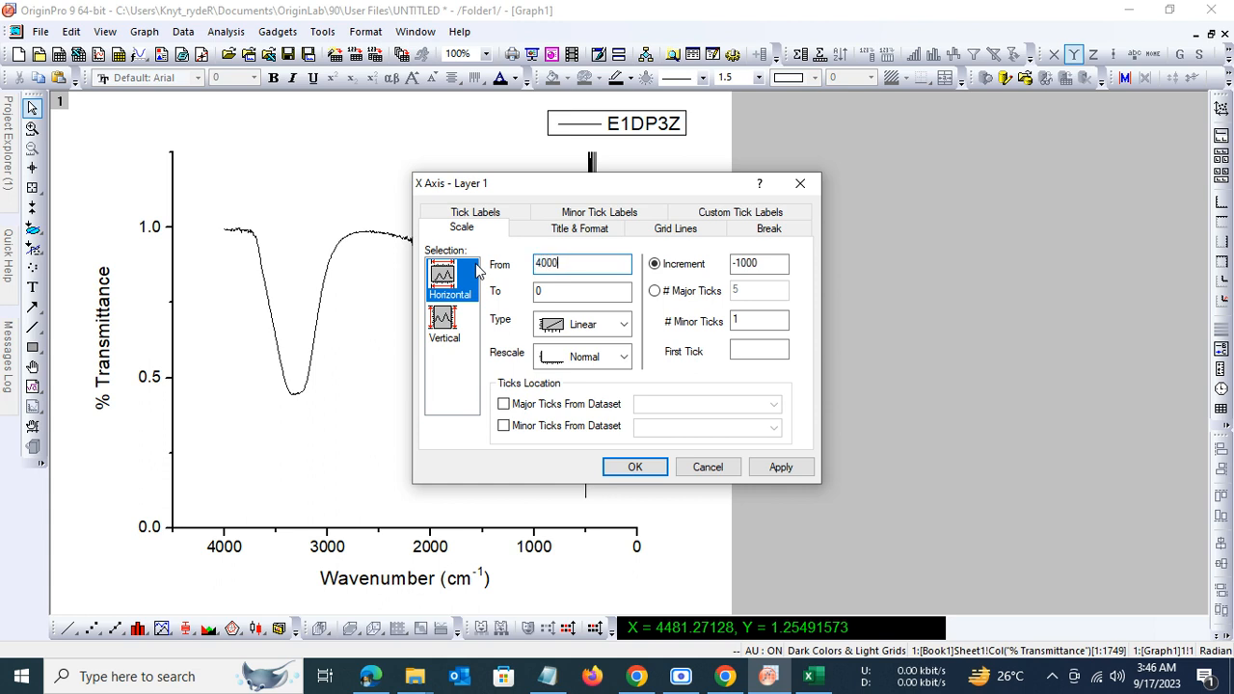
click(781, 467)
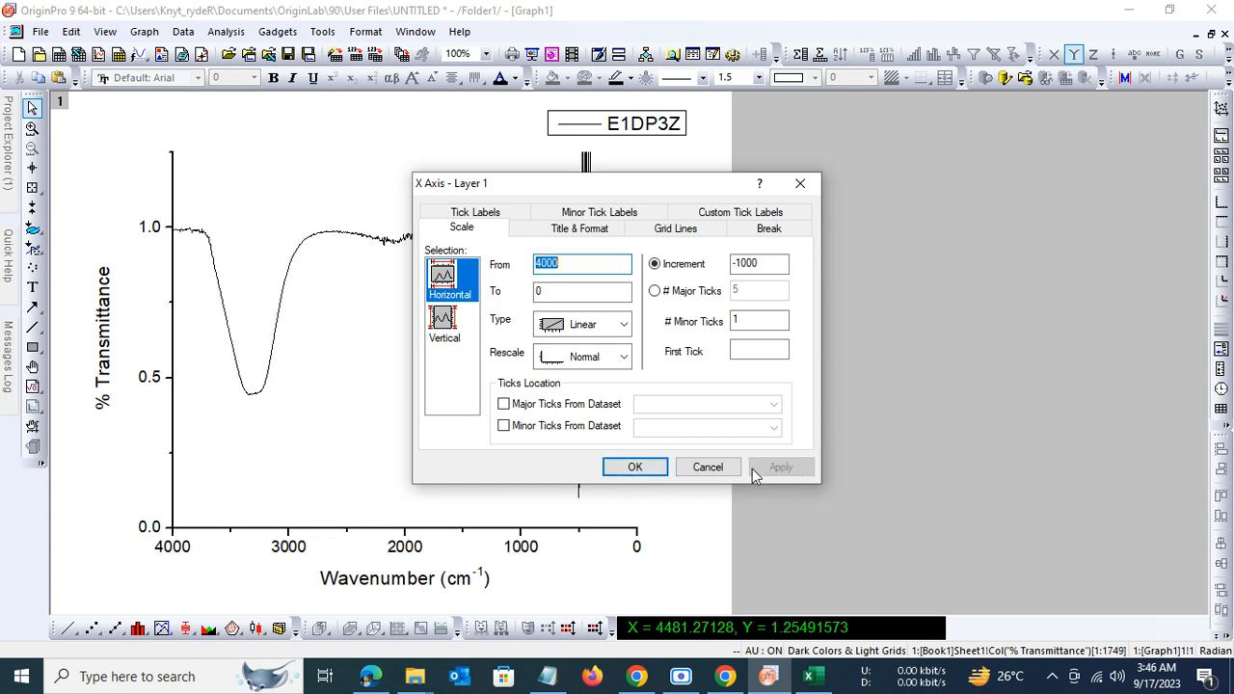
click(634, 466)
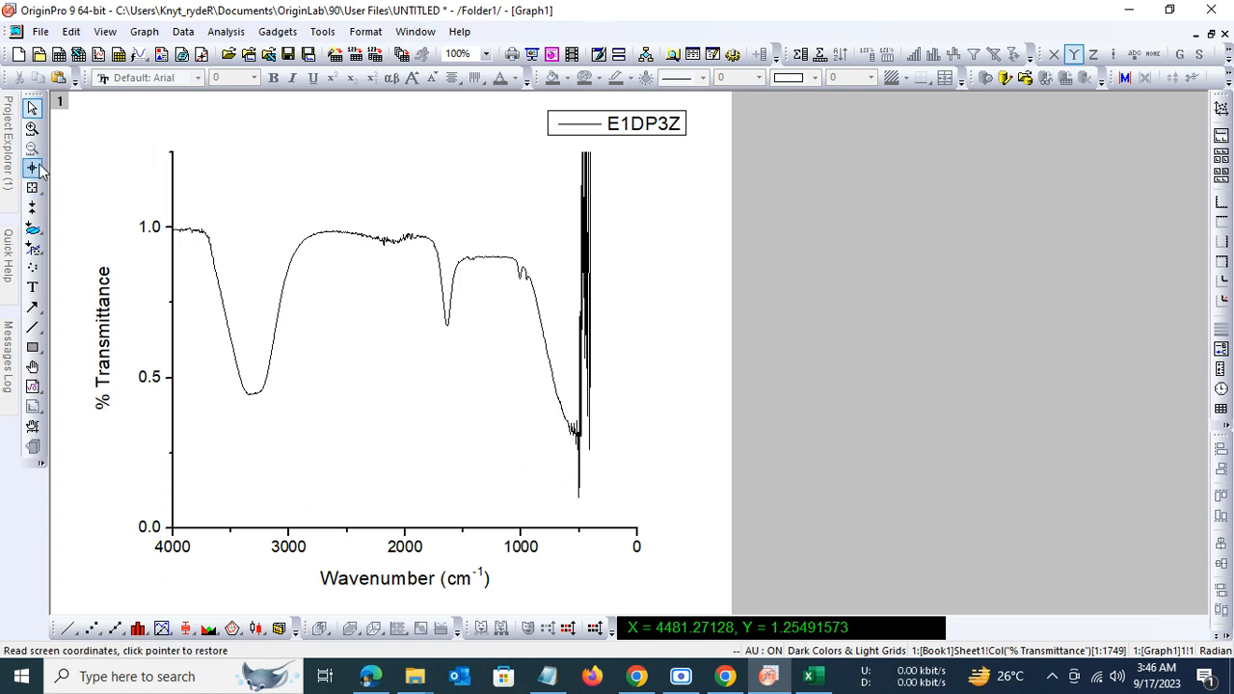
Step: Place the screen-reader crosshair on the broad dip near 3352 cm⁻¹ (transmittance ~0.44)
click(32, 168)
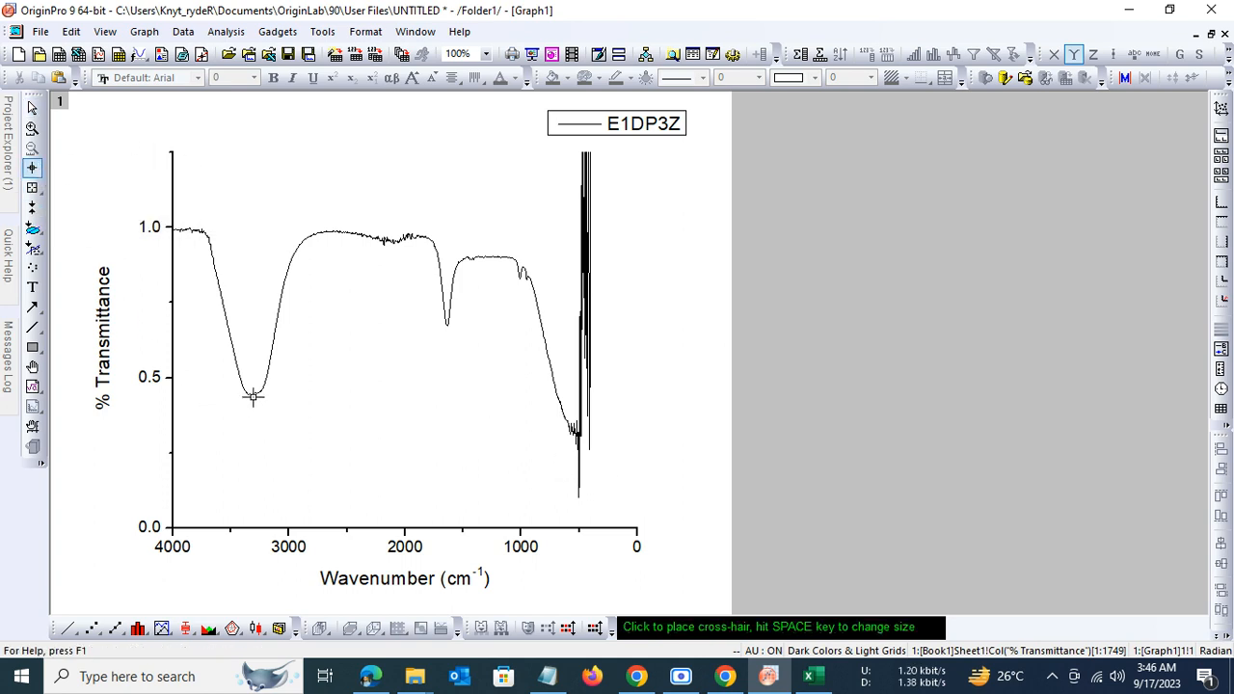
click(302, 428)
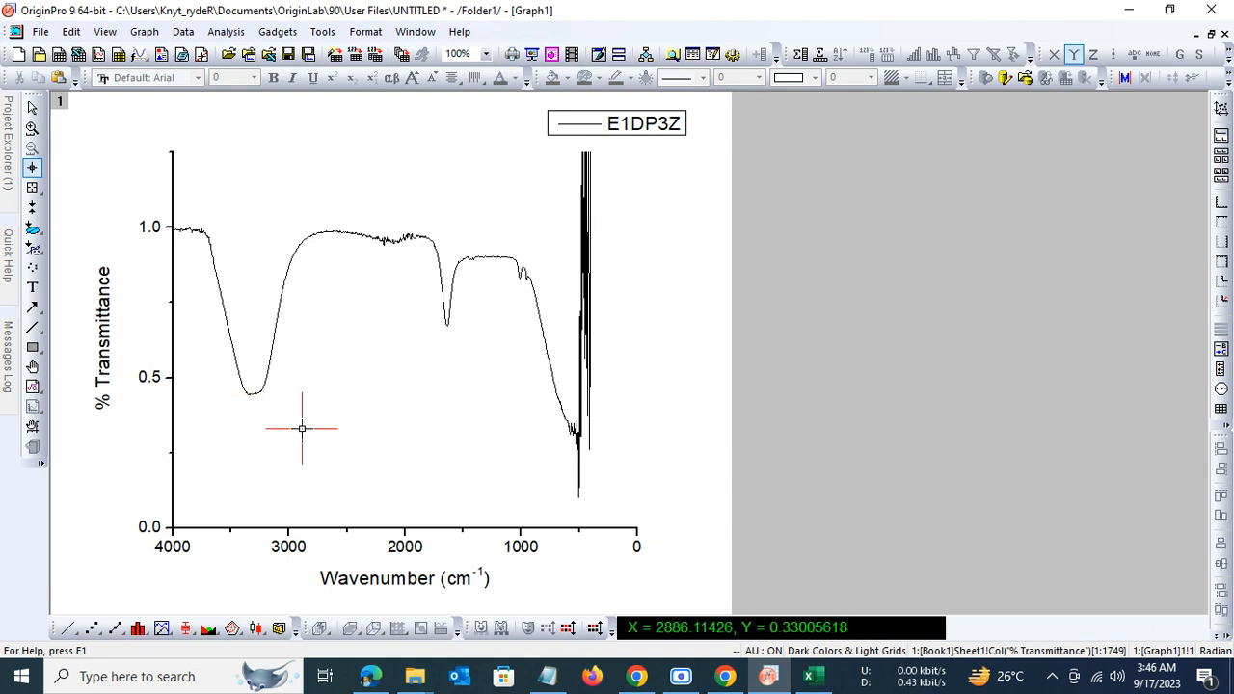
mouse_move(248, 394)
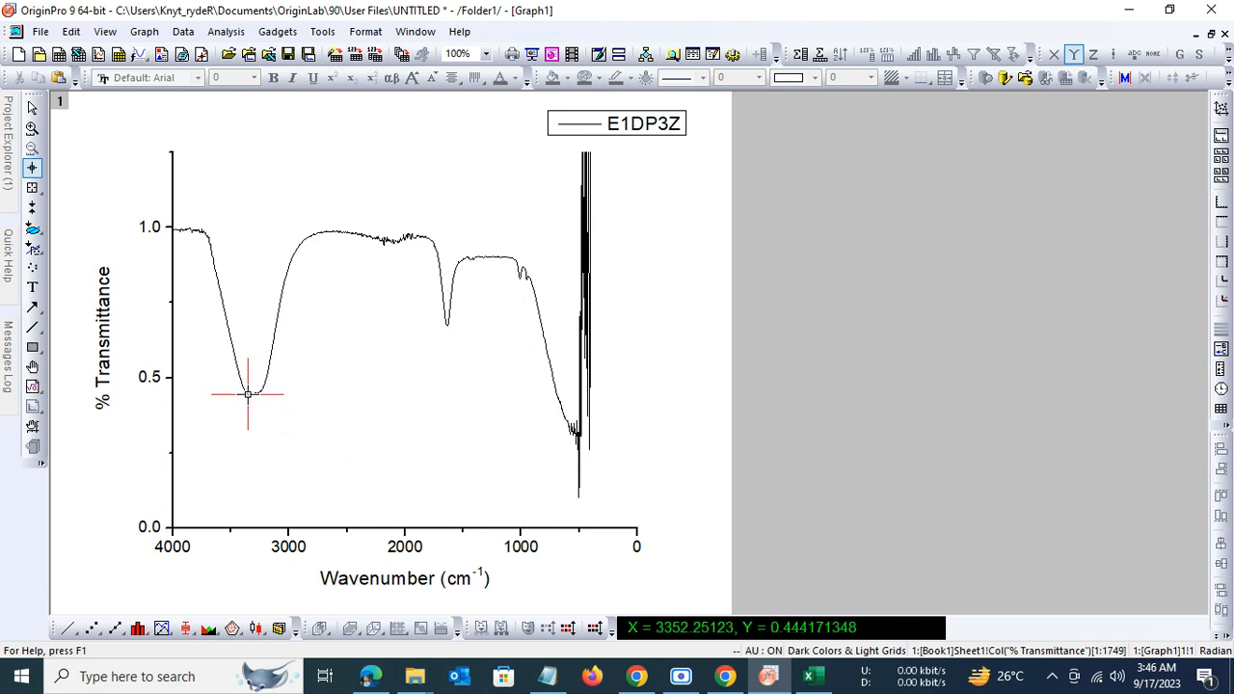
click(32, 169)
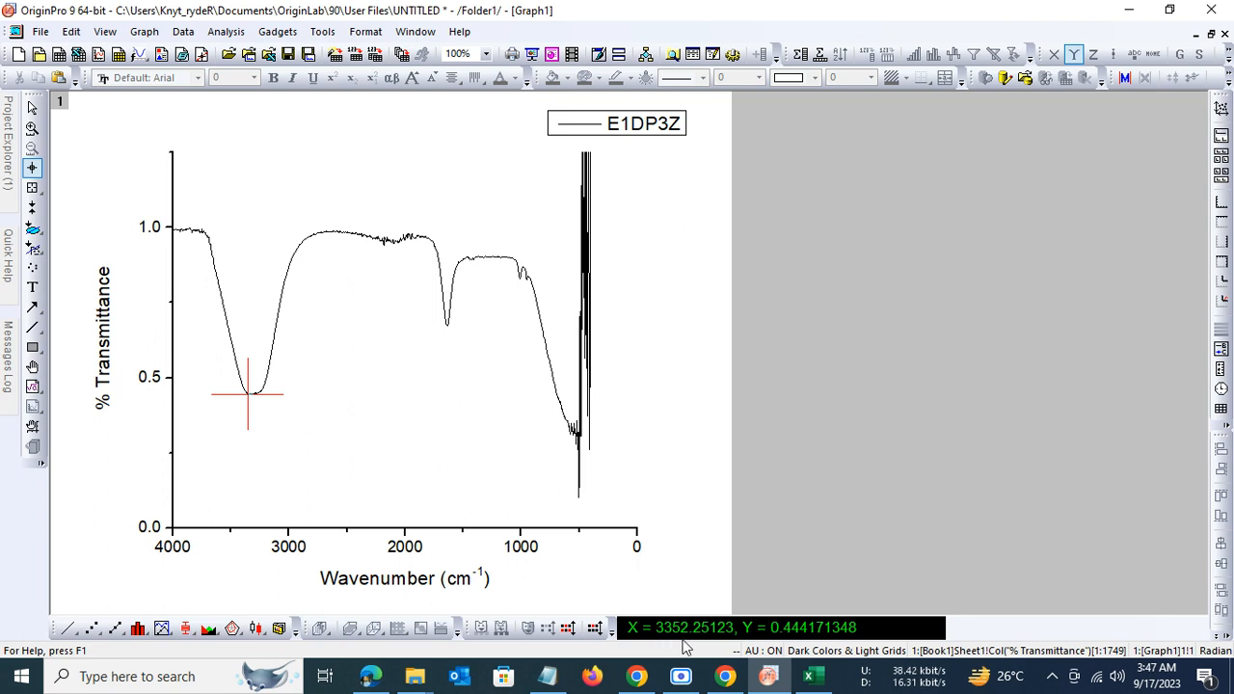
mouse_move(799, 651)
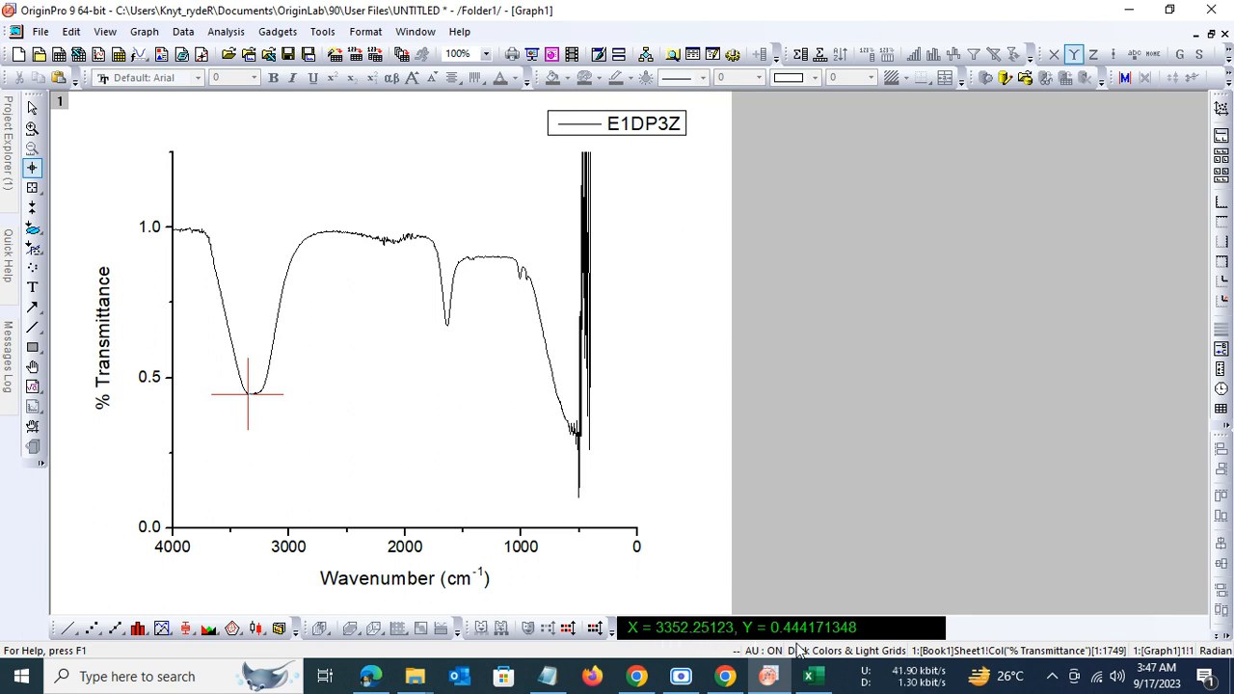
mouse_move(412, 506)
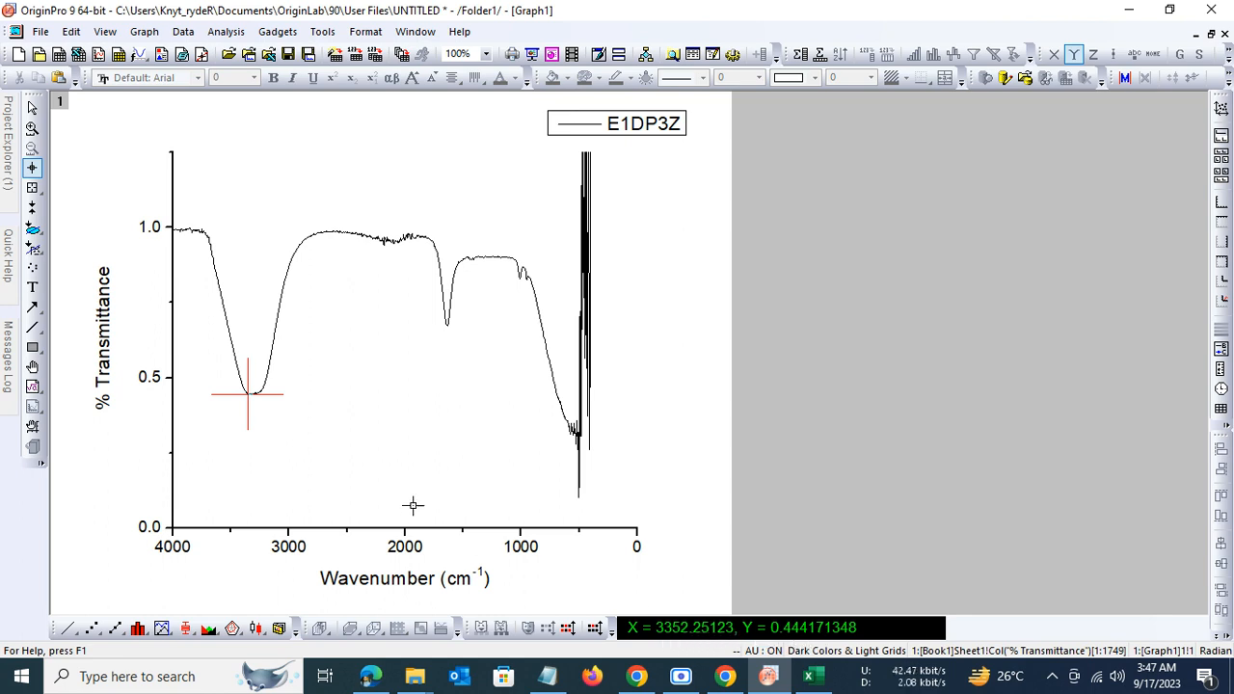
mouse_move(386, 447)
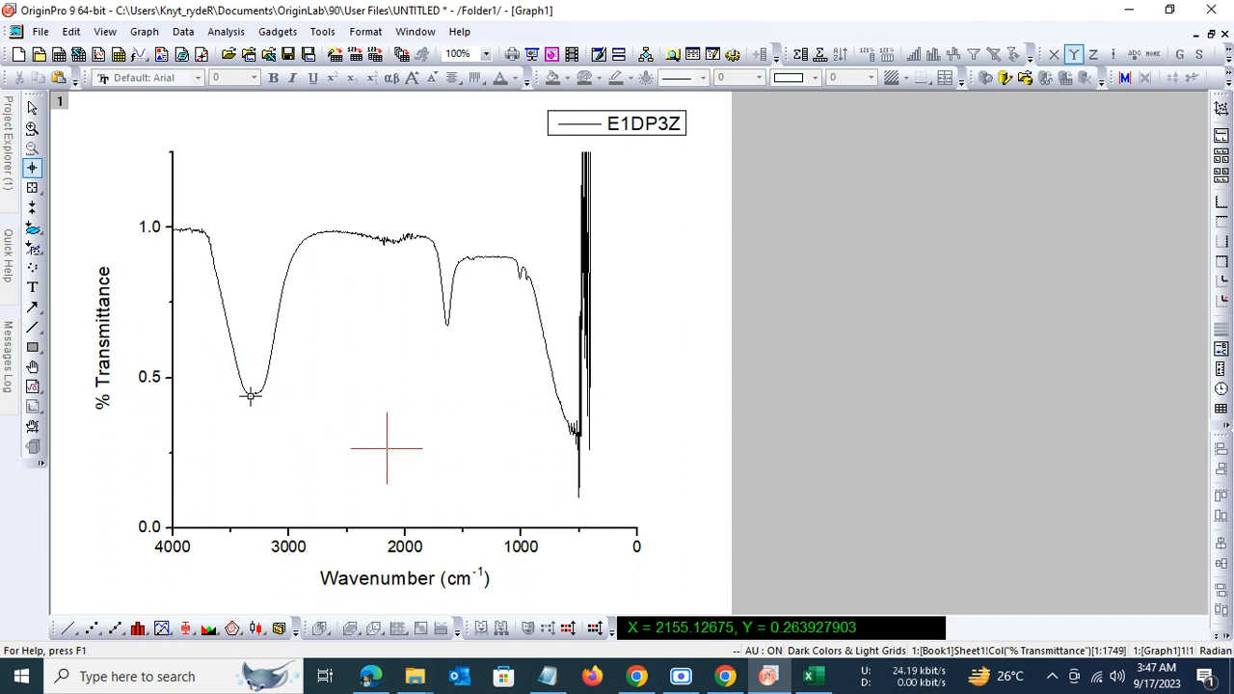
mouse_move(250, 395)
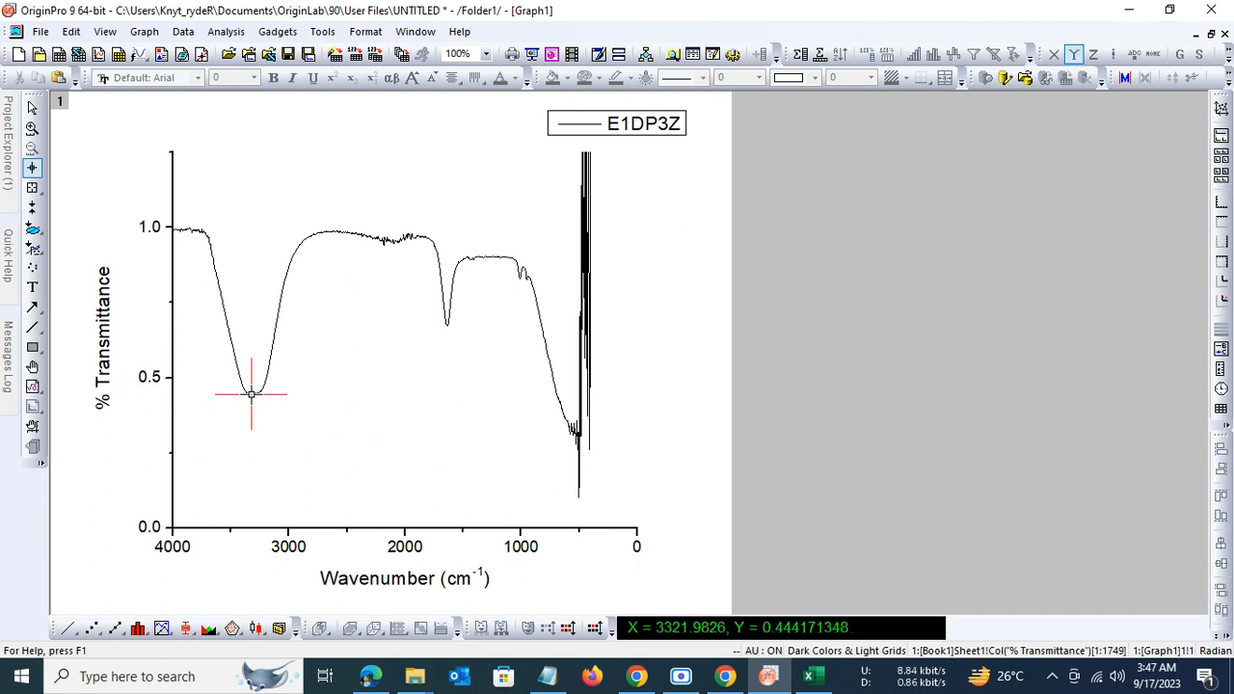
mouse_move(377, 359)
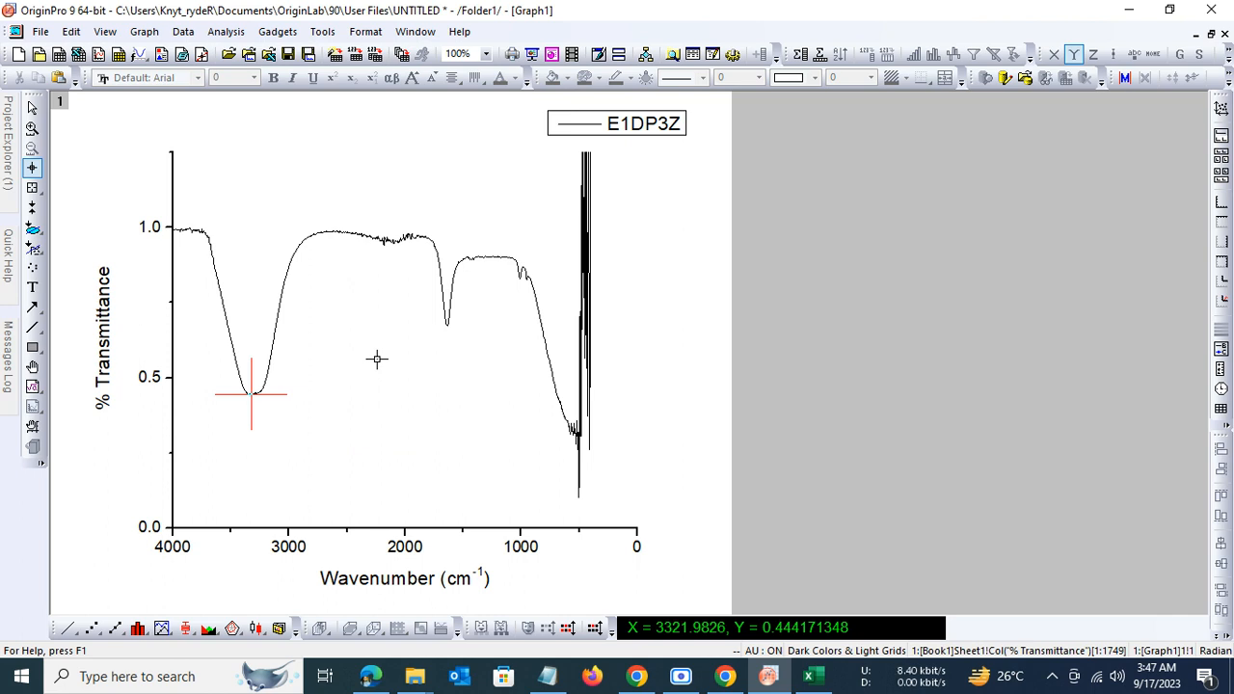
mouse_move(33, 149)
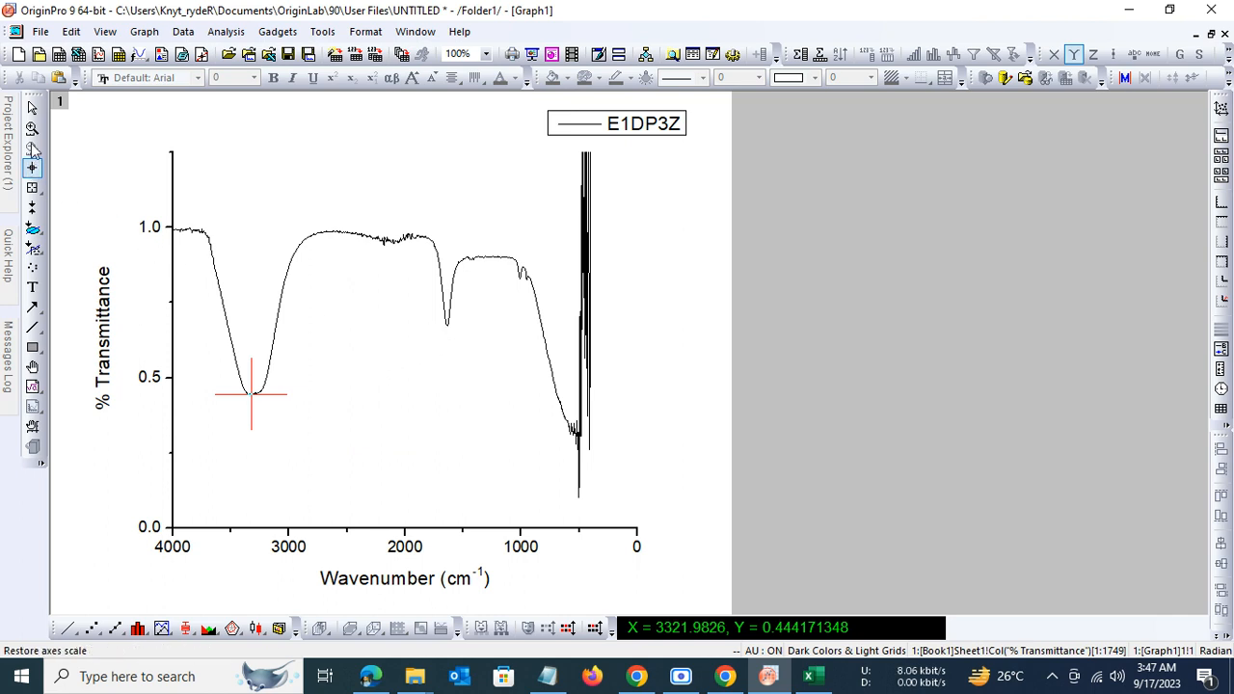
mouse_move(447, 328)
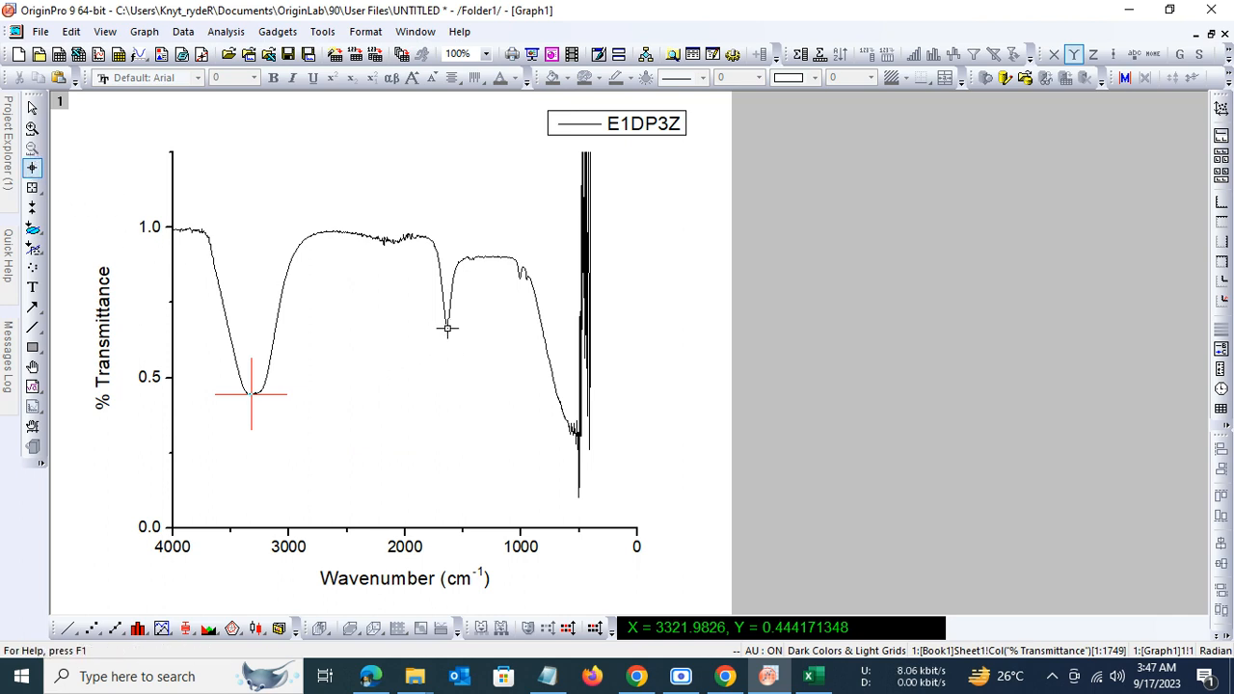
mouse_move(447, 328)
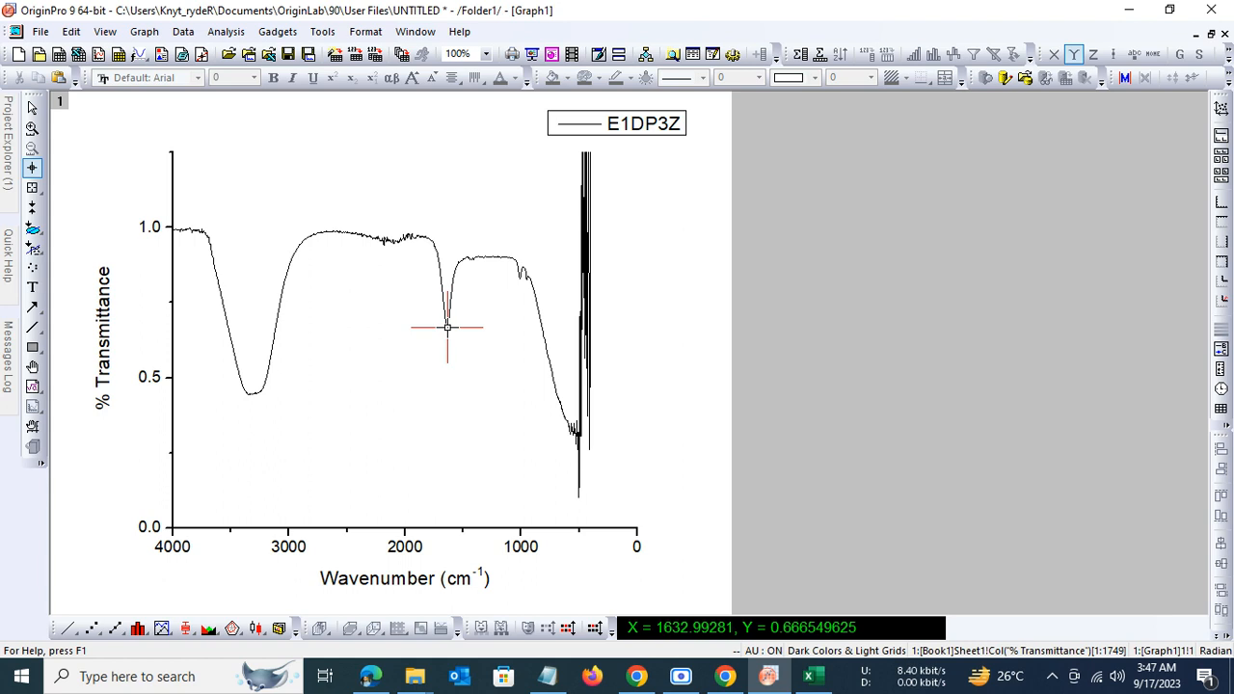
mouse_move(472, 353)
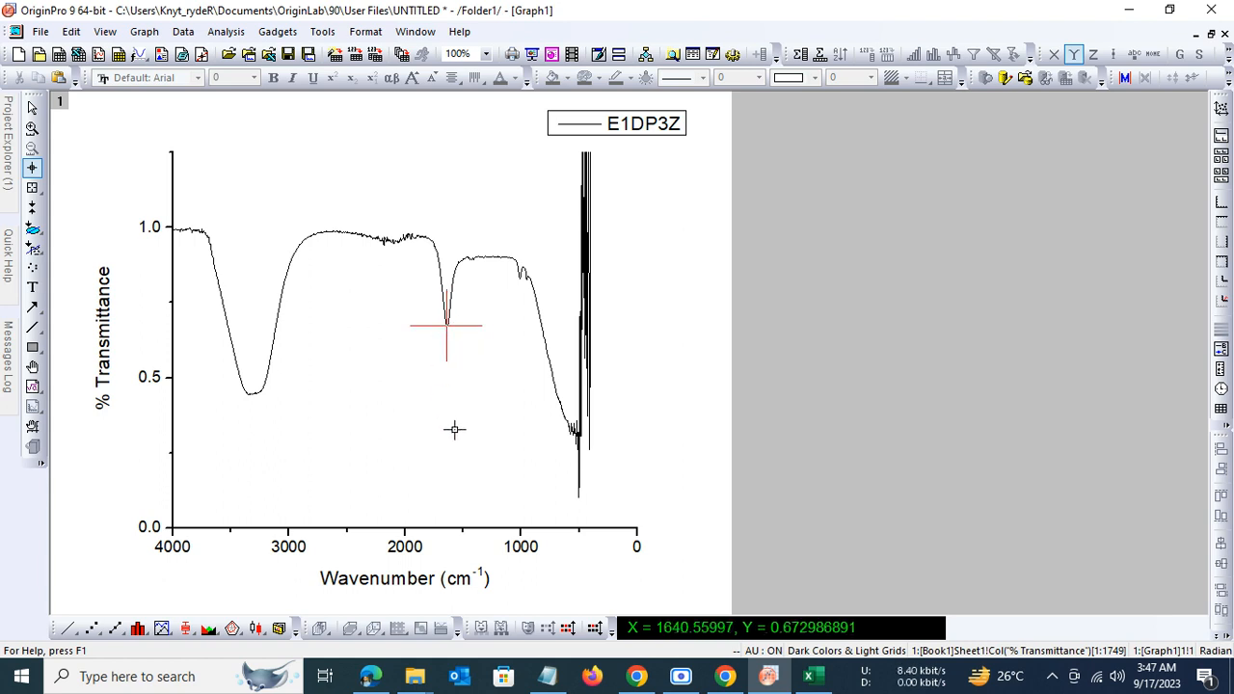
mouse_move(618, 475)
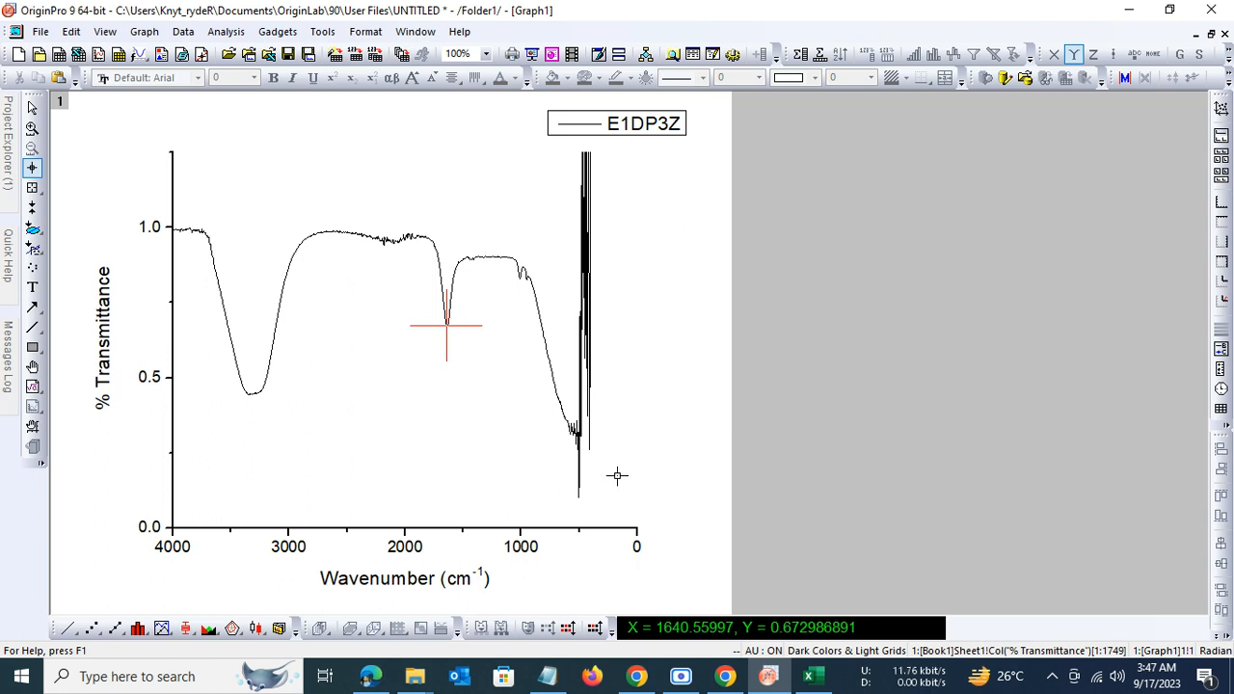
mouse_move(552, 428)
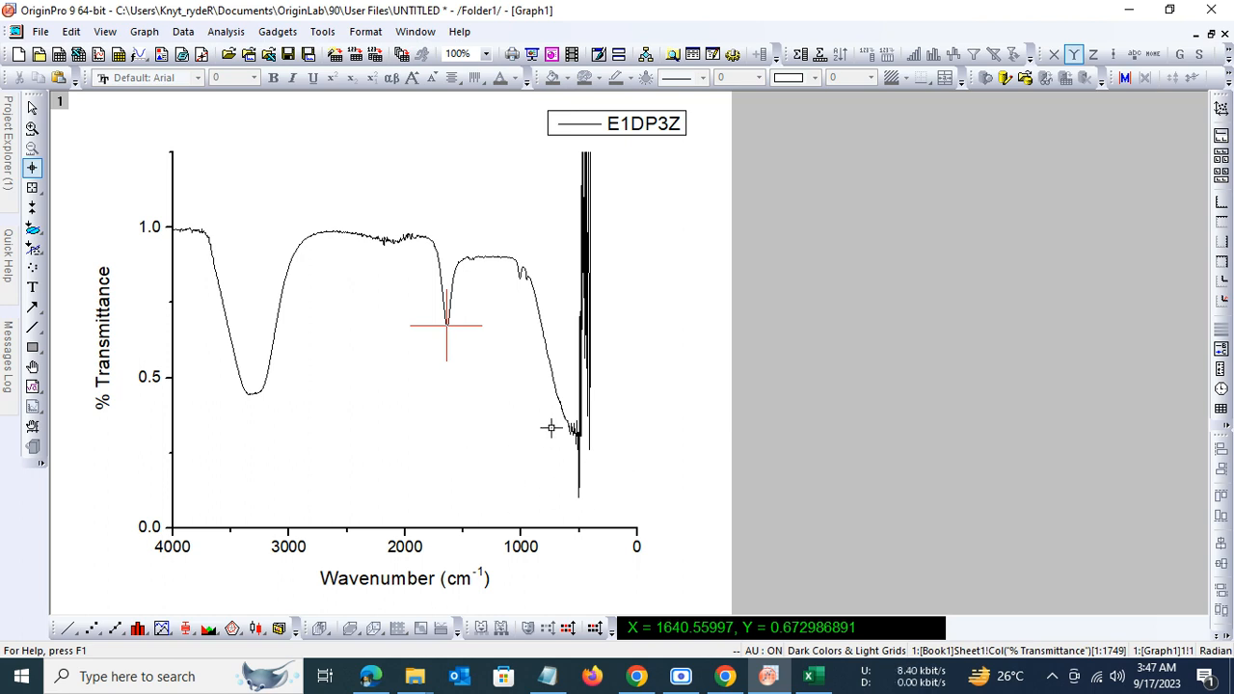
mouse_move(33, 168)
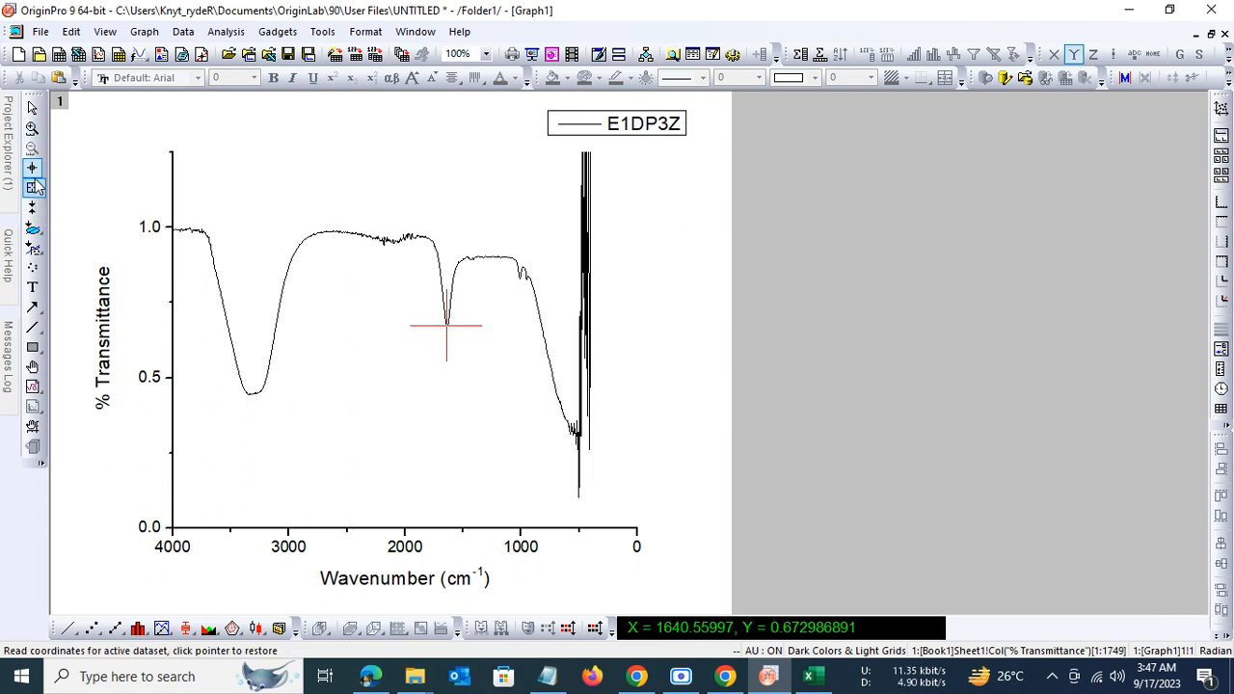
mouse_move(33, 185)
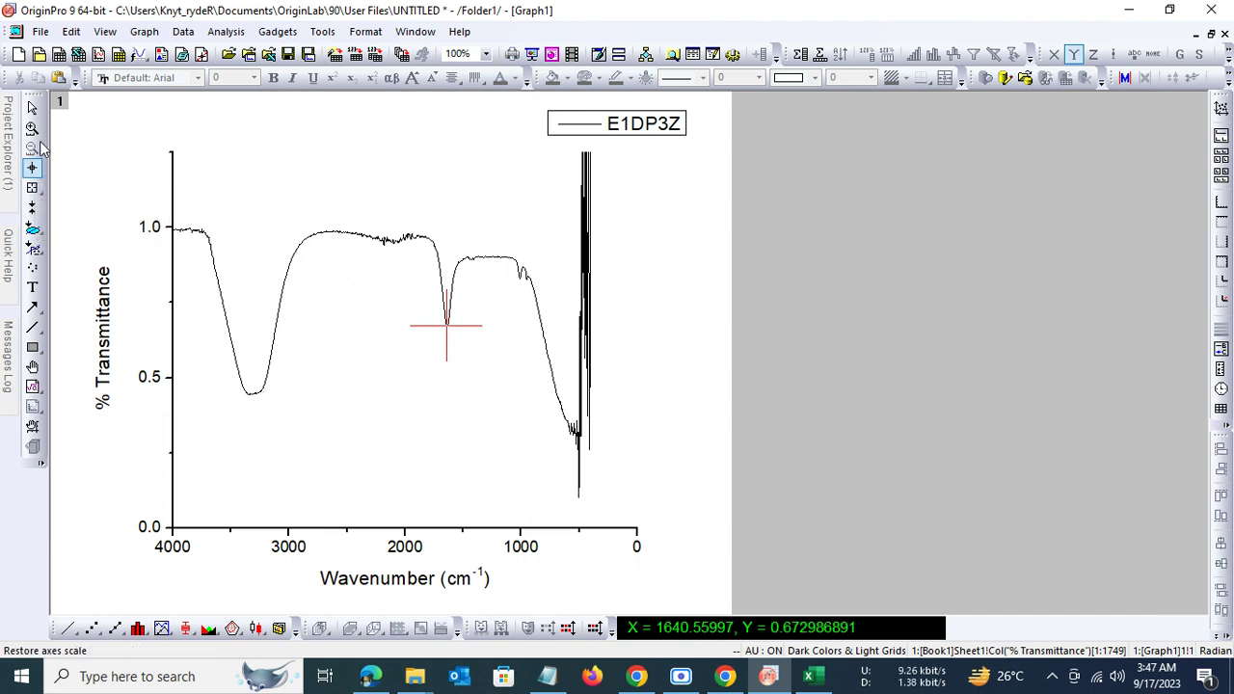
mouse_move(32, 168)
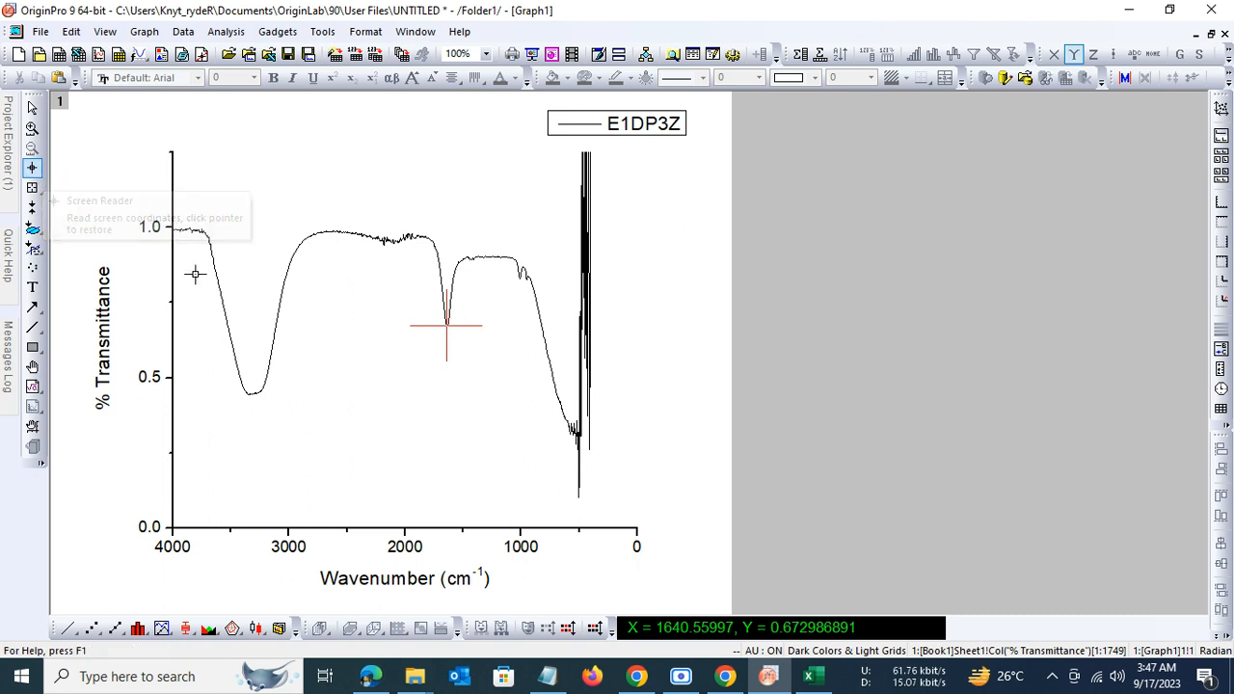
Step: Set the wavenumber axis to run from 4000 To 400
click(31, 130)
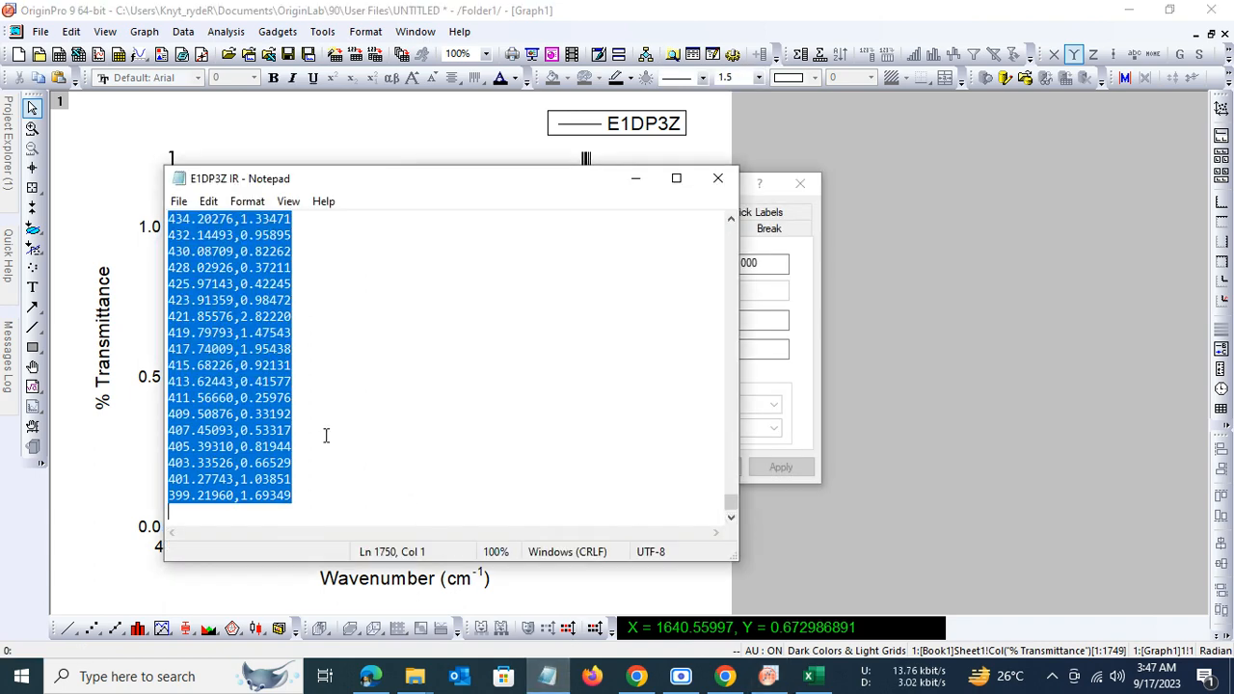
mouse_move(190, 503)
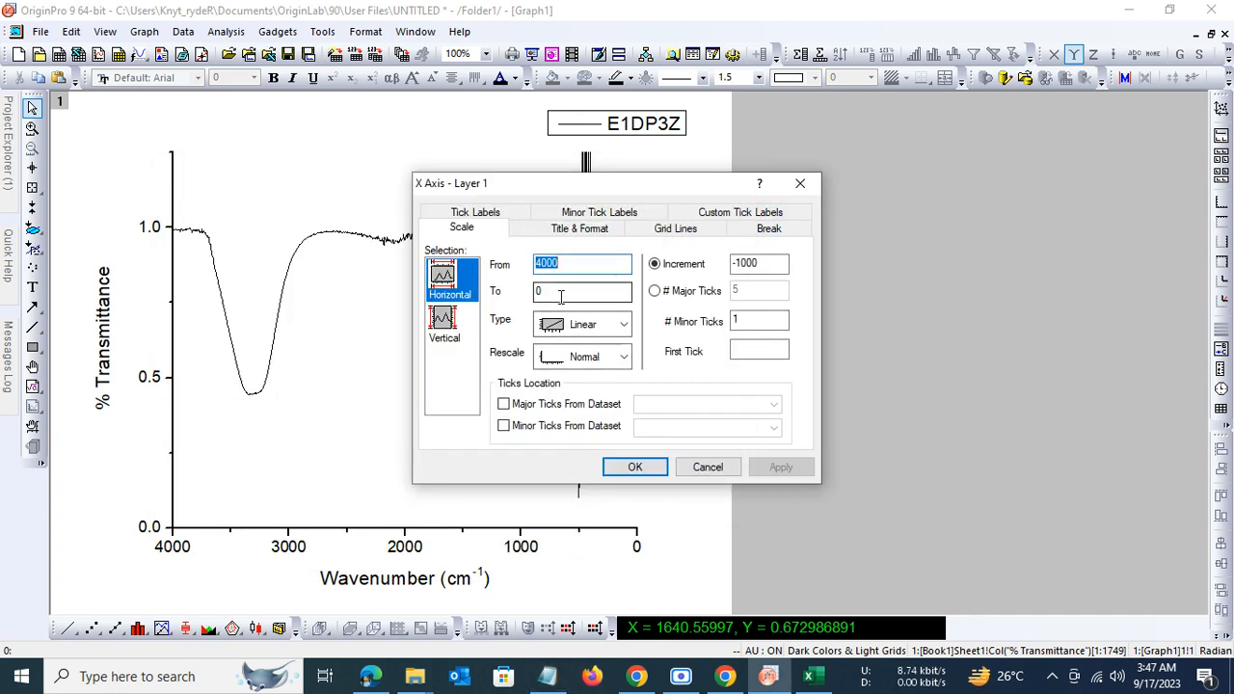
click(583, 291)
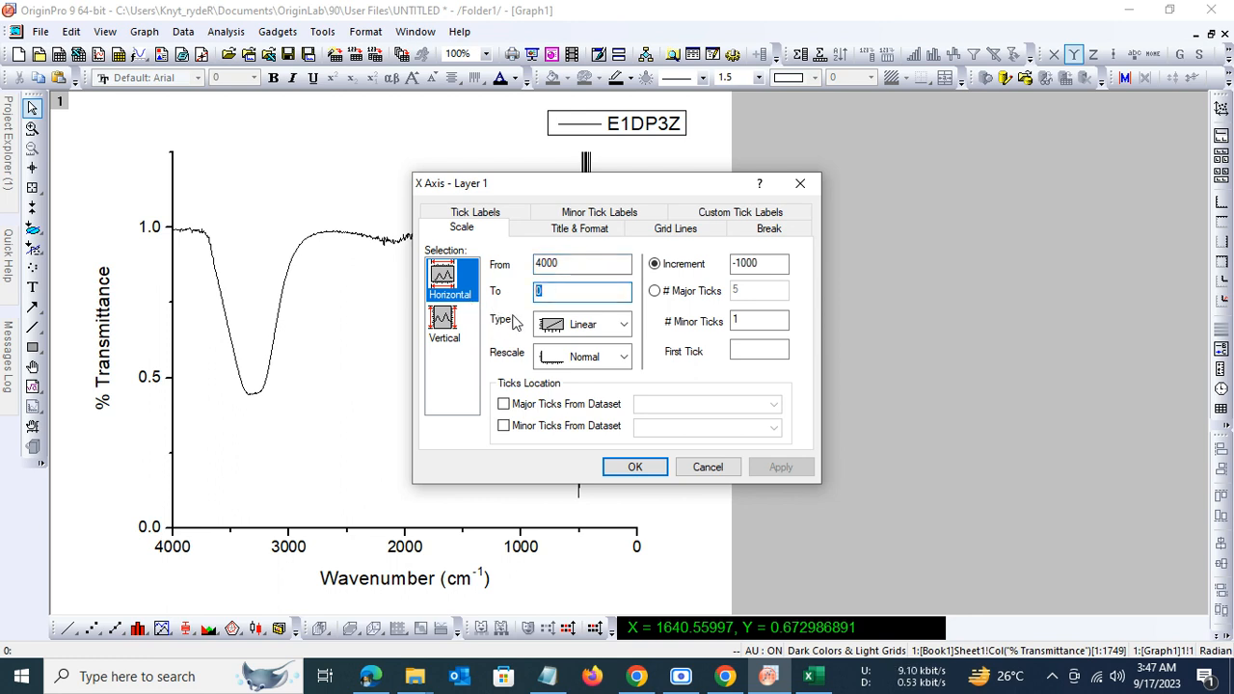
text(4)
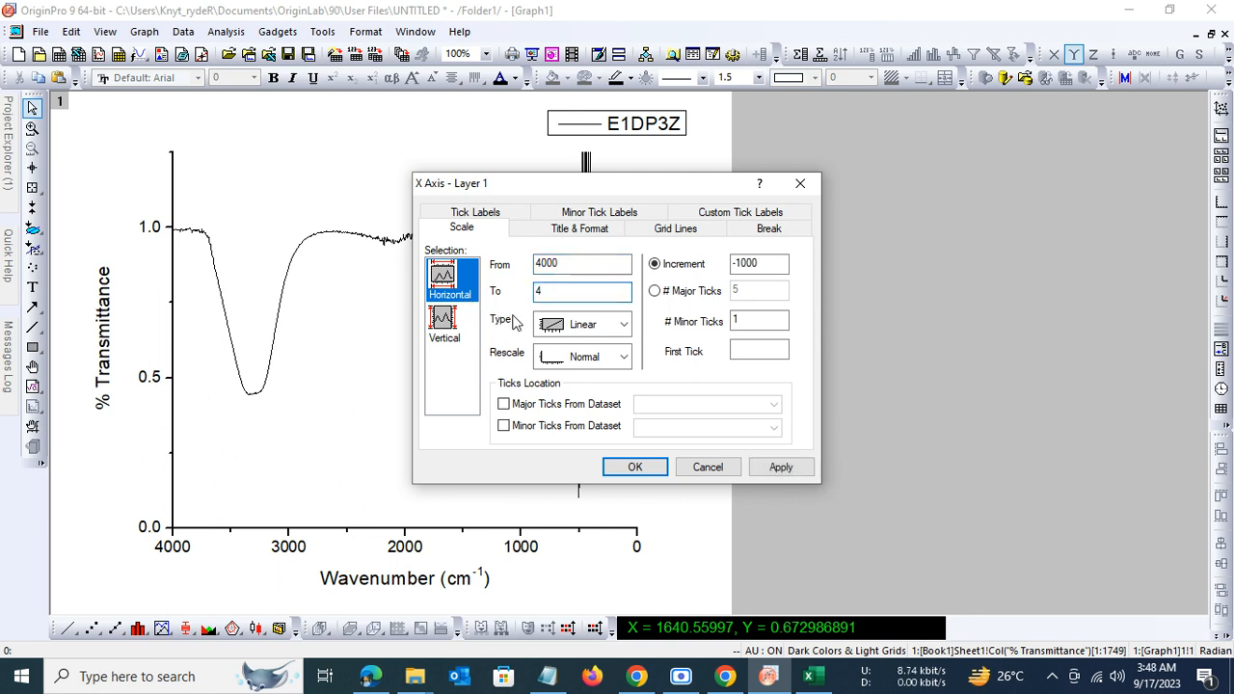
triple_click(582, 291)
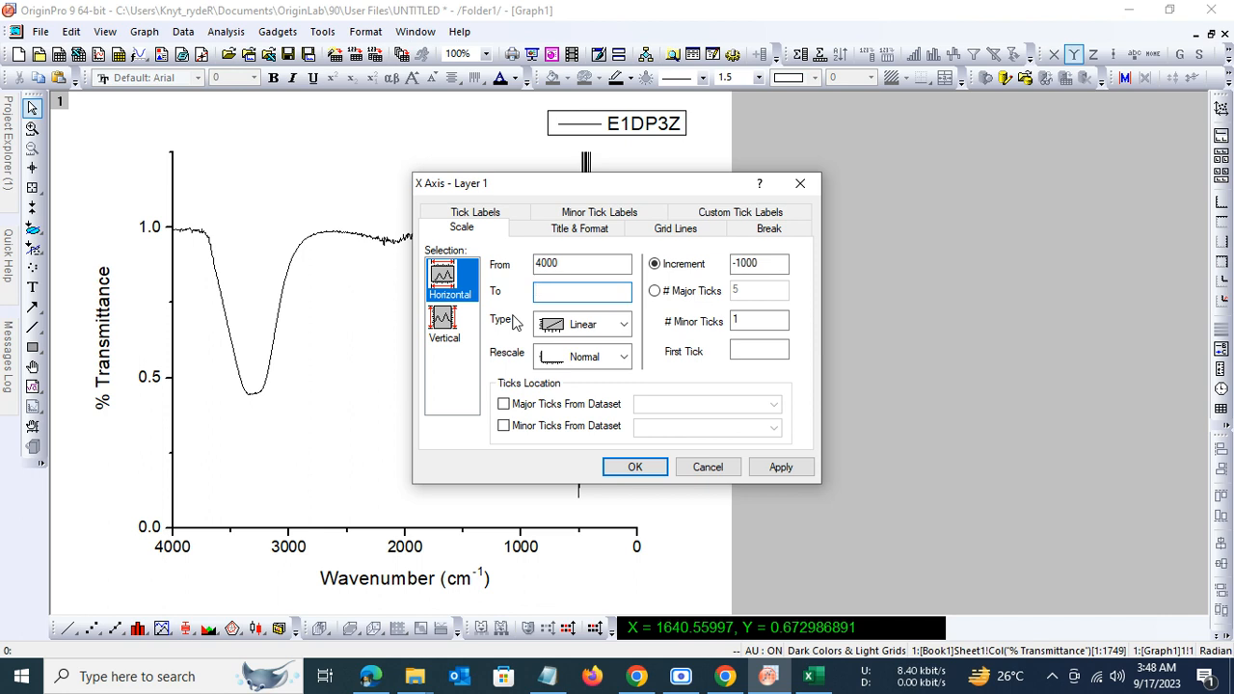
text(400)
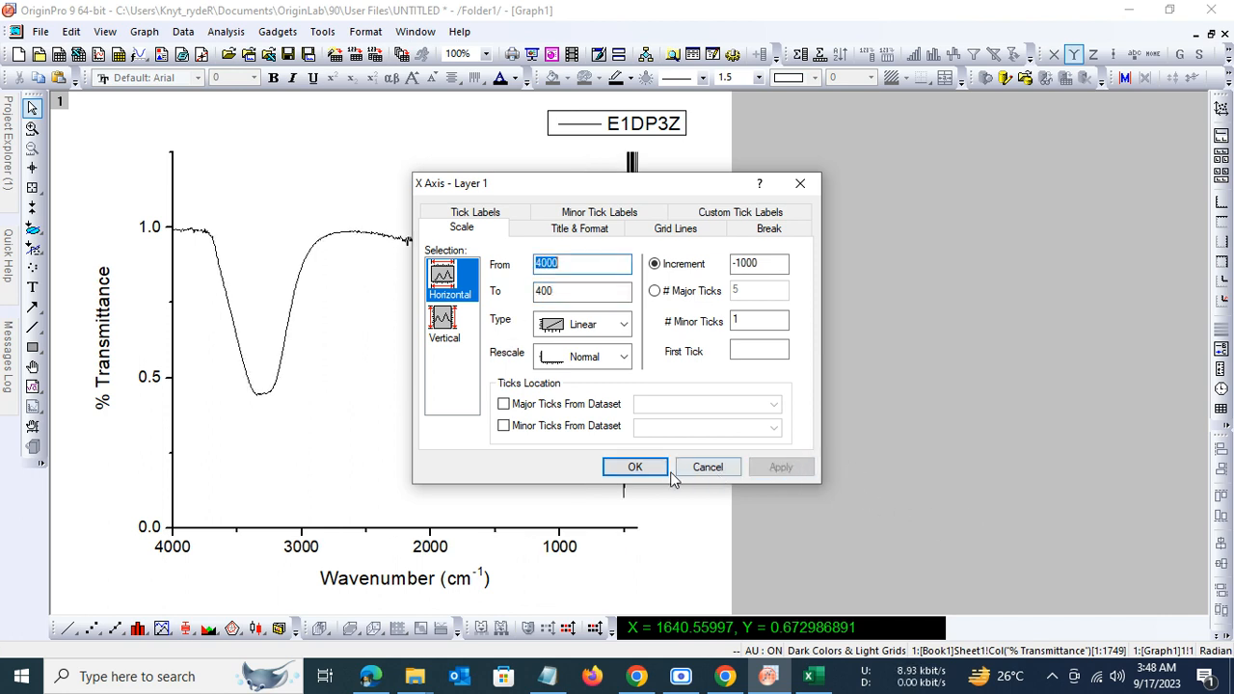
click(634, 466)
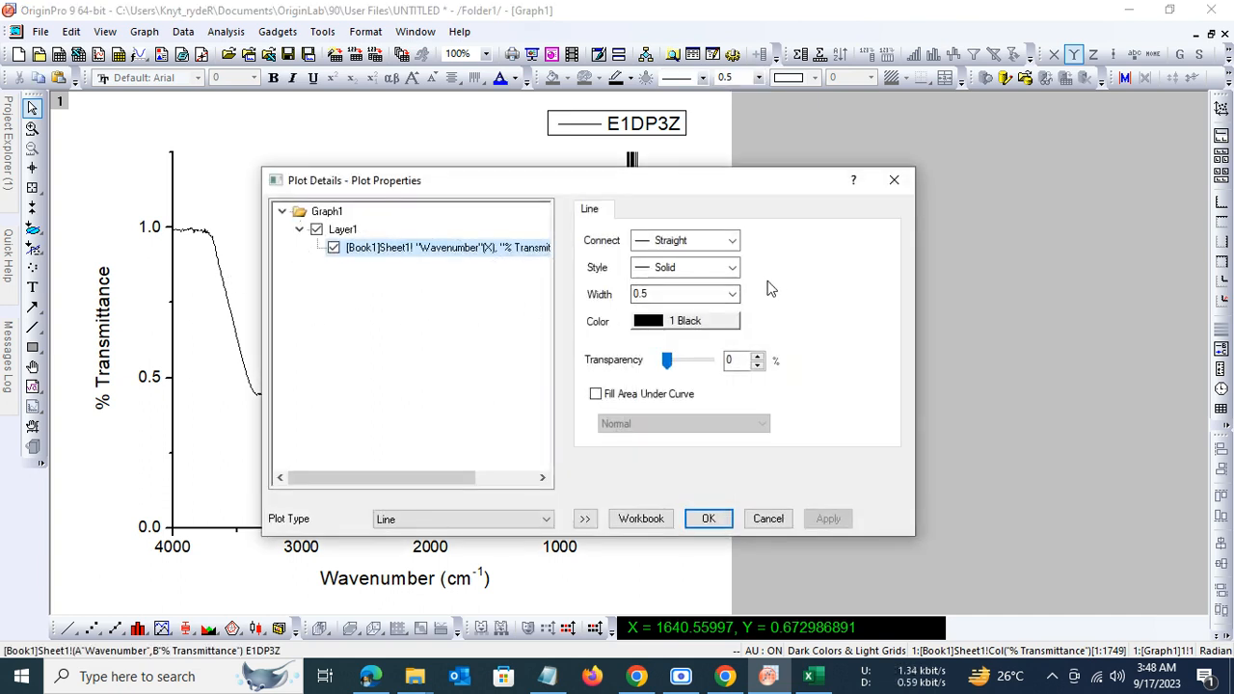
Step: Give the spectrum line width 2 and individual colour Navy in Plot Details
click(731, 294)
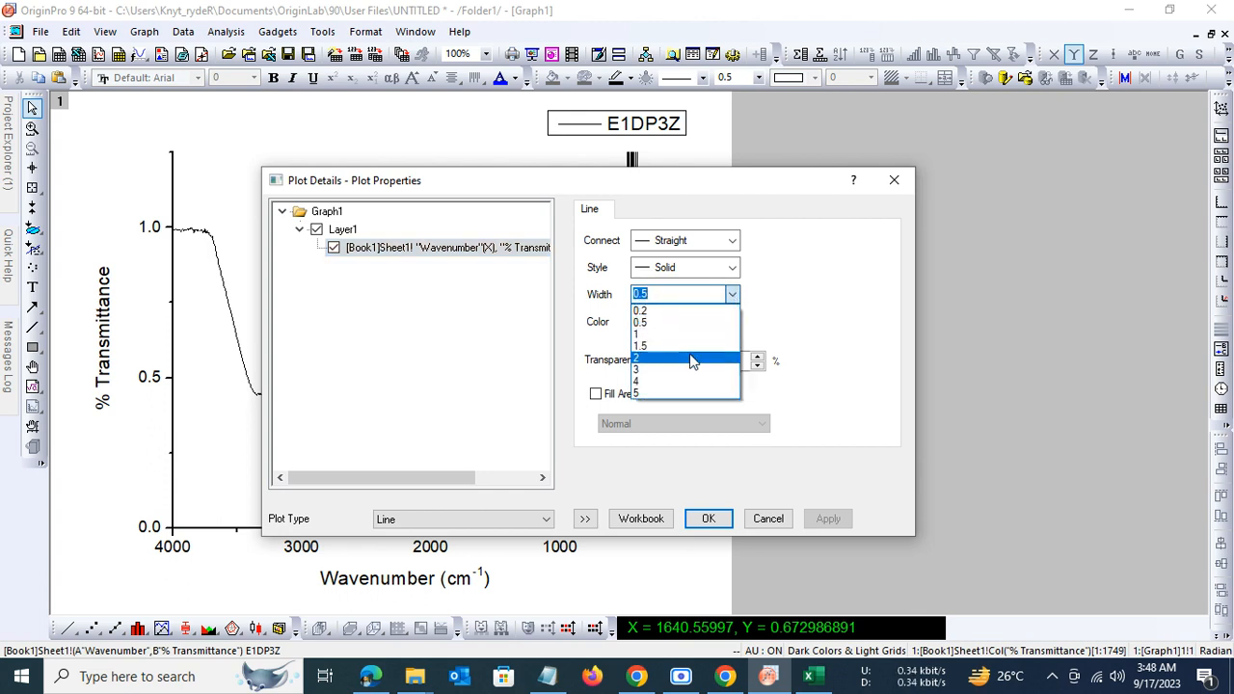
click(641, 357)
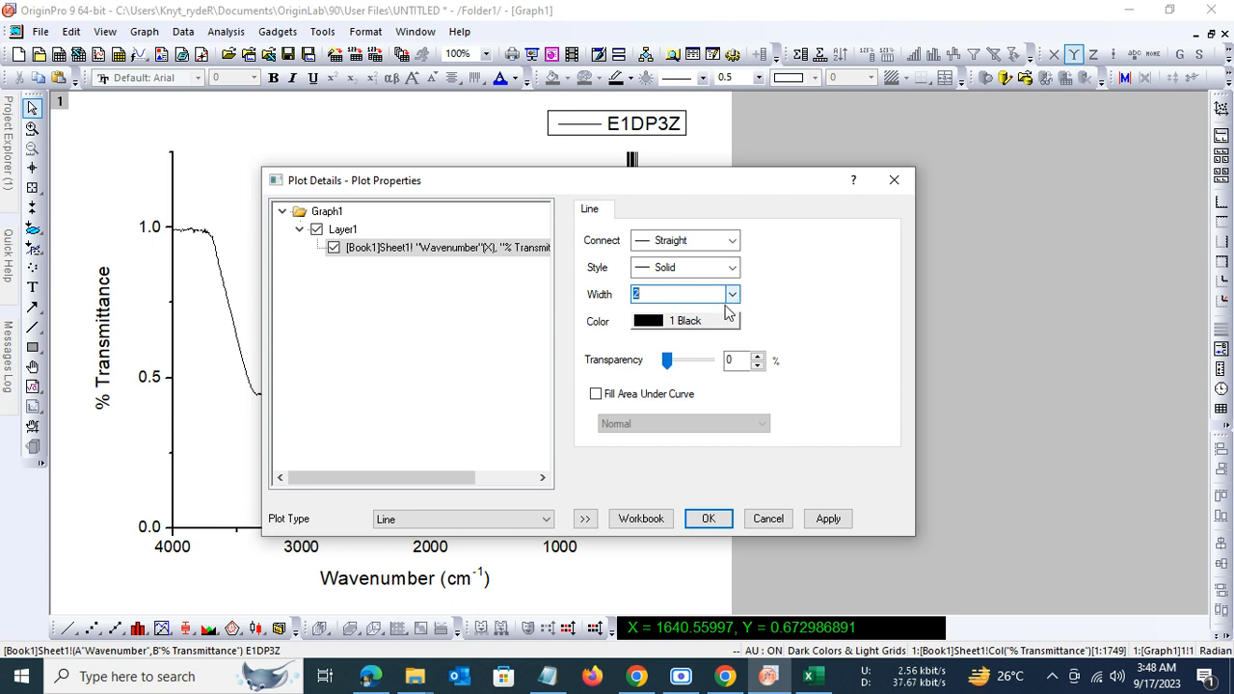
click(731, 321)
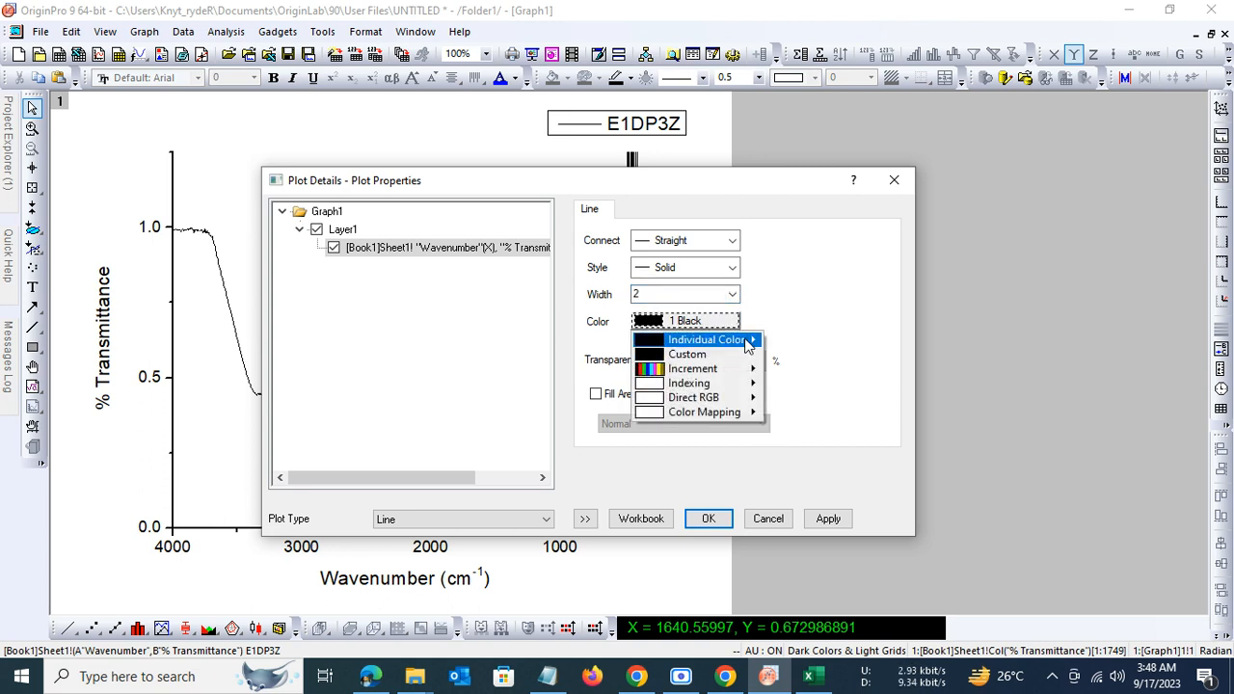
click(706, 339)
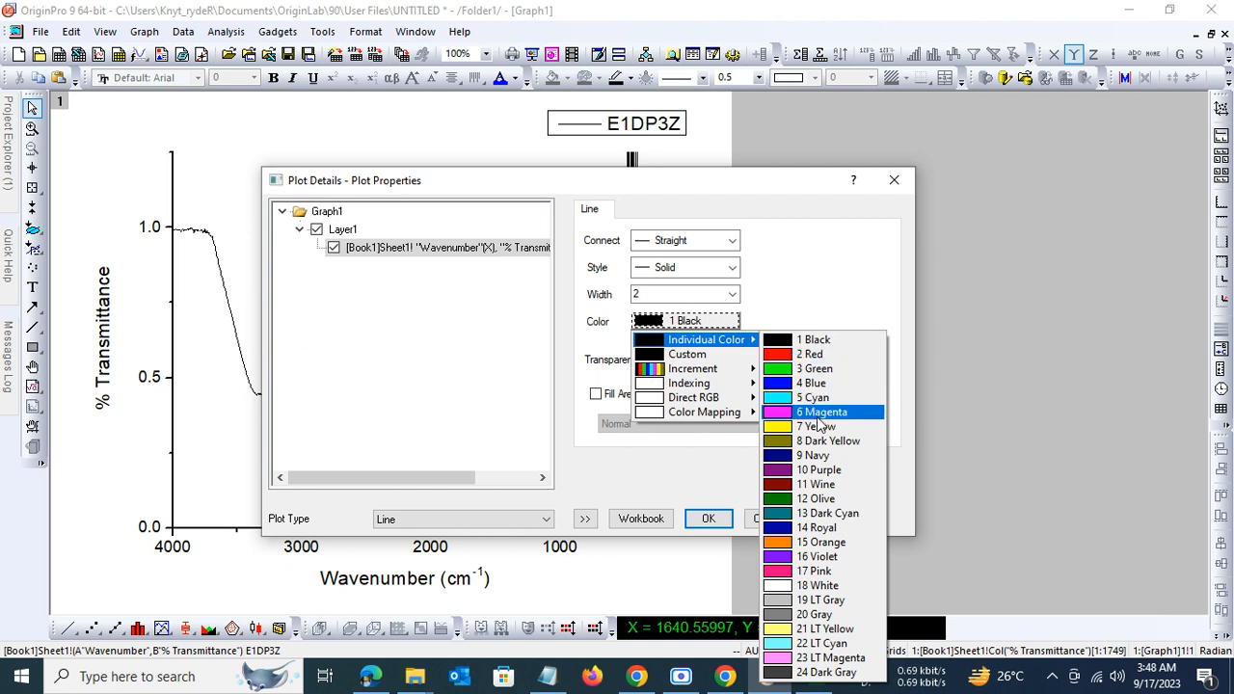
mouse_move(818, 455)
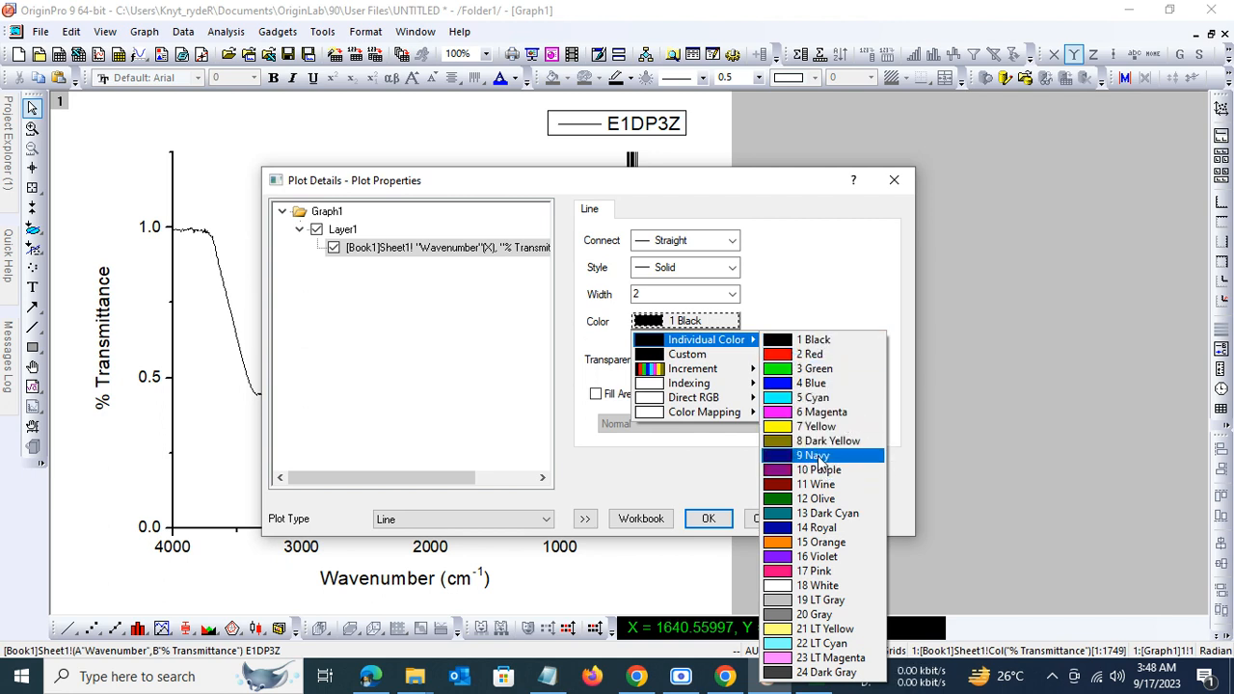
click(813, 455)
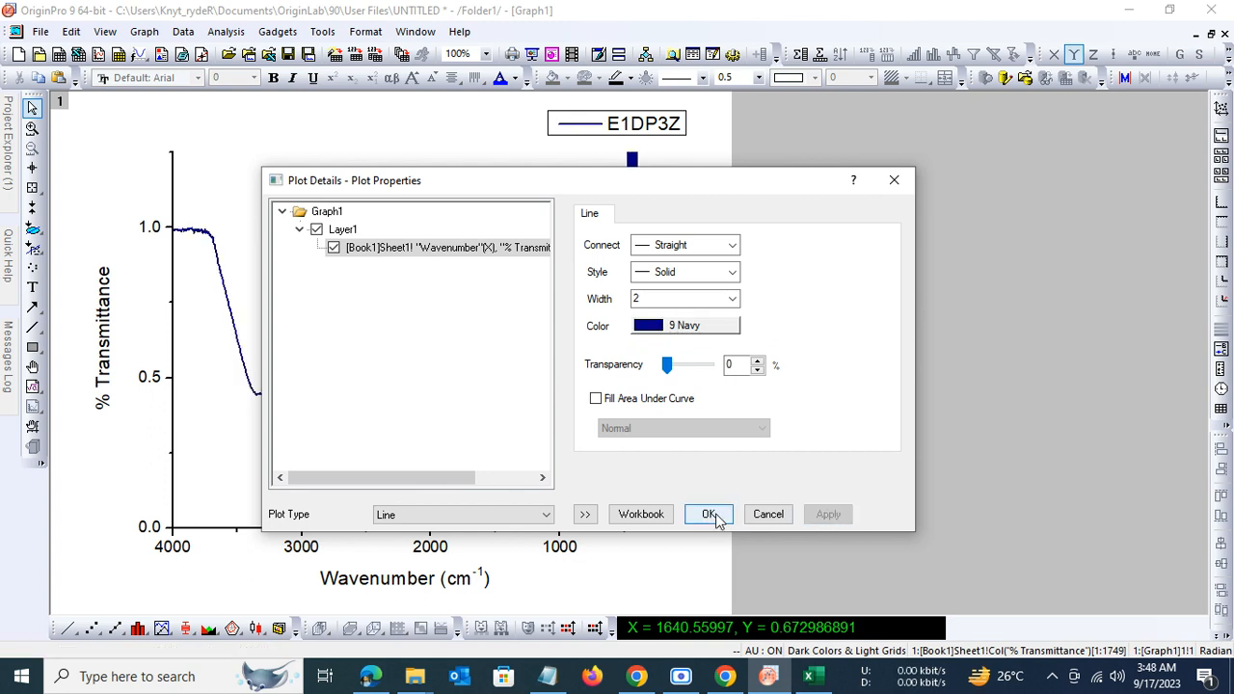
click(708, 514)
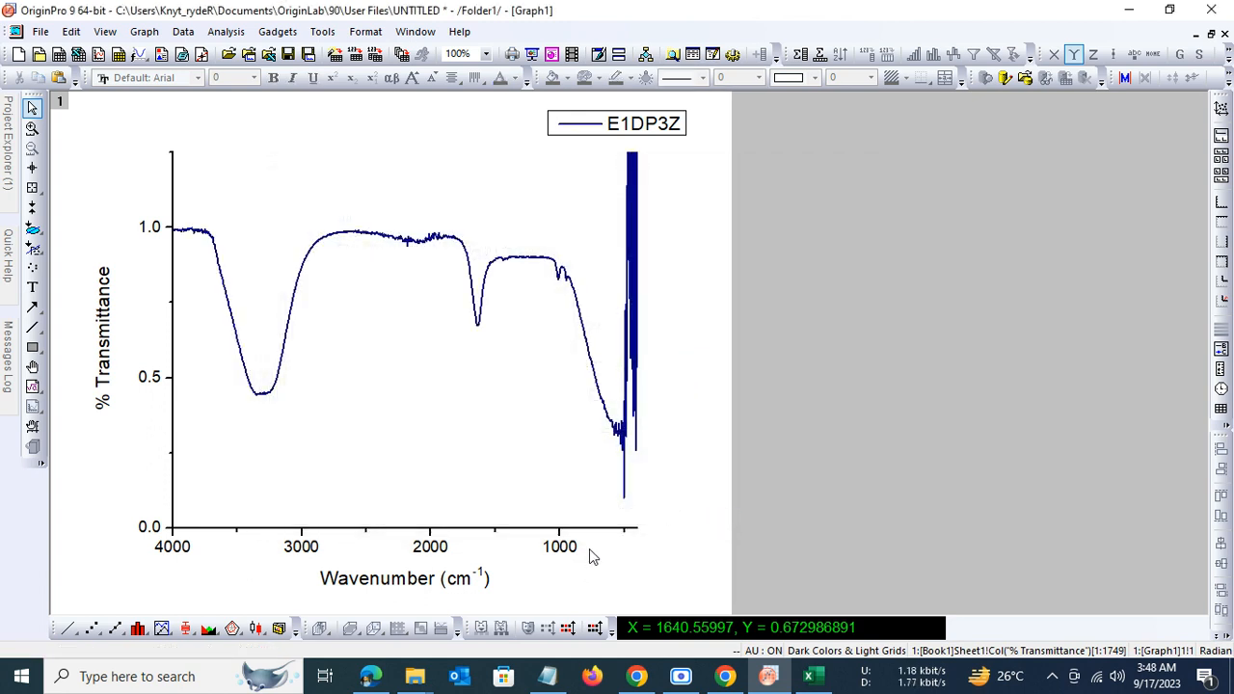
mouse_move(767, 497)
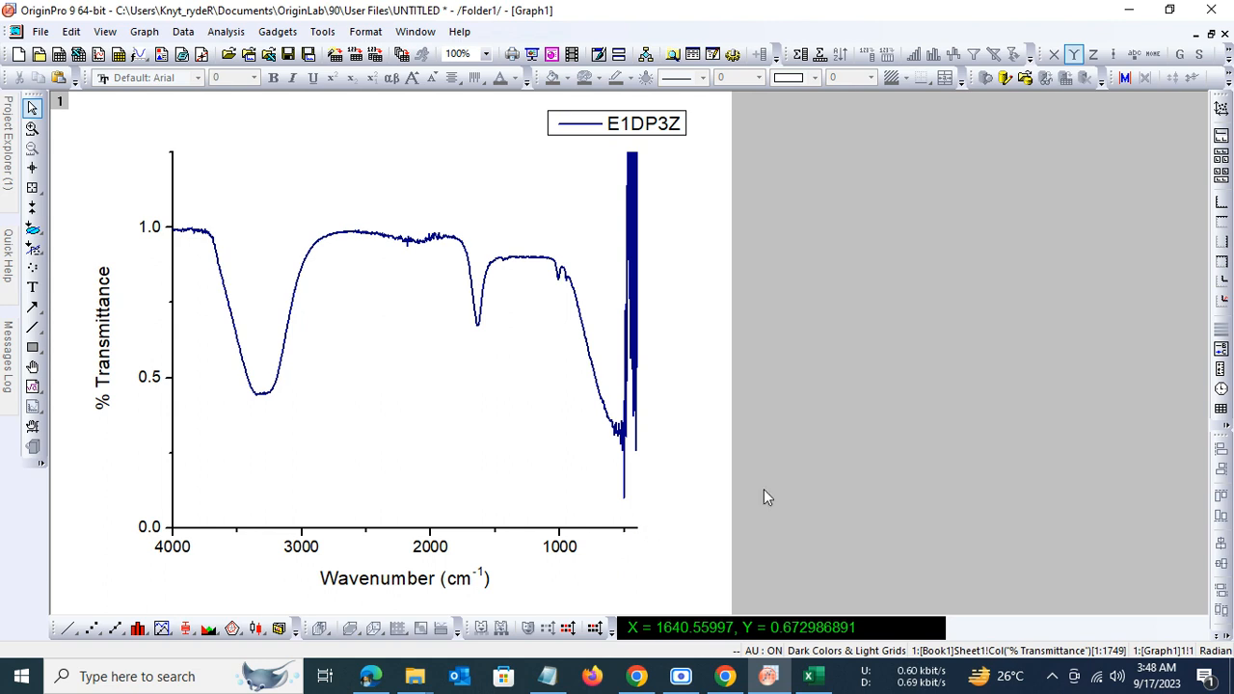
mouse_move(381, 232)
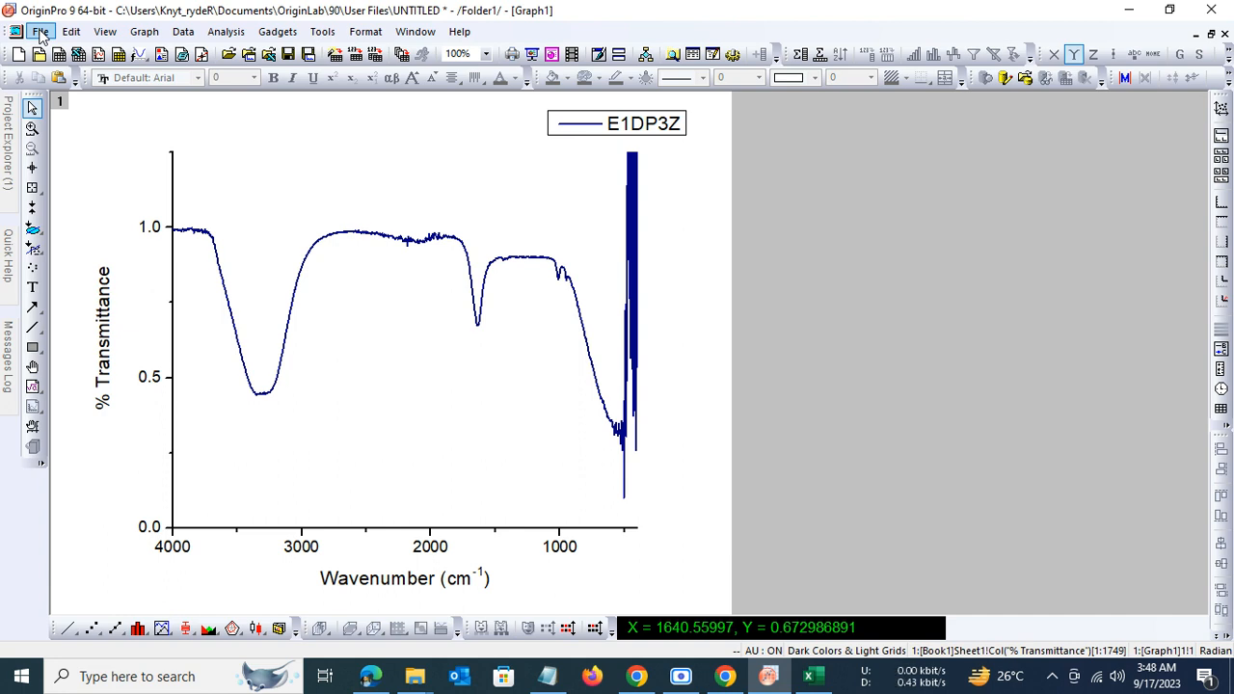
Step: Start a graph export with TIF as the image format
click(40, 31)
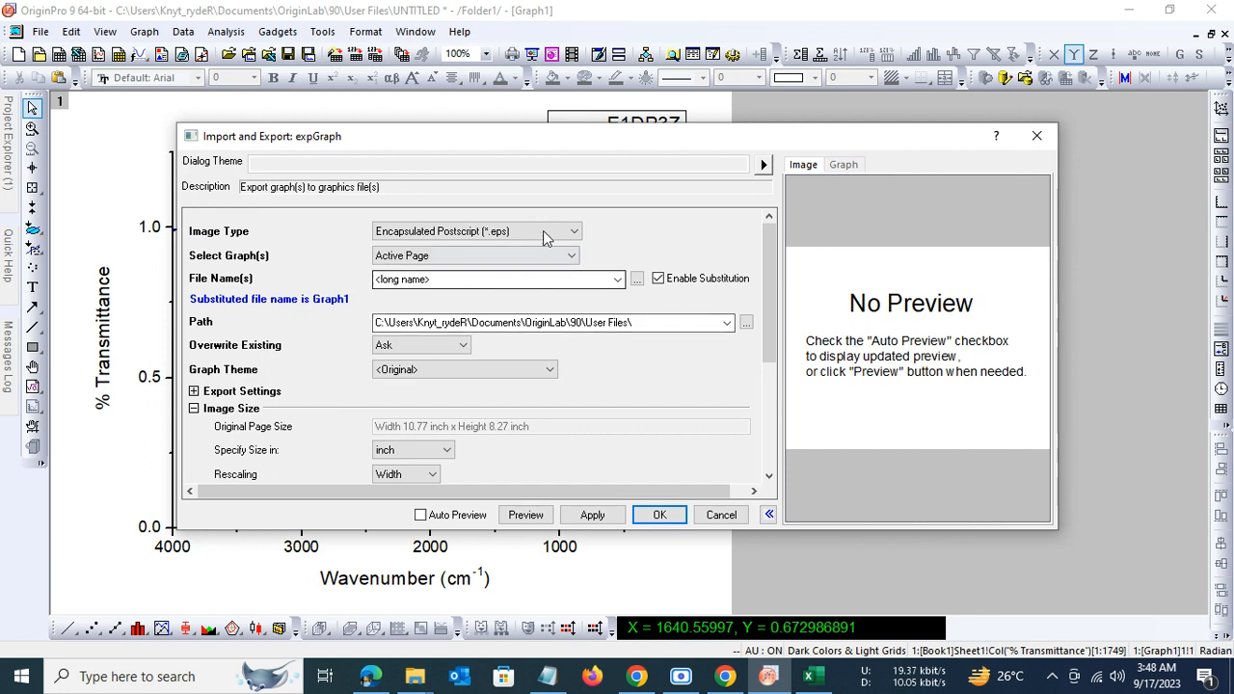
click(573, 231)
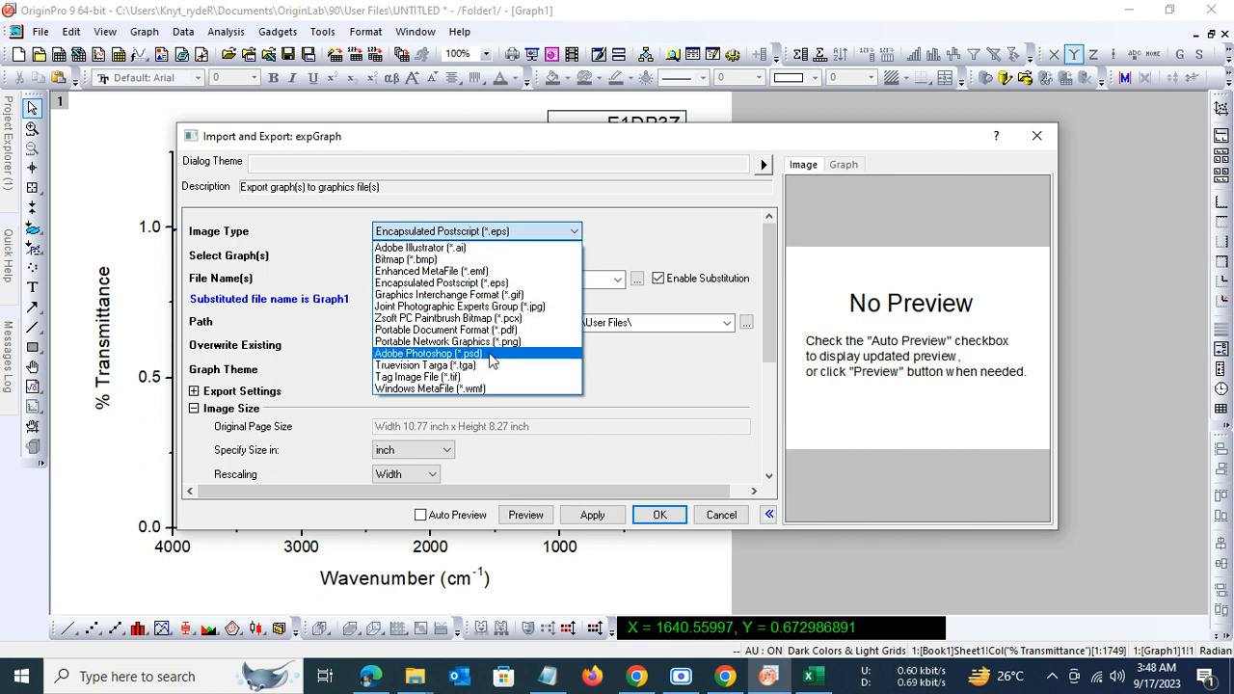
mouse_move(463, 377)
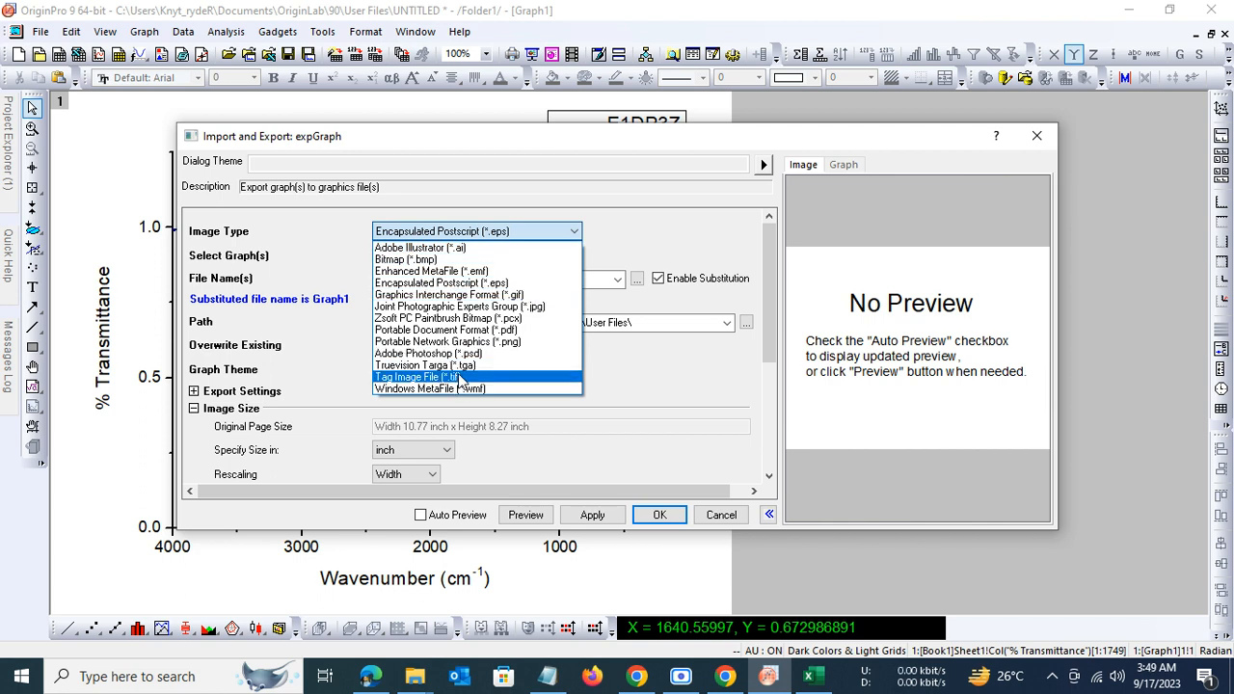
click(416, 376)
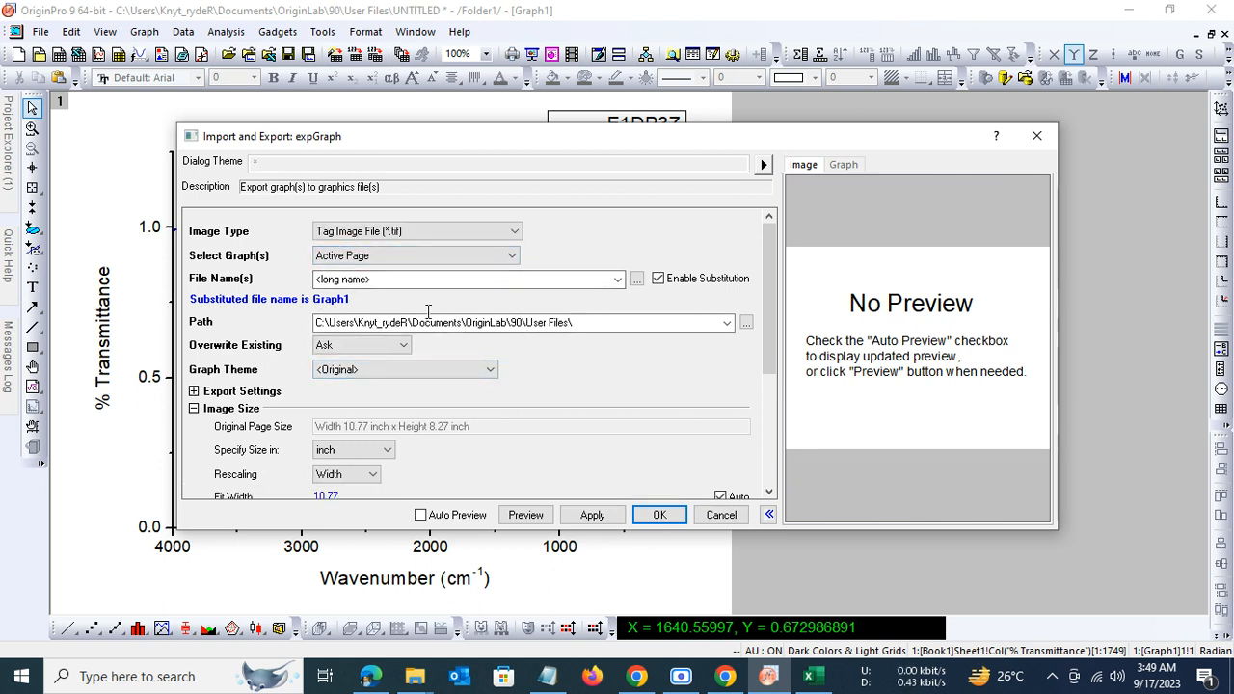
Step: Enter 'E1DP3Z IR' as the export file name
click(463, 279)
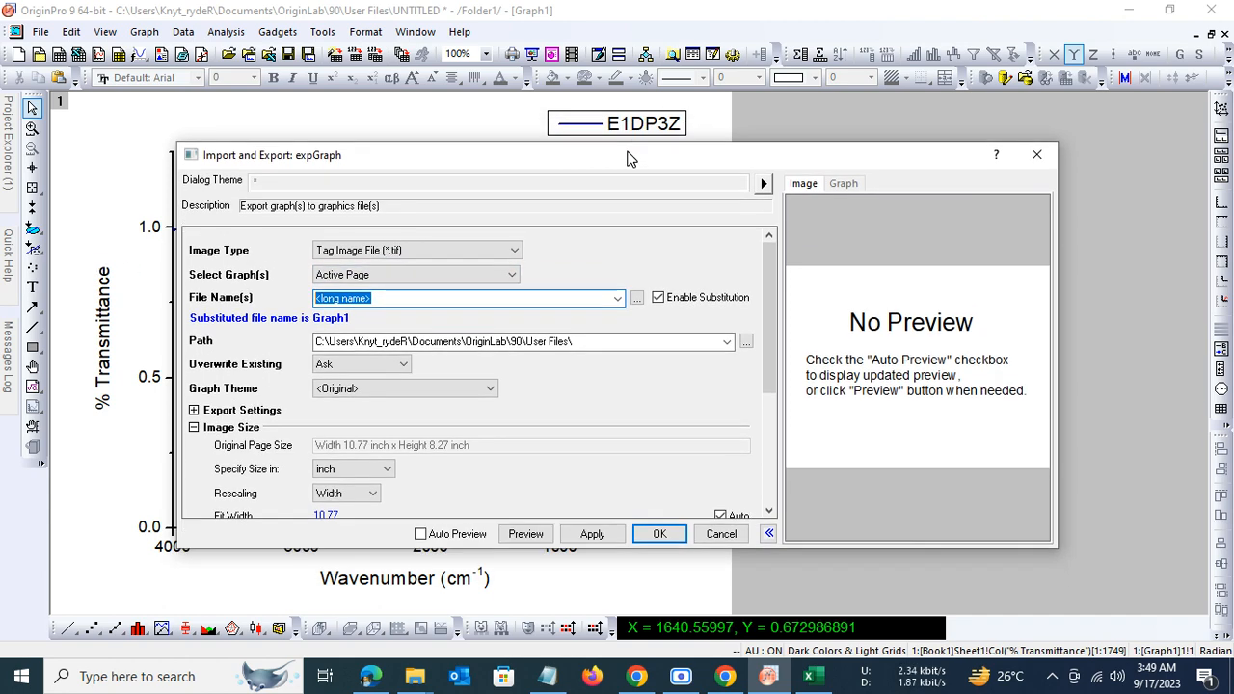
text(E1)
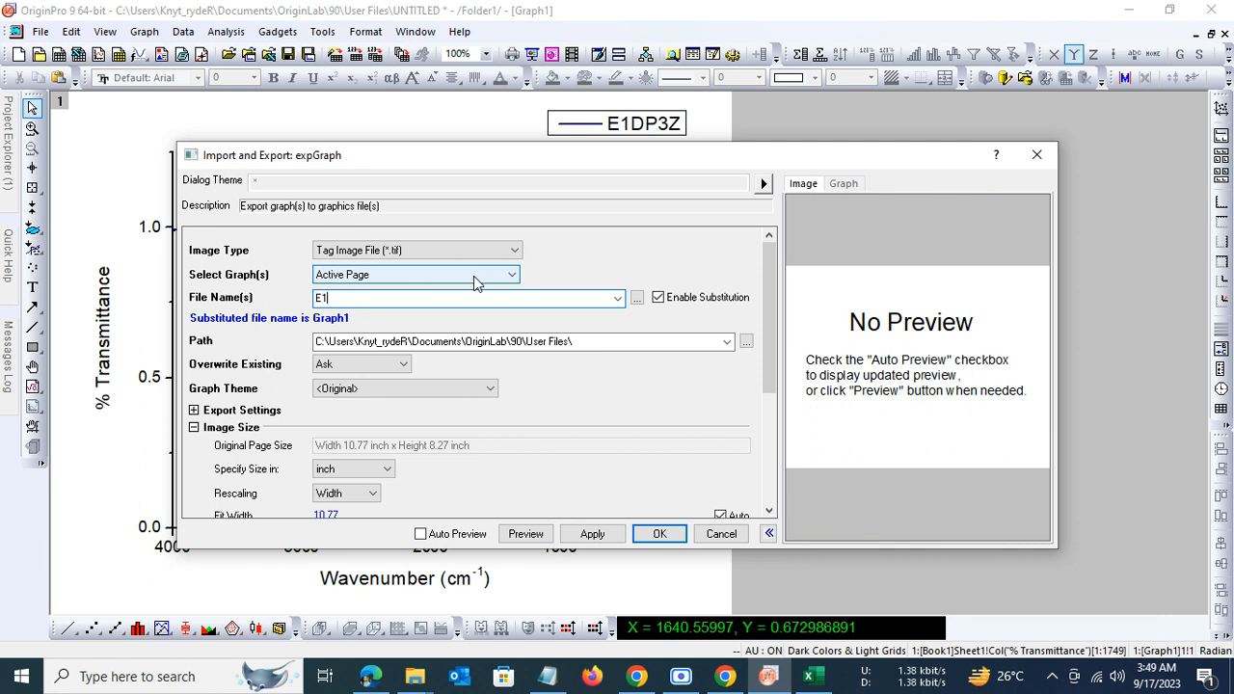
text(DP3)
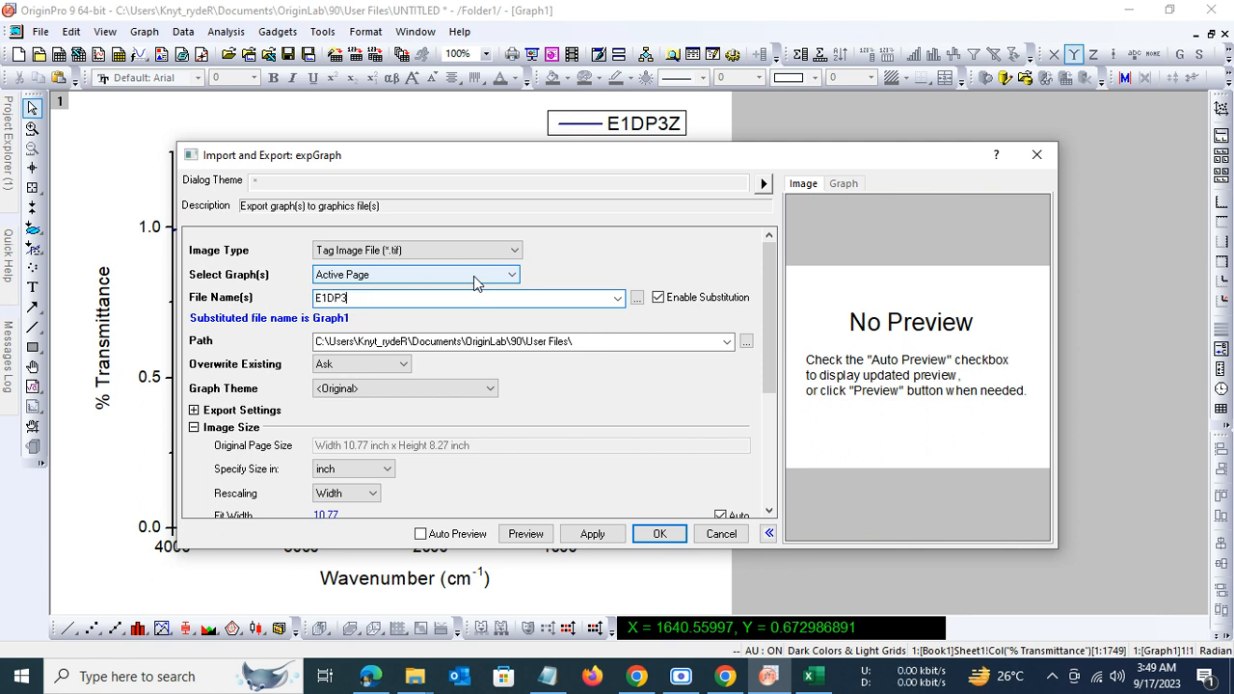
text(Z)
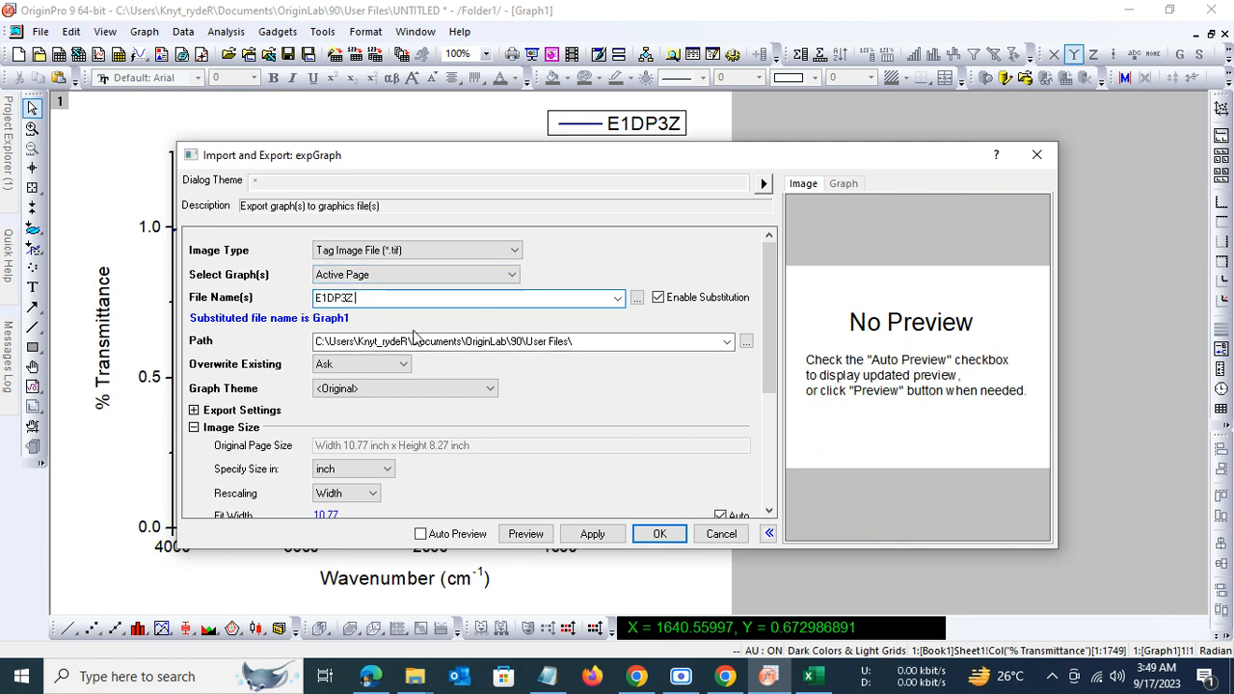
text(IR)
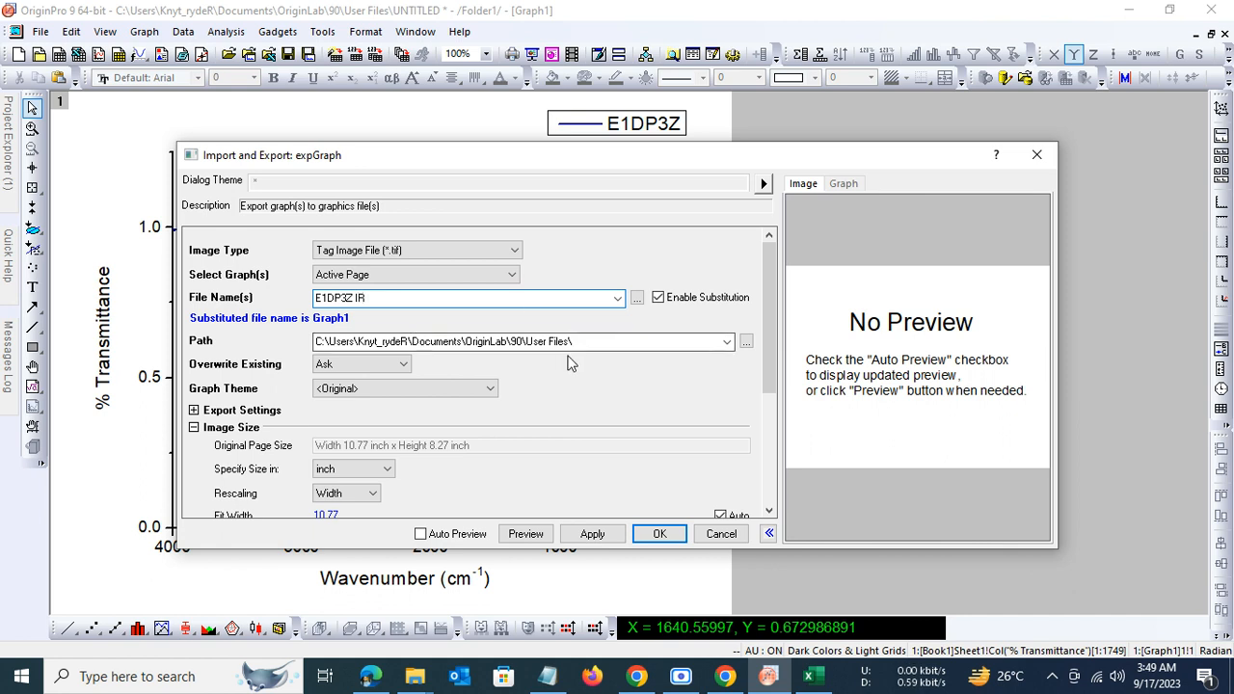
mouse_move(697, 399)
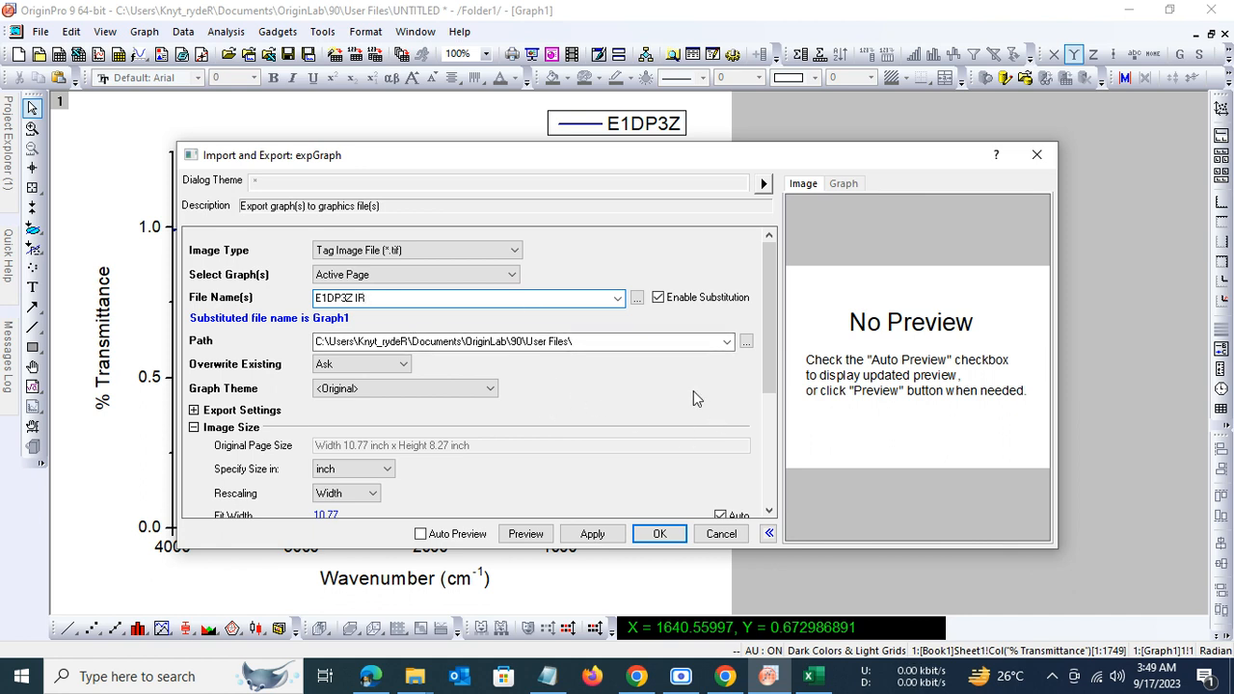
Step: Point the export path to M.Sc 2023 > IR and export the TIF
click(746, 341)
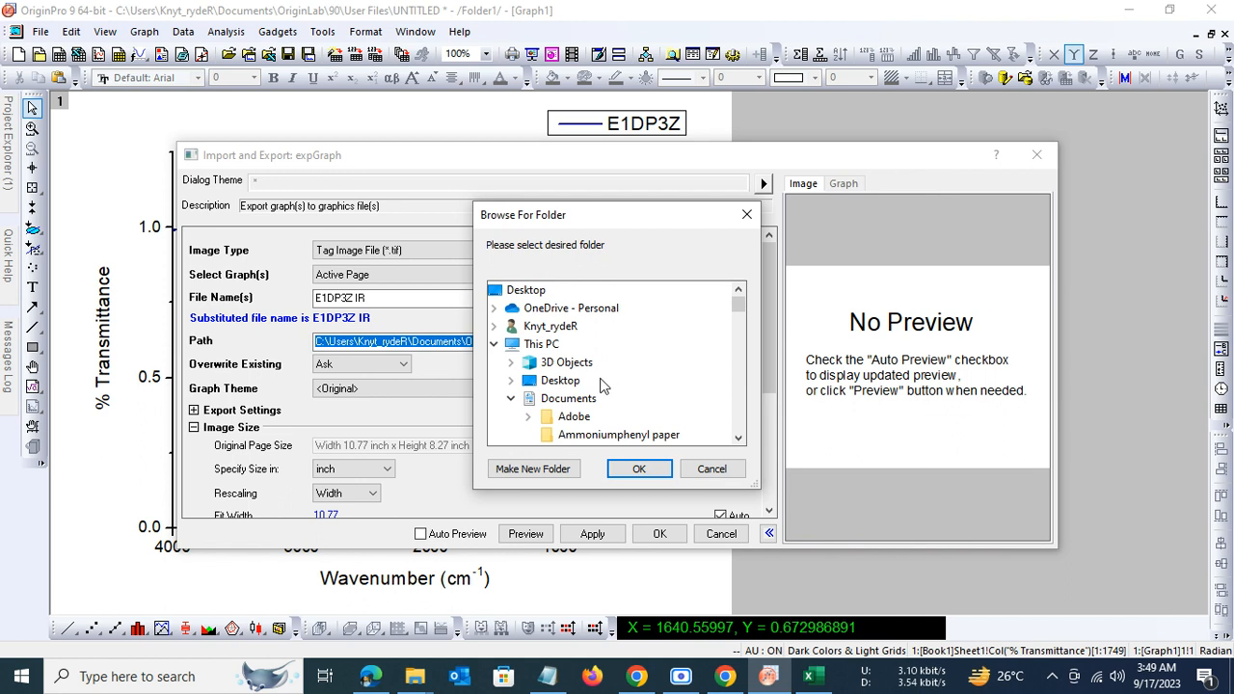
scroll(down, 3)
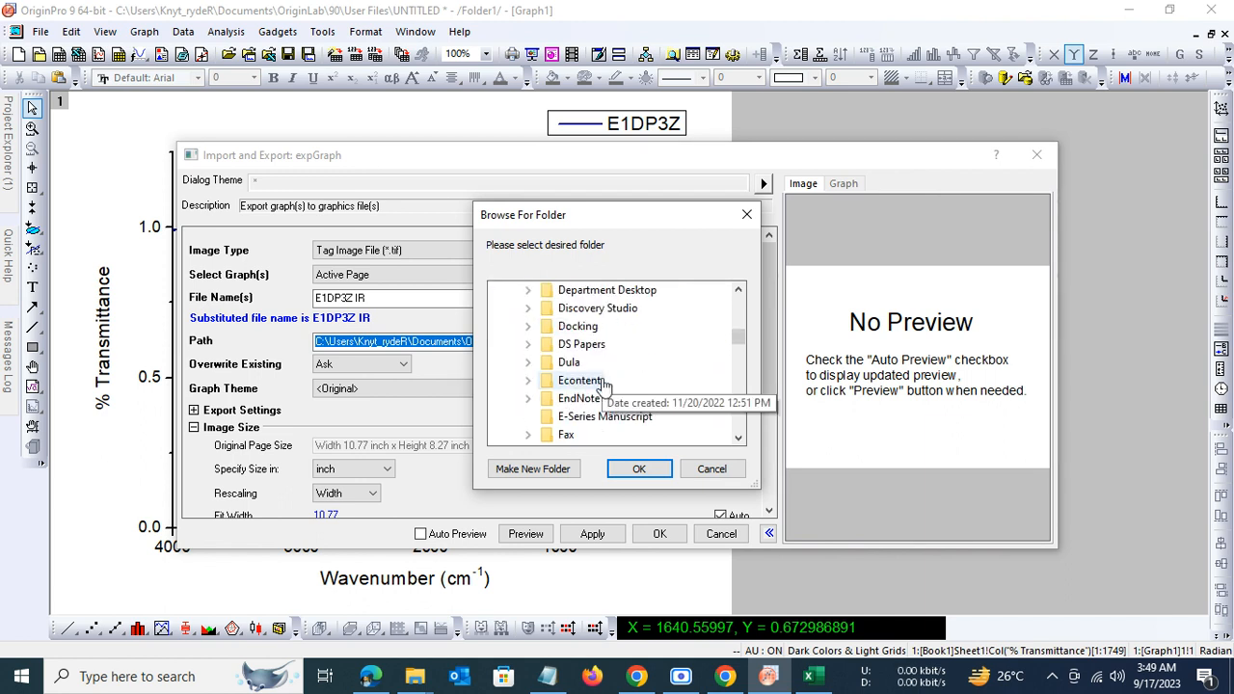
scroll(down, 3)
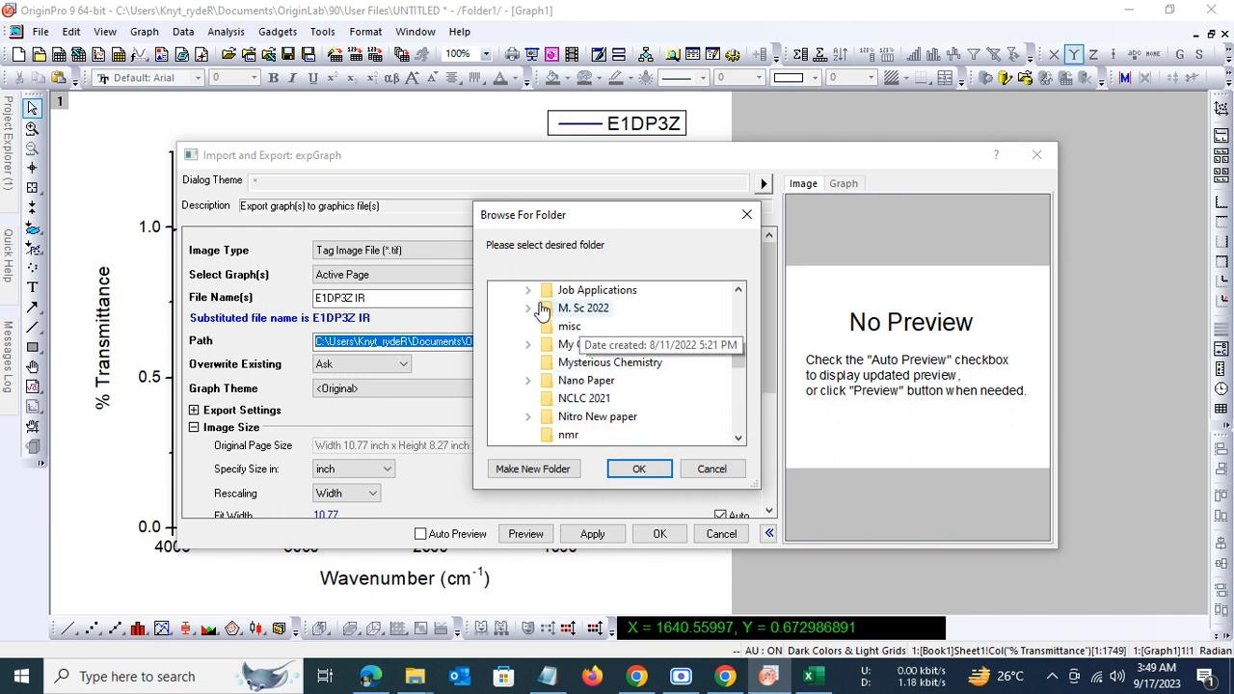
scroll(down, 3)
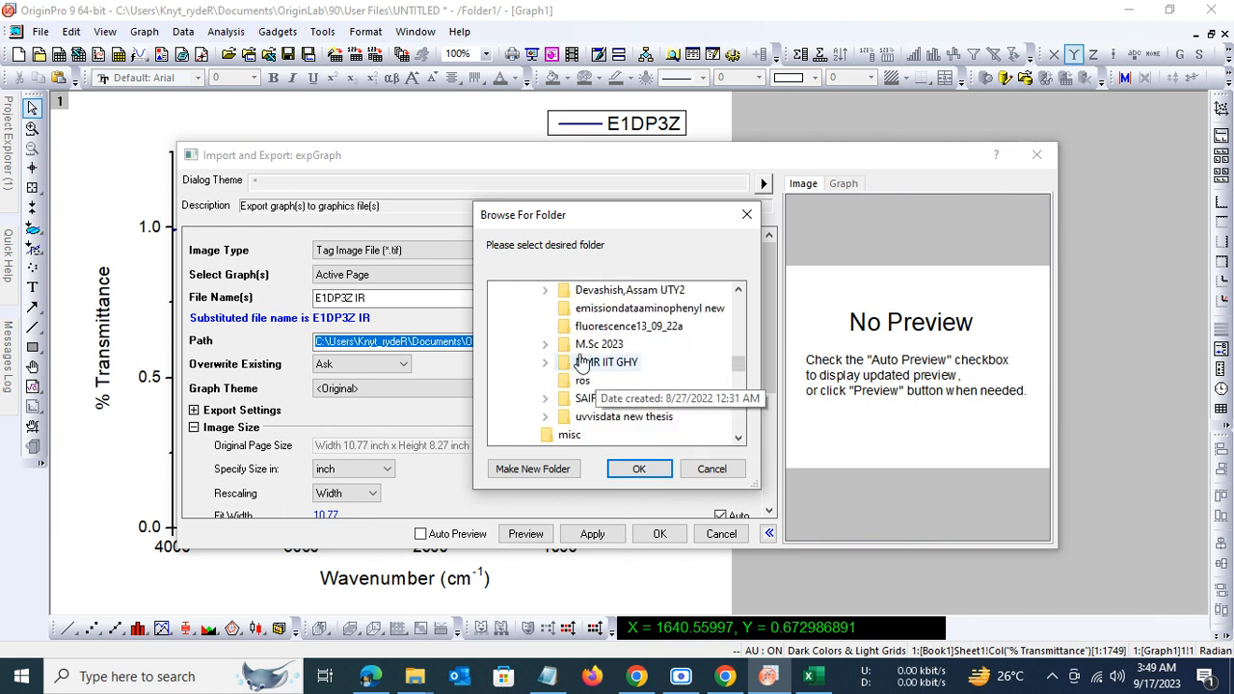
click(546, 344)
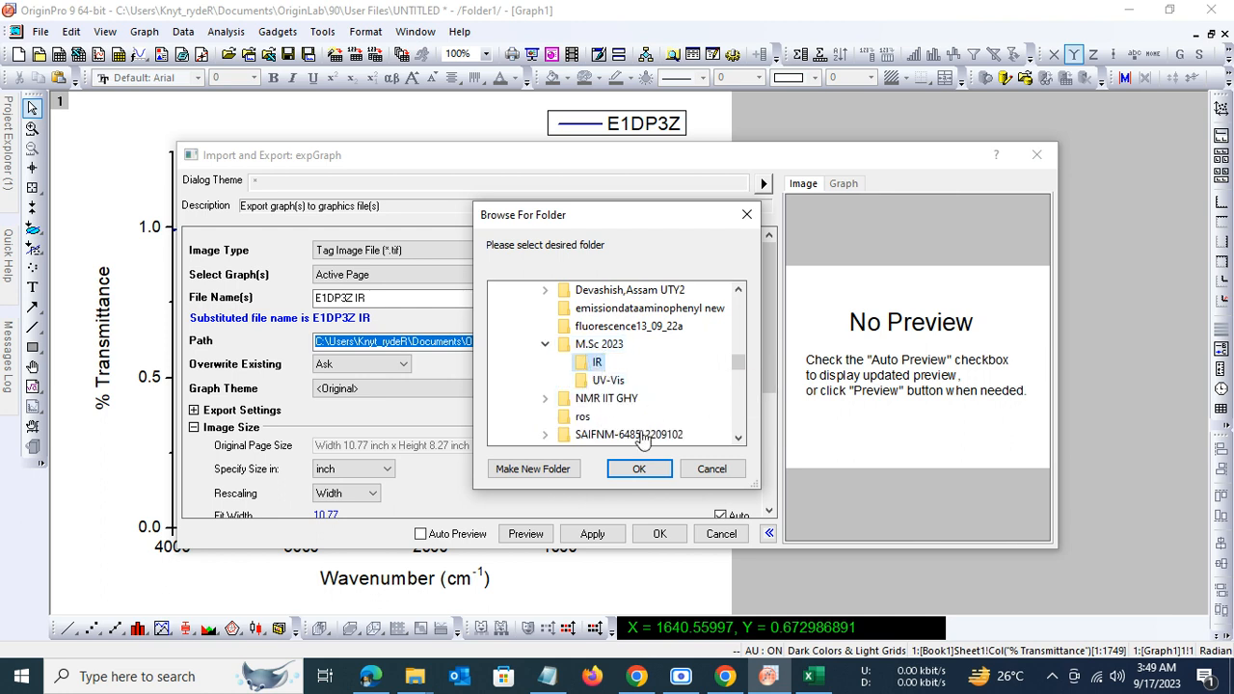
click(639, 468)
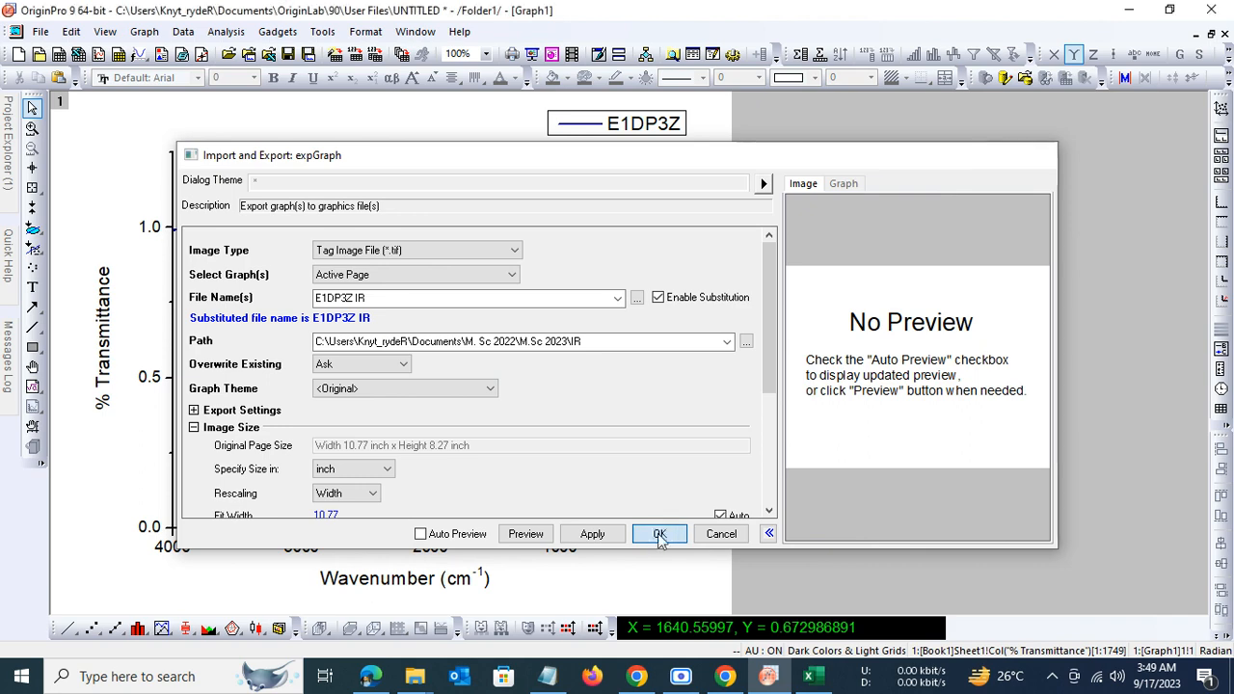
click(659, 533)
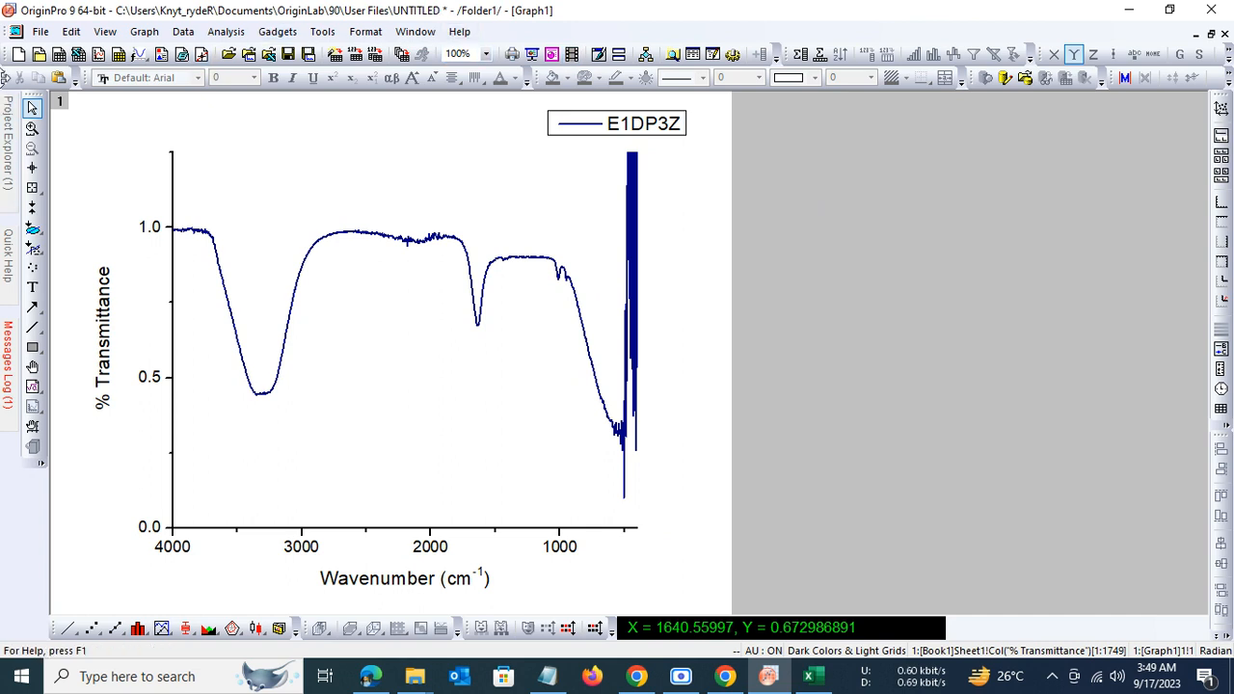
mouse_move(566, 414)
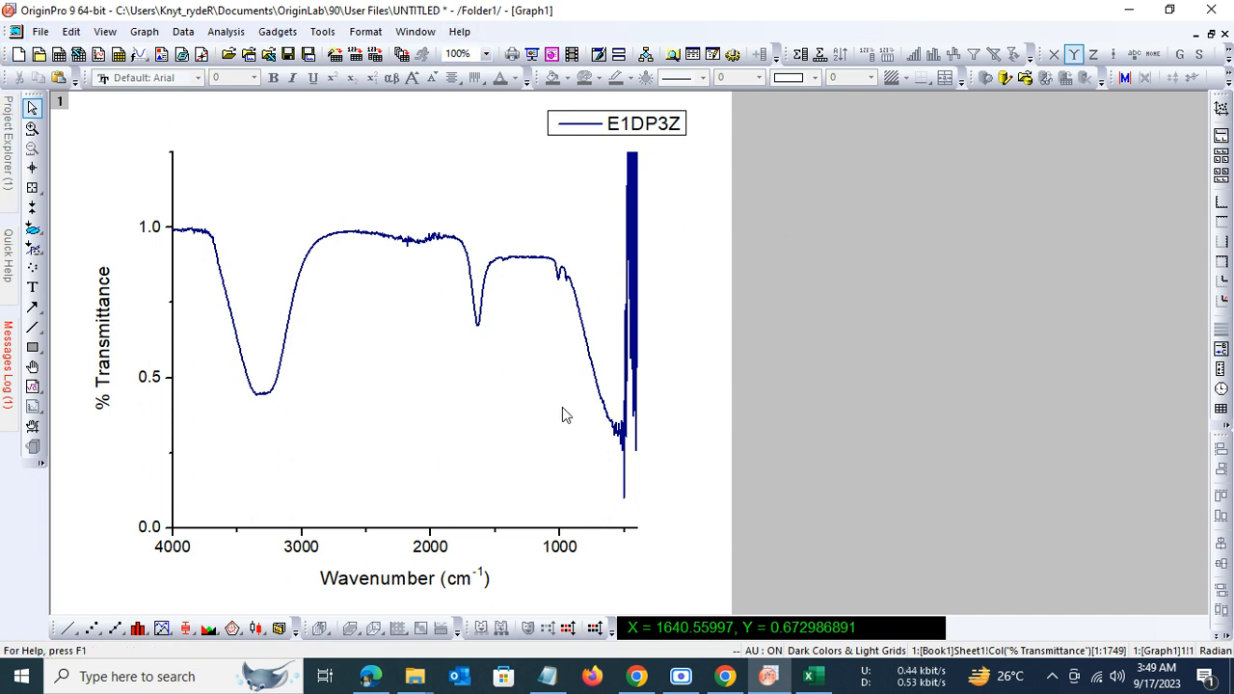
mouse_move(413, 676)
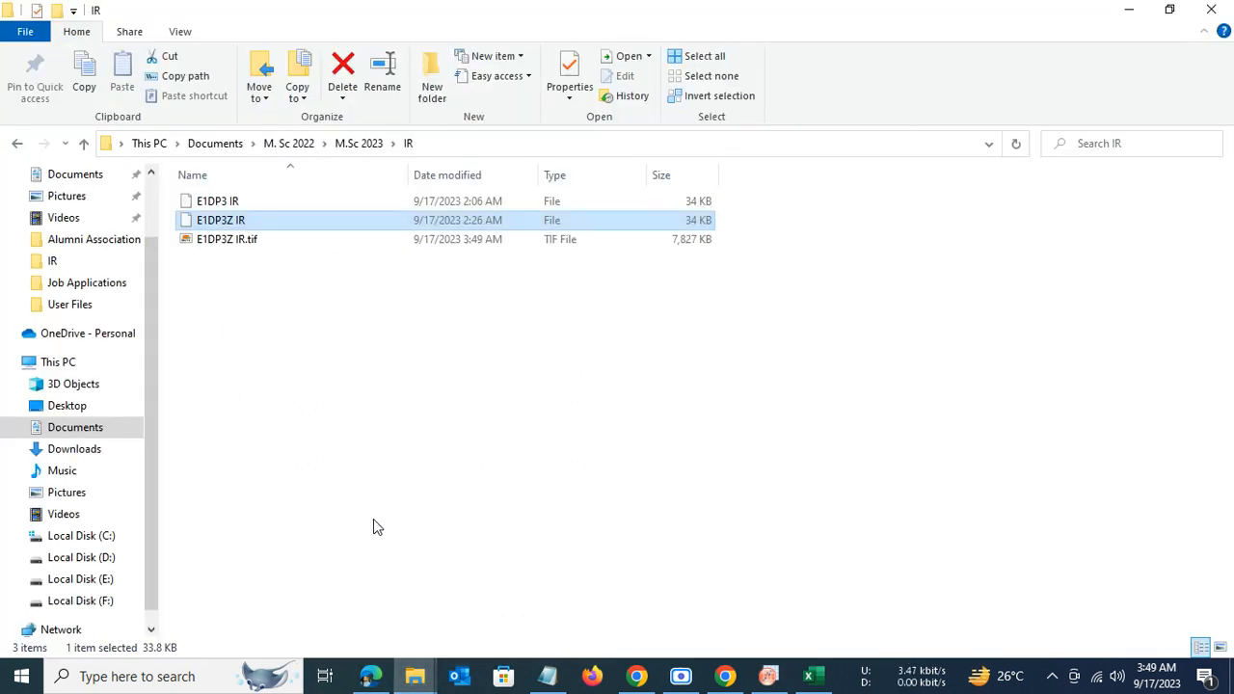
Step: Open E1DP3Z IR.tif from the IR folder in Windows Photo Viewer
click(226, 239)
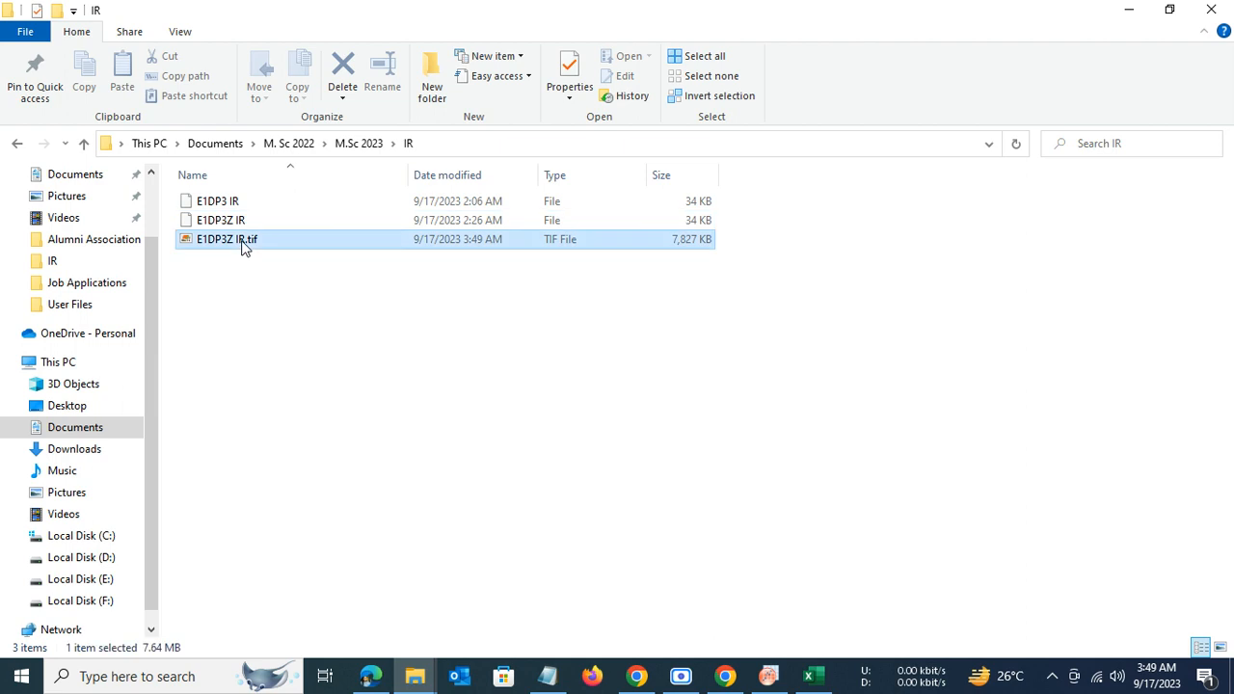
double_click(227, 239)
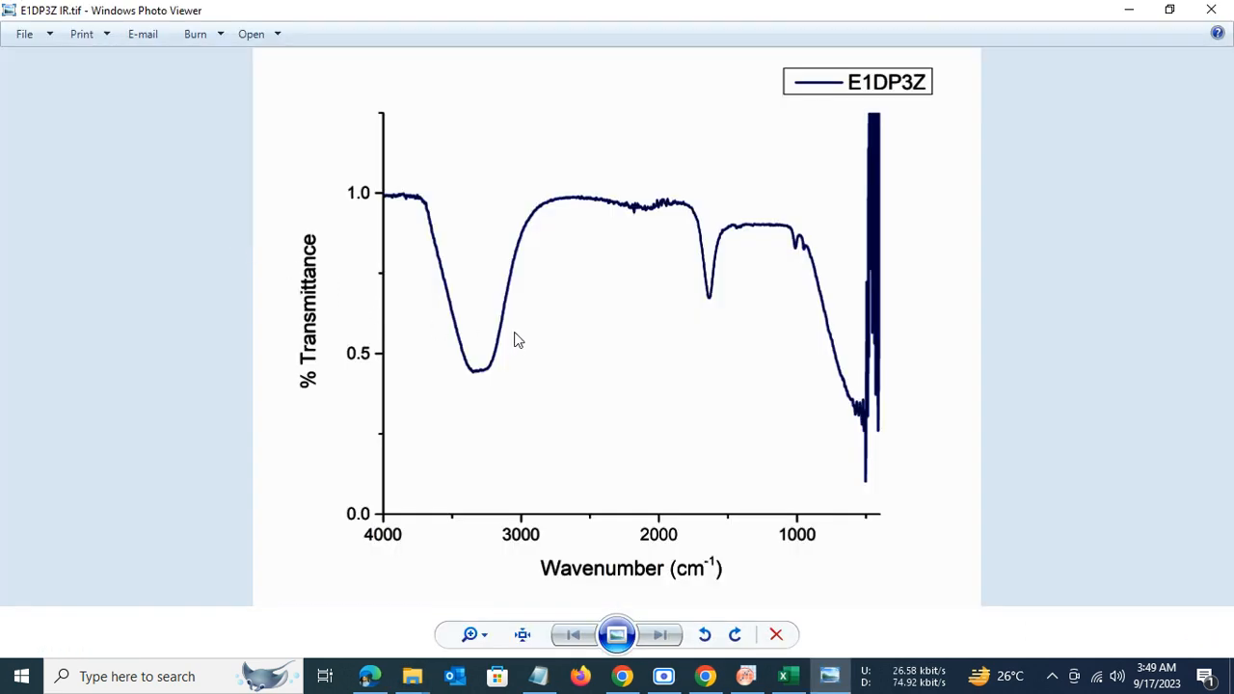
mouse_move(837, 393)
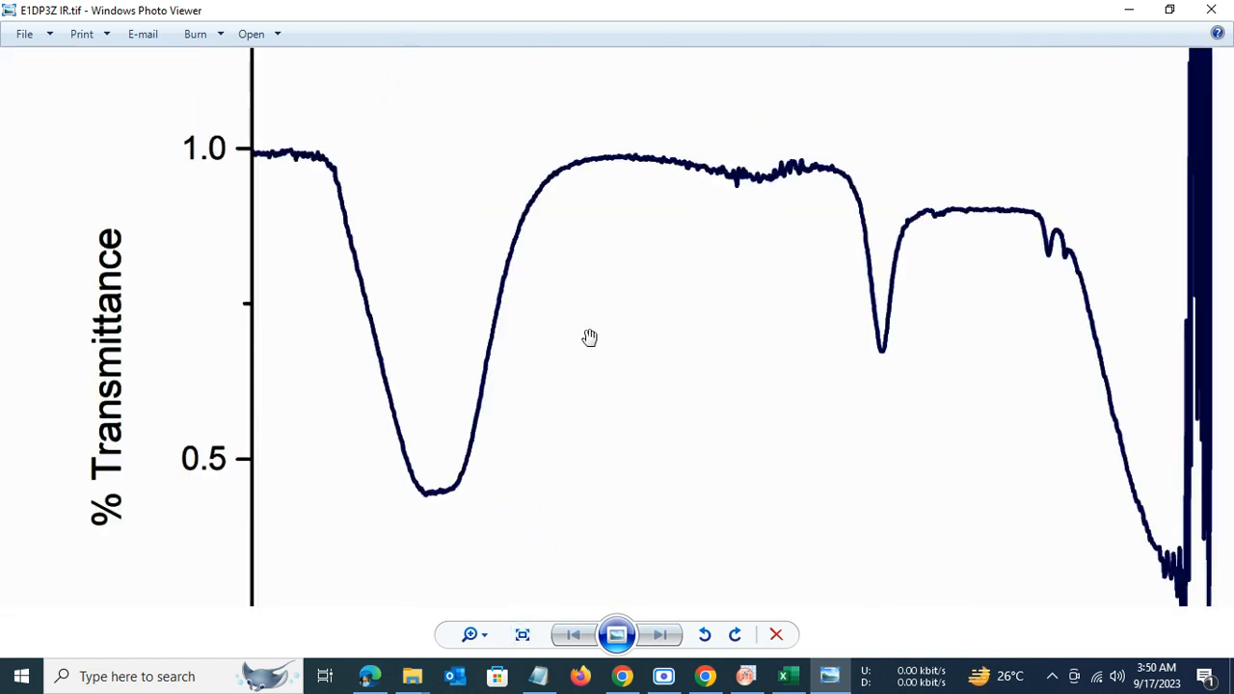
click(522, 634)
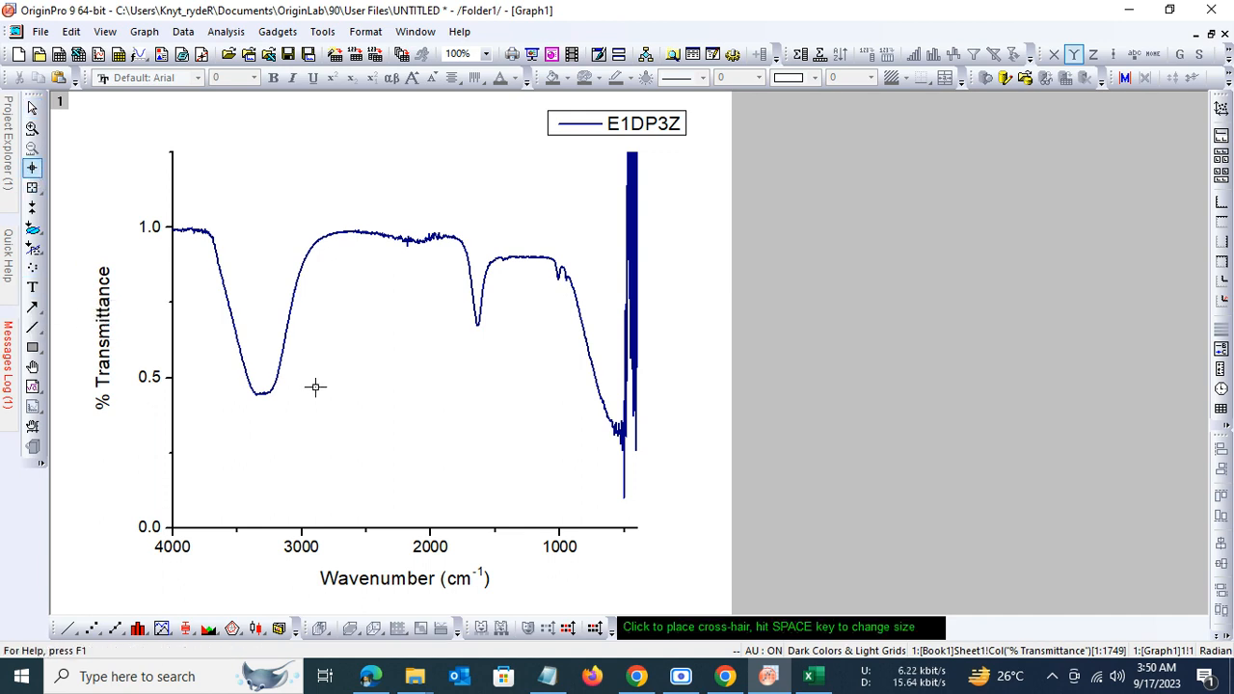
mouse_move(256, 394)
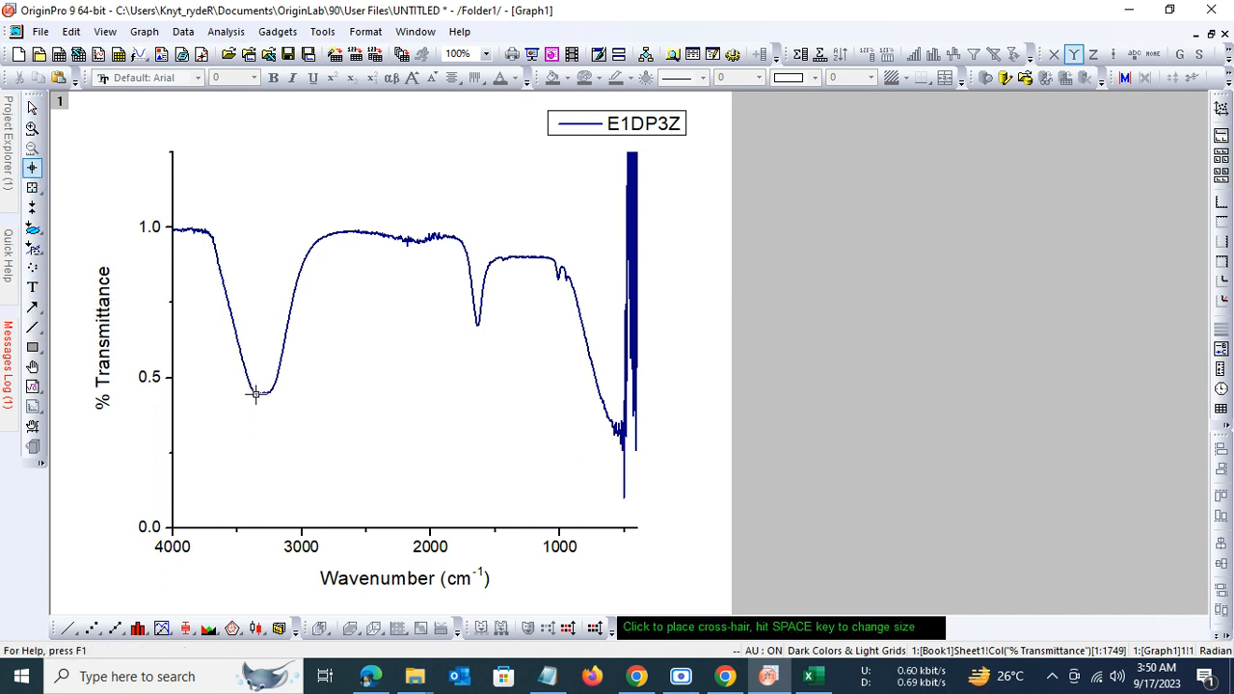
Step: Read the dip minimum and place a '3318' text label below it
click(260, 393)
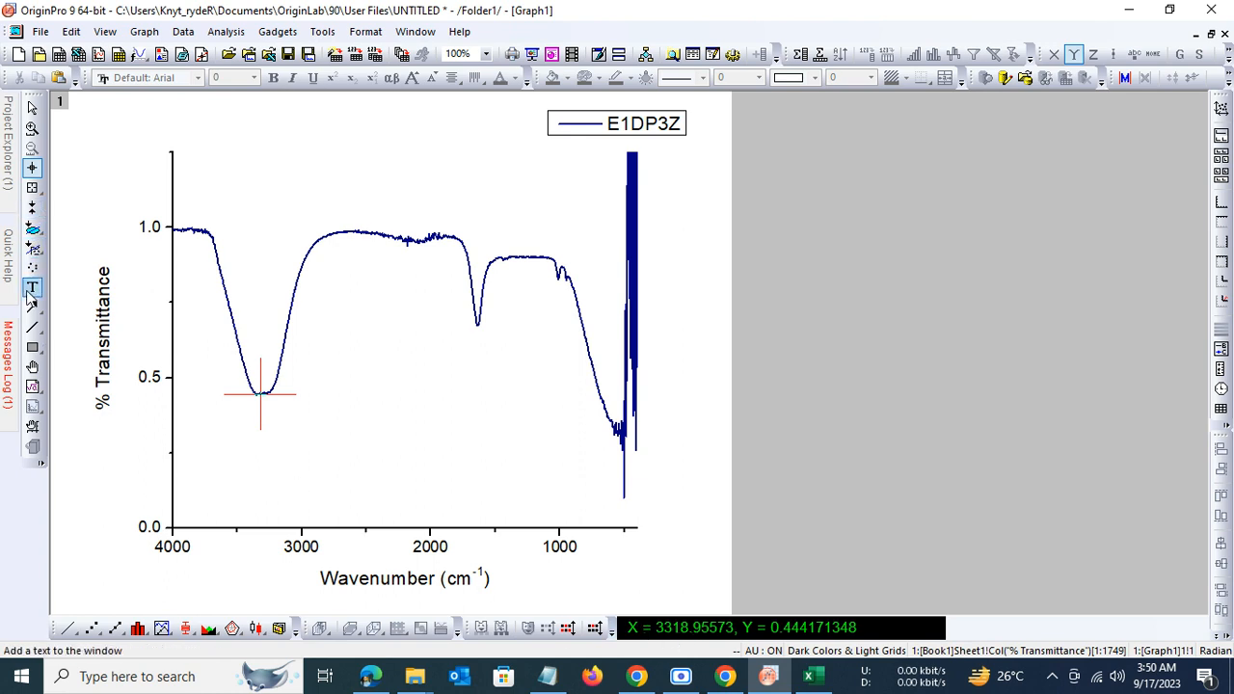
click(32, 287)
text(3318)
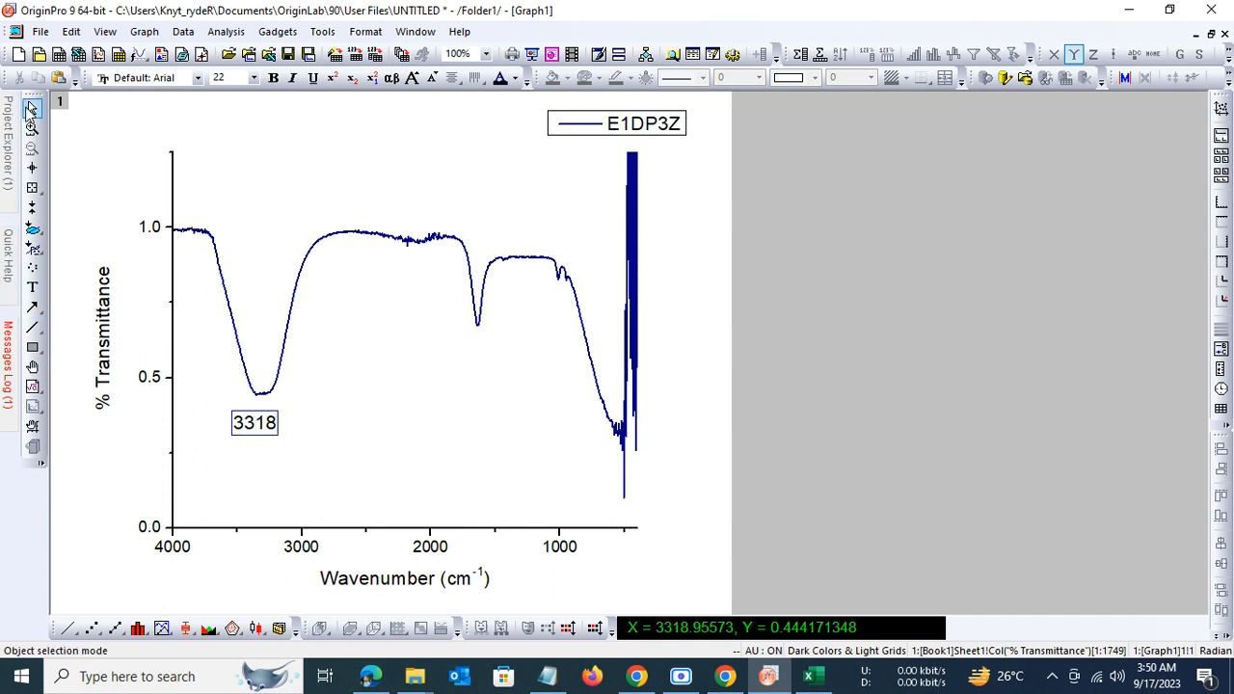
click(255, 423)
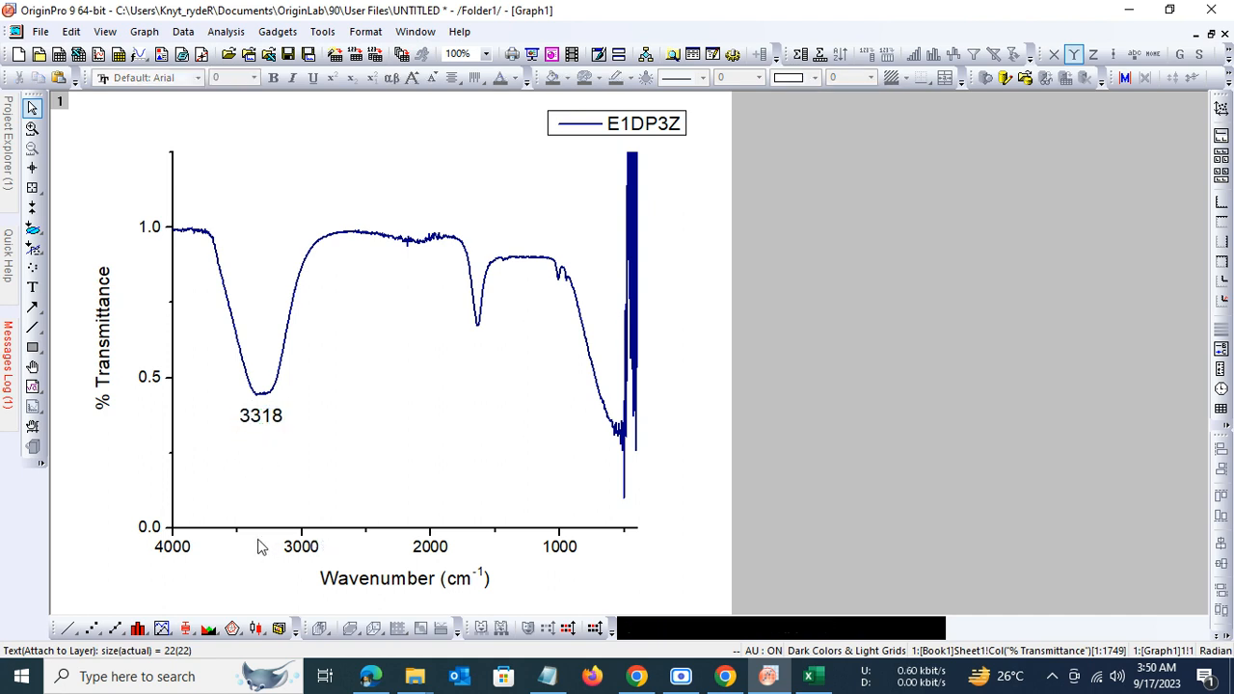
mouse_move(757, 488)
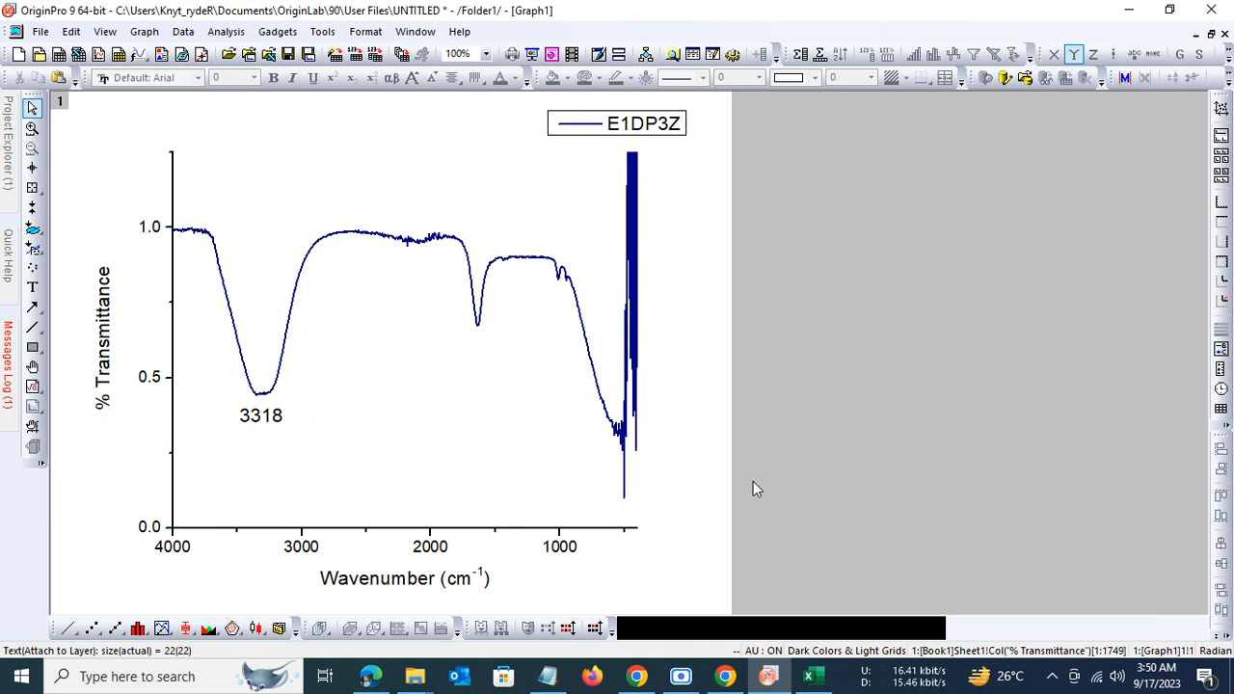